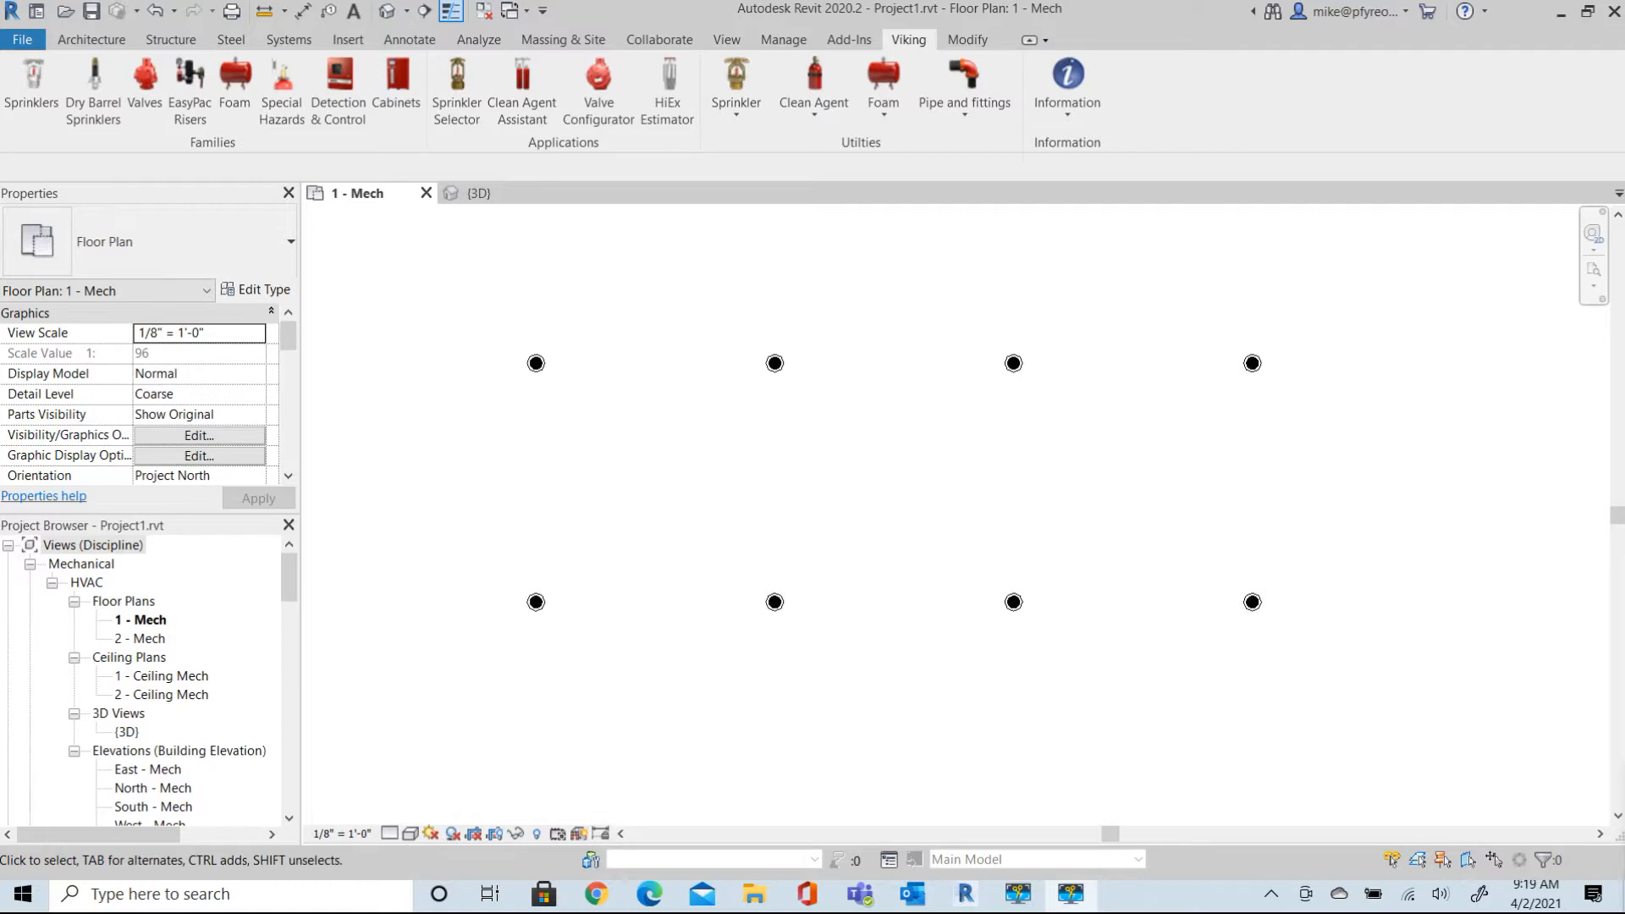
mouse_move(509, 344)
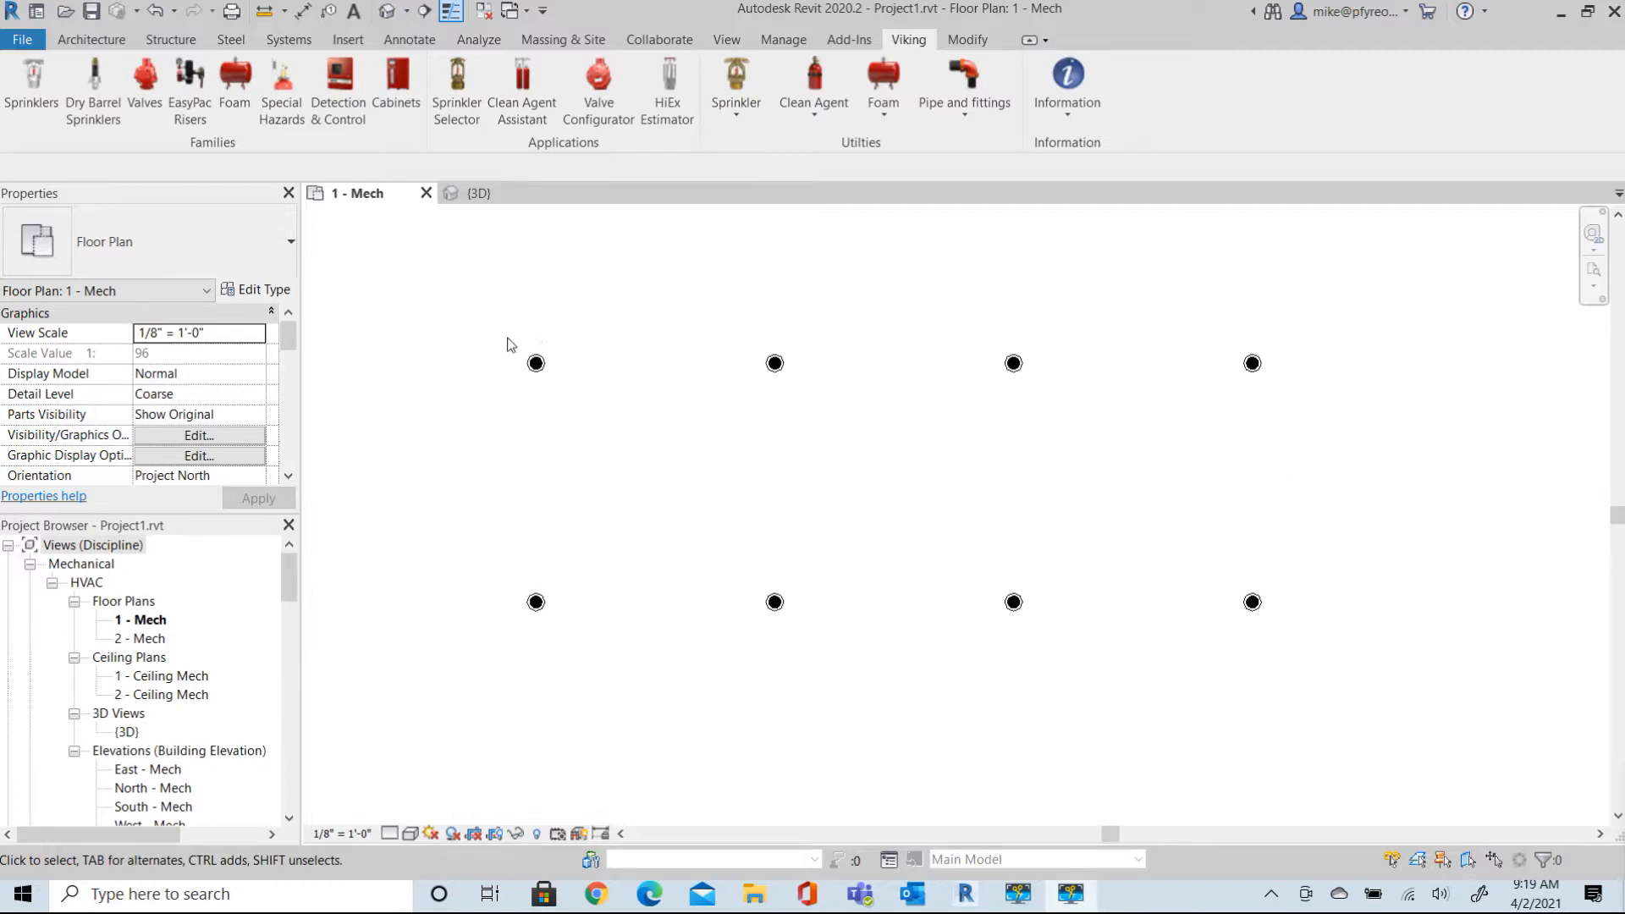
mouse_move(509, 340)
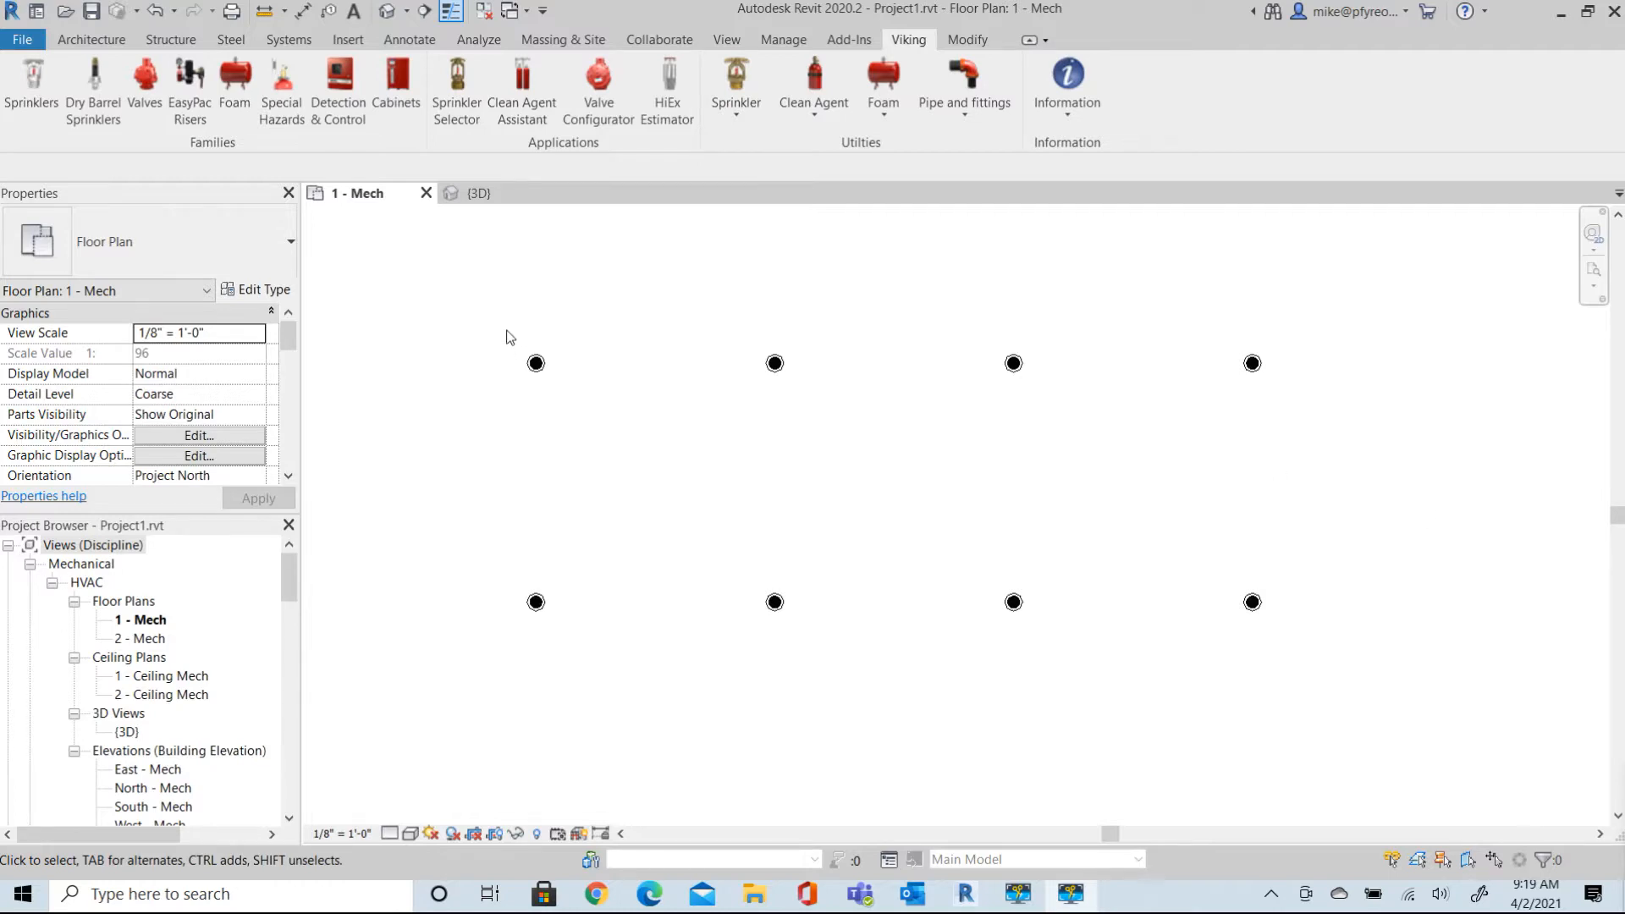
mouse_move(500, 335)
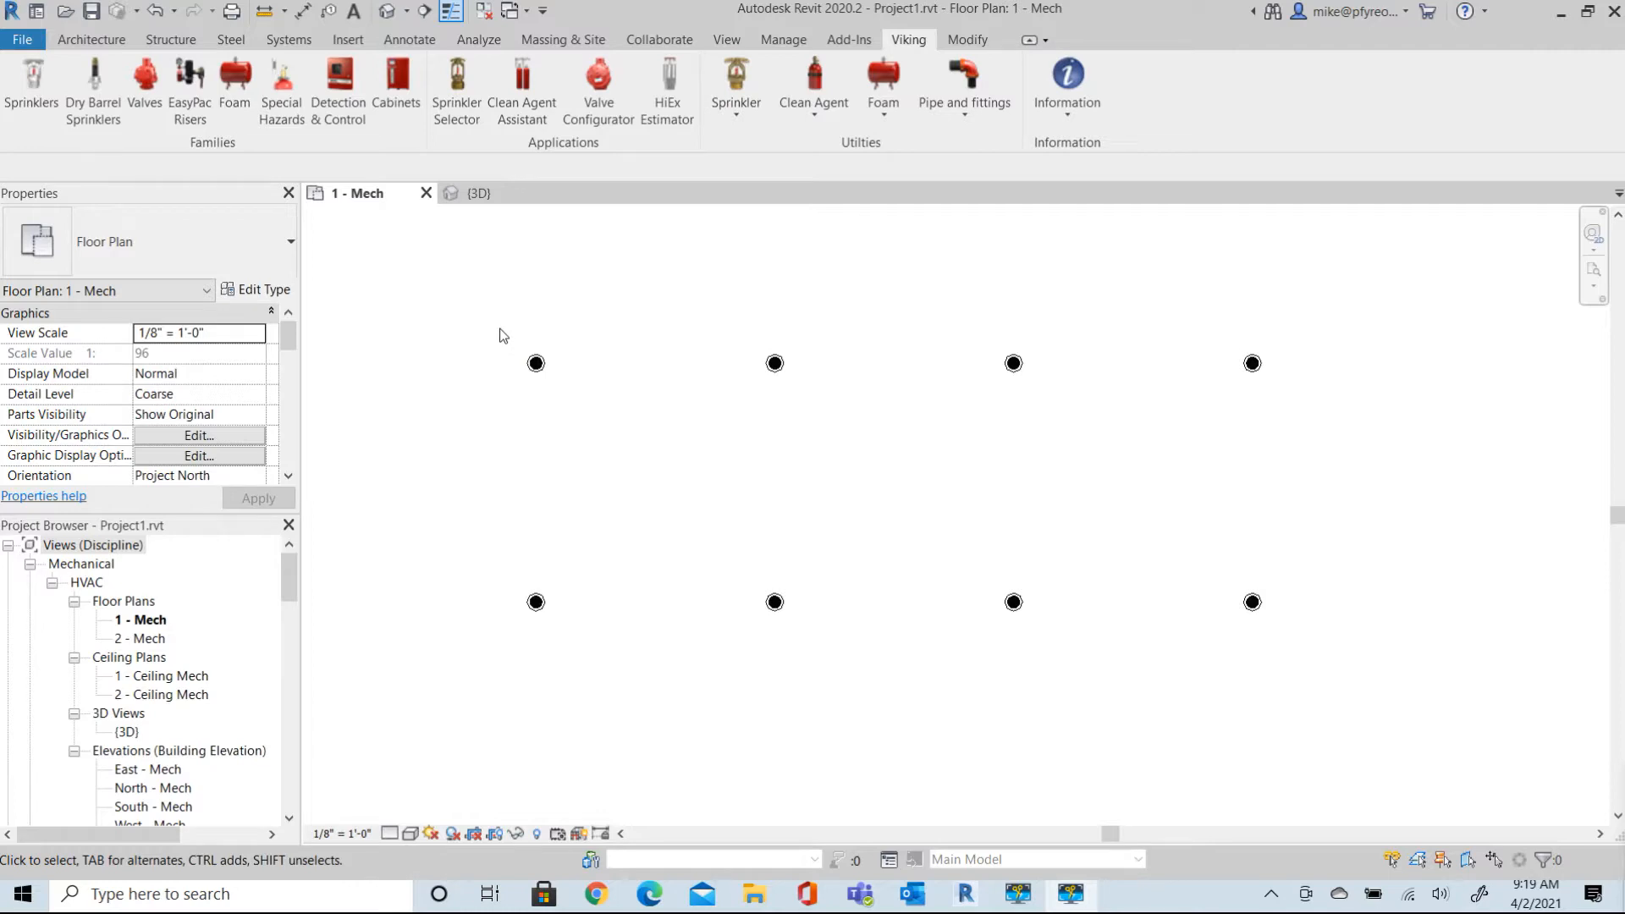
mouse_move(500, 352)
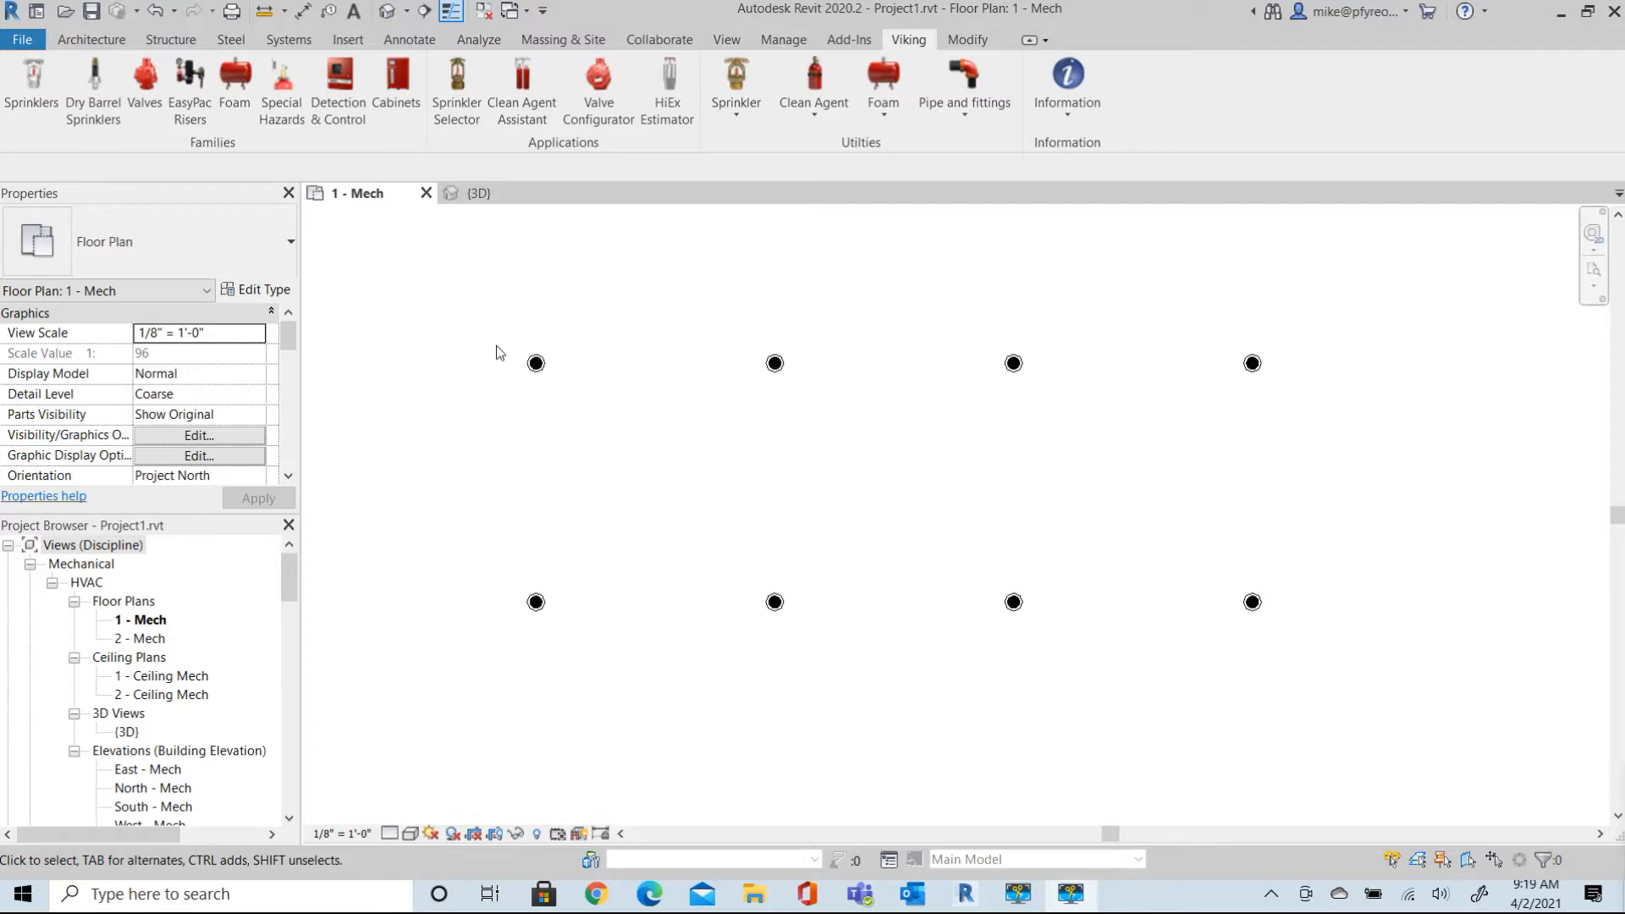
mouse_move(518, 376)
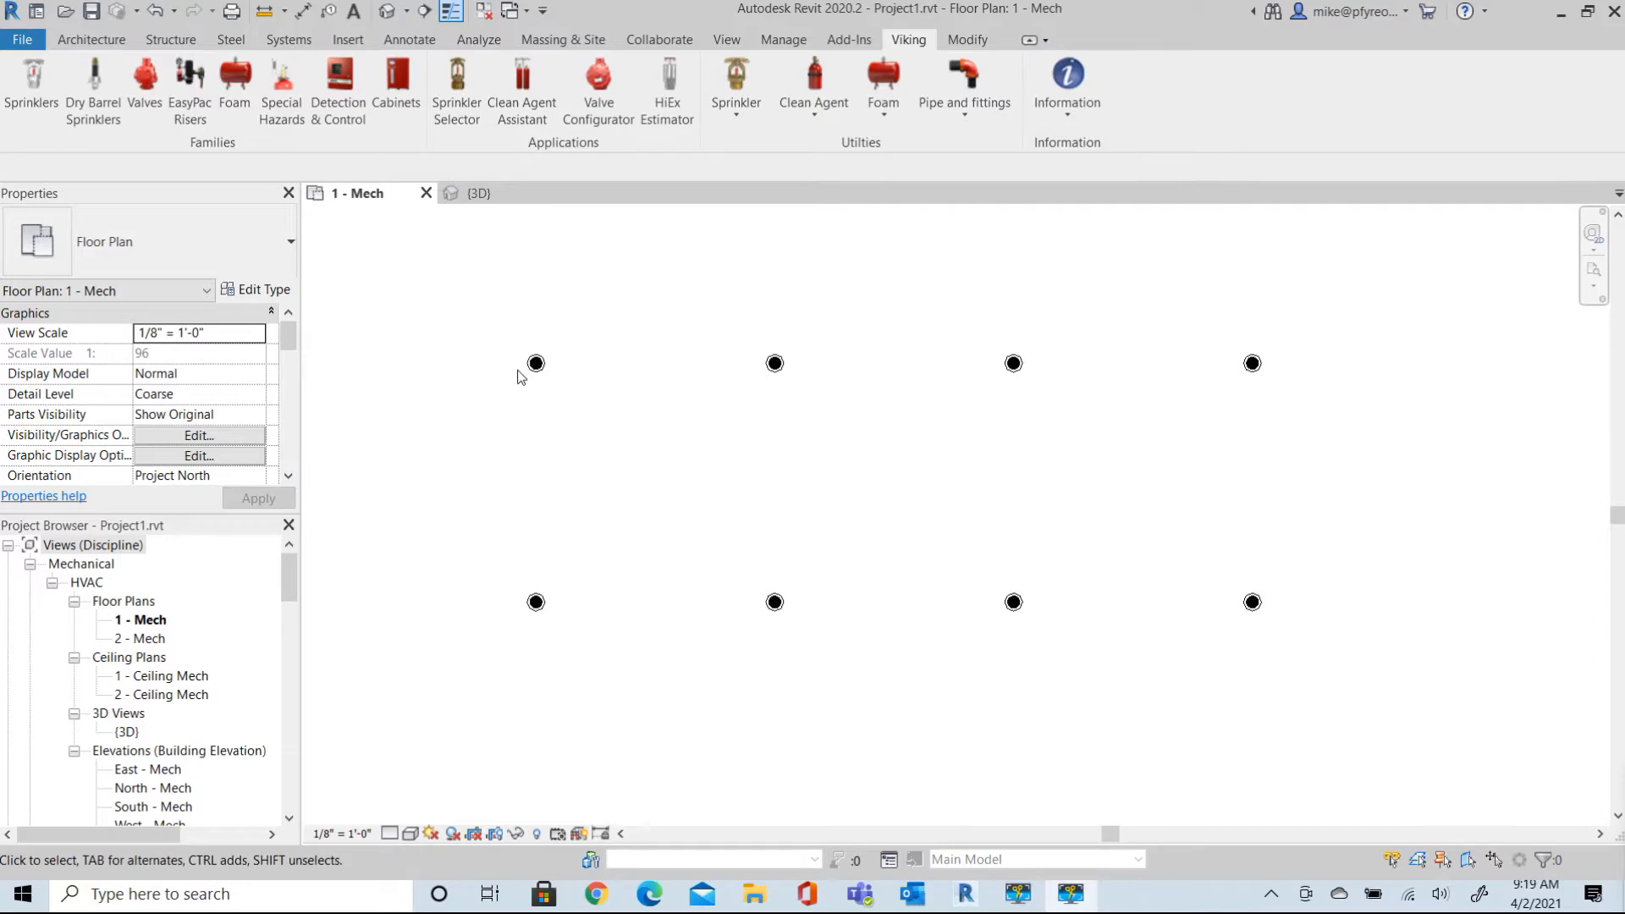
mouse_move(513, 606)
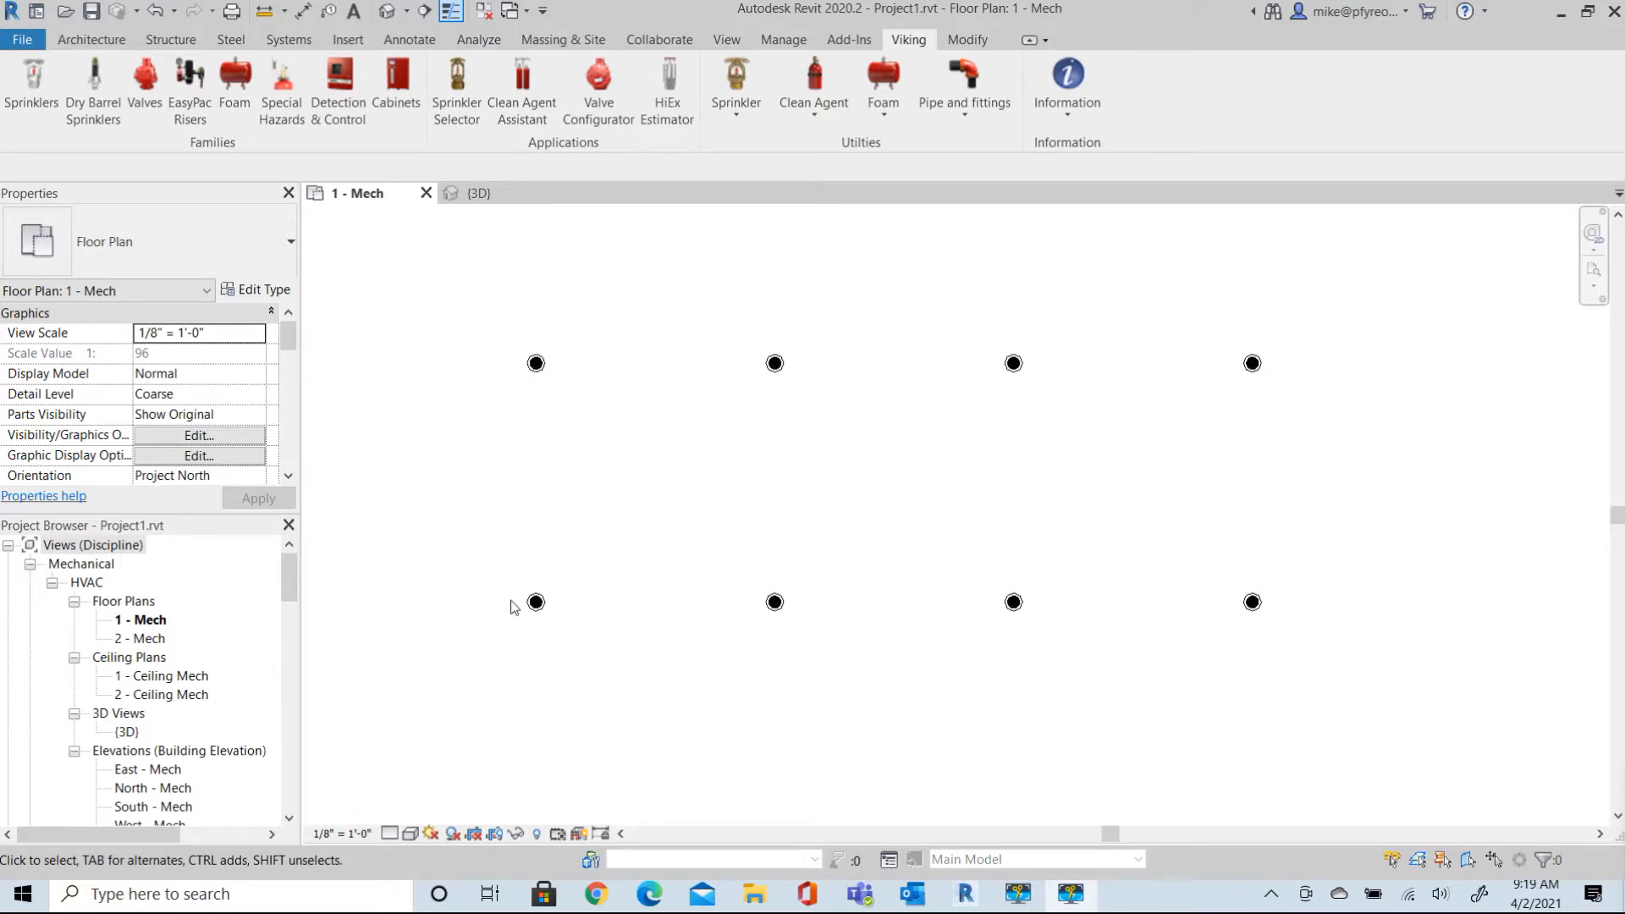
mouse_move(536, 395)
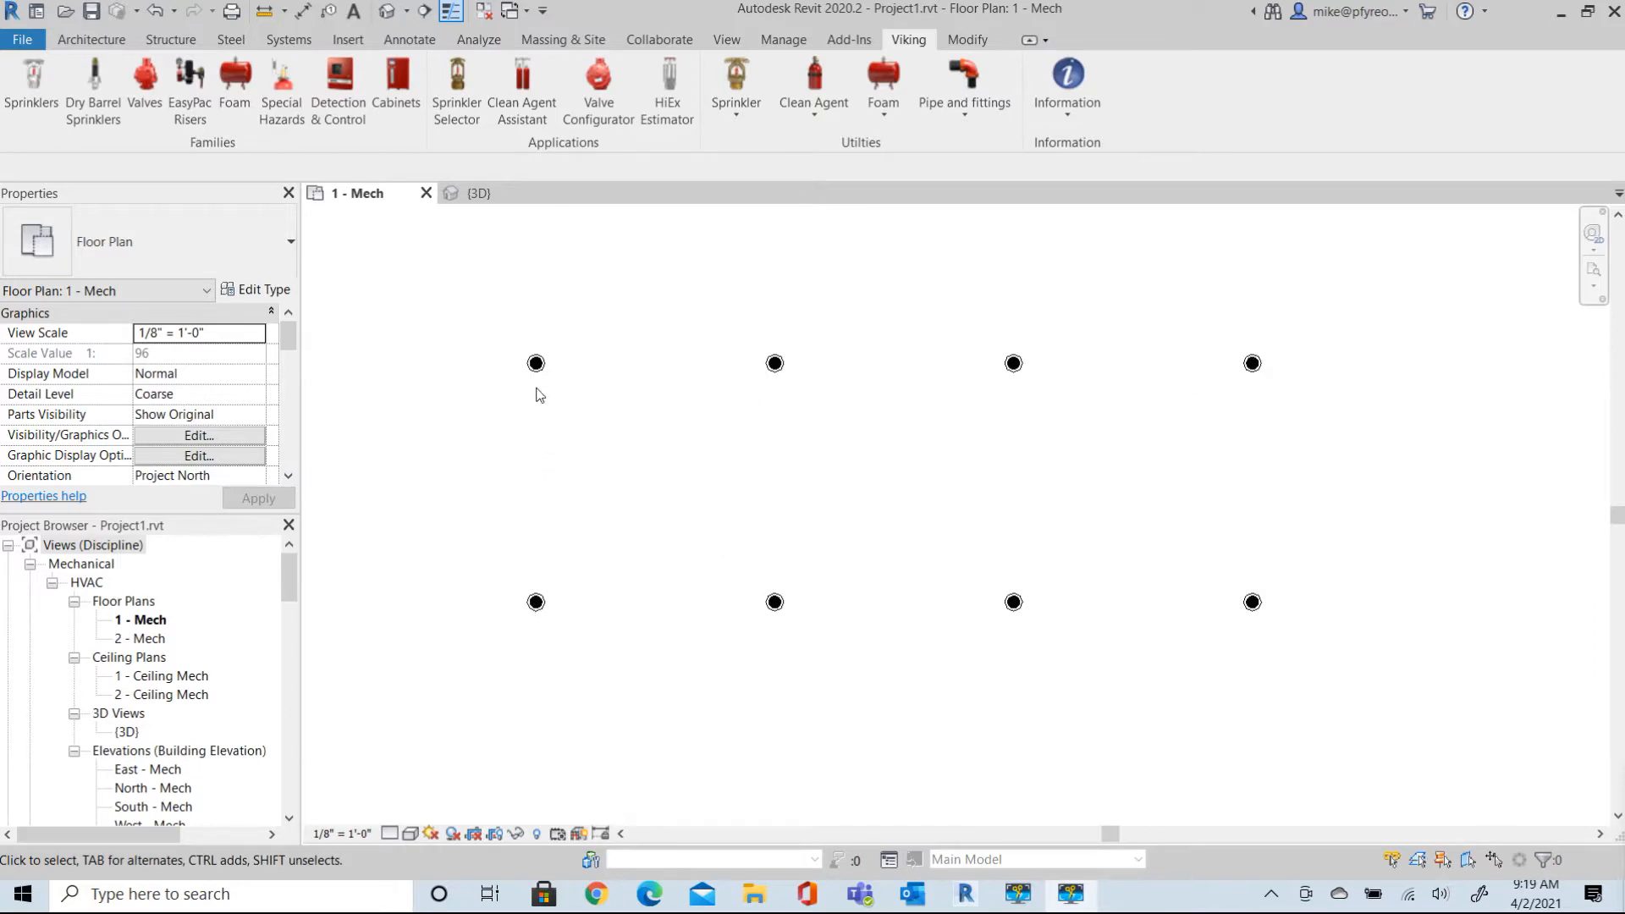
mouse_move(1228, 355)
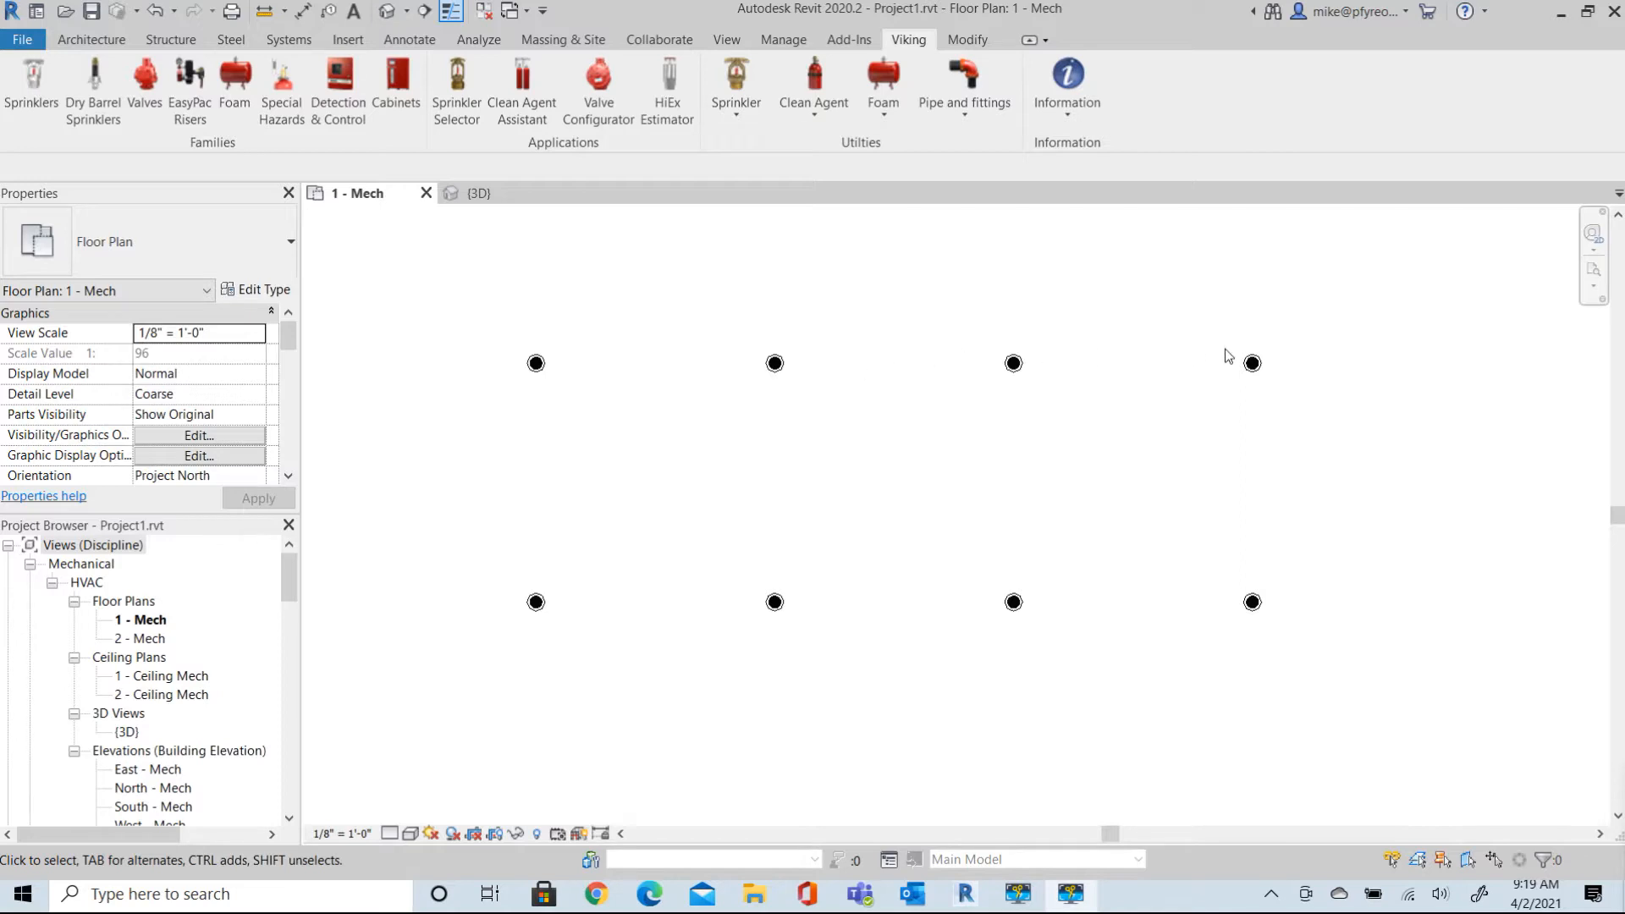
mouse_move(509, 568)
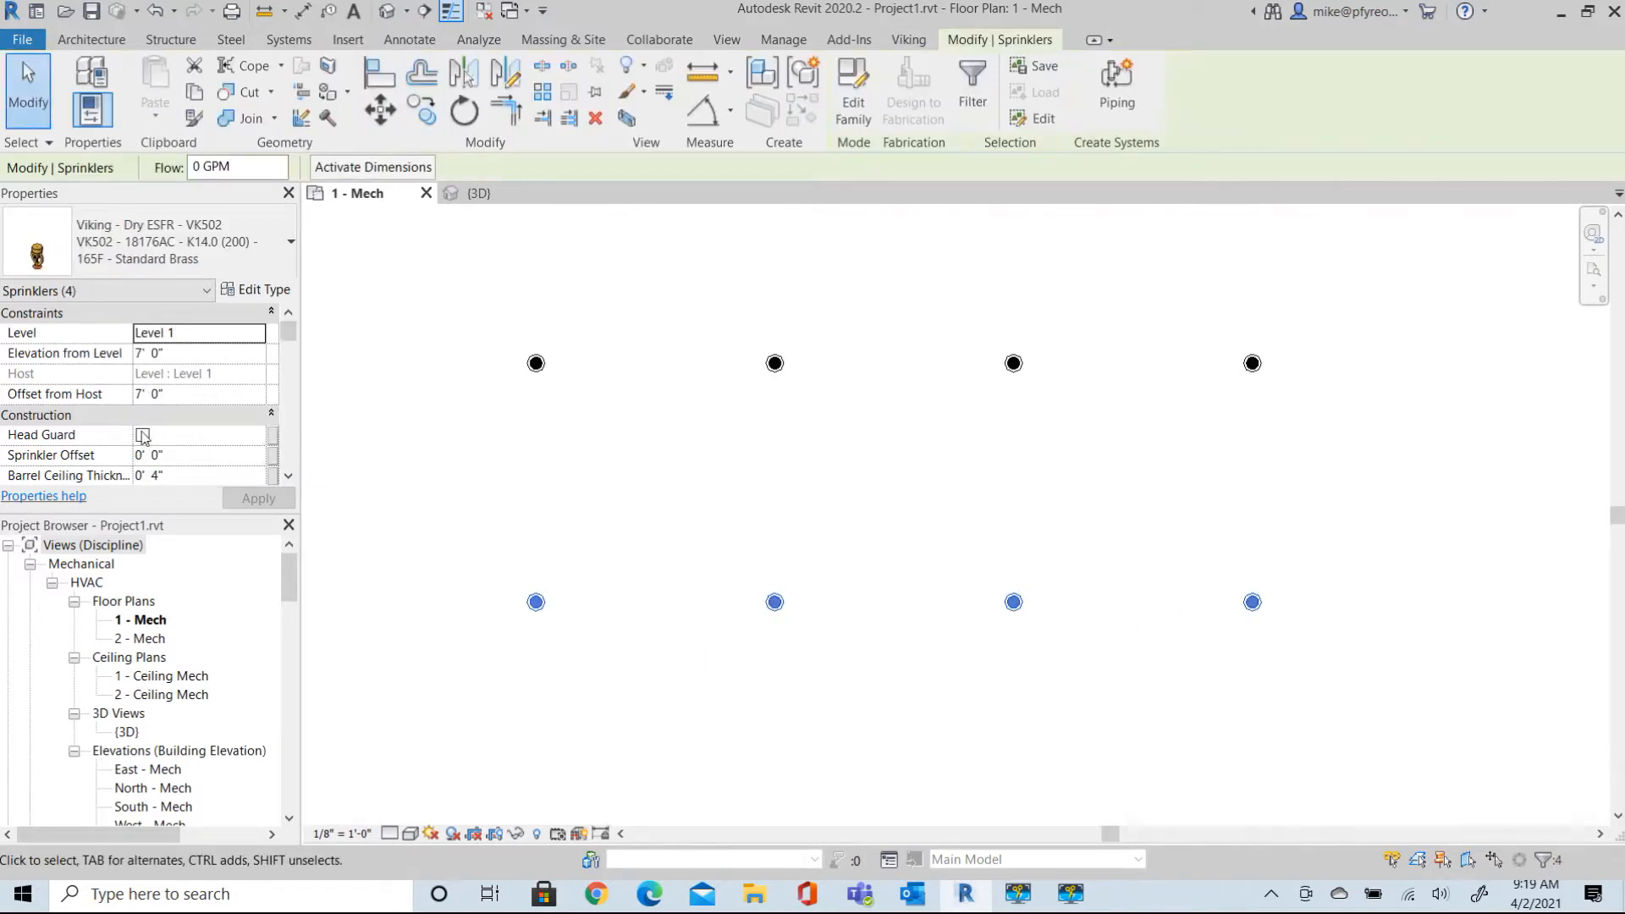
mouse_move(143, 440)
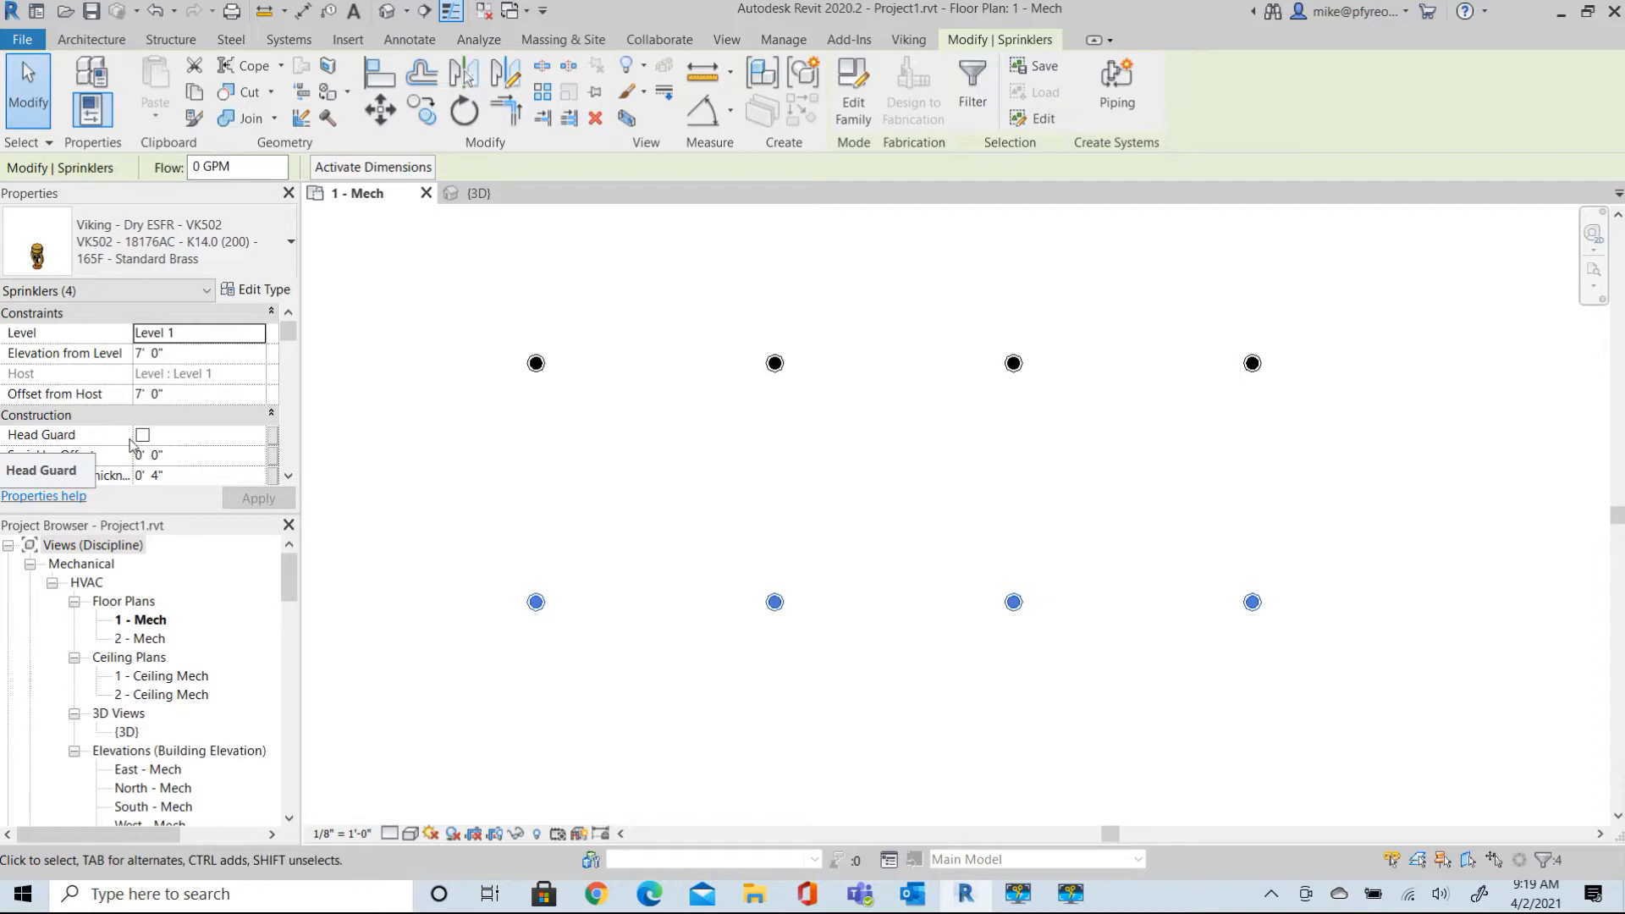
Enable Head Guard on the four lower-row Viking sprinklers, then deselect them.
left_click(142, 434)
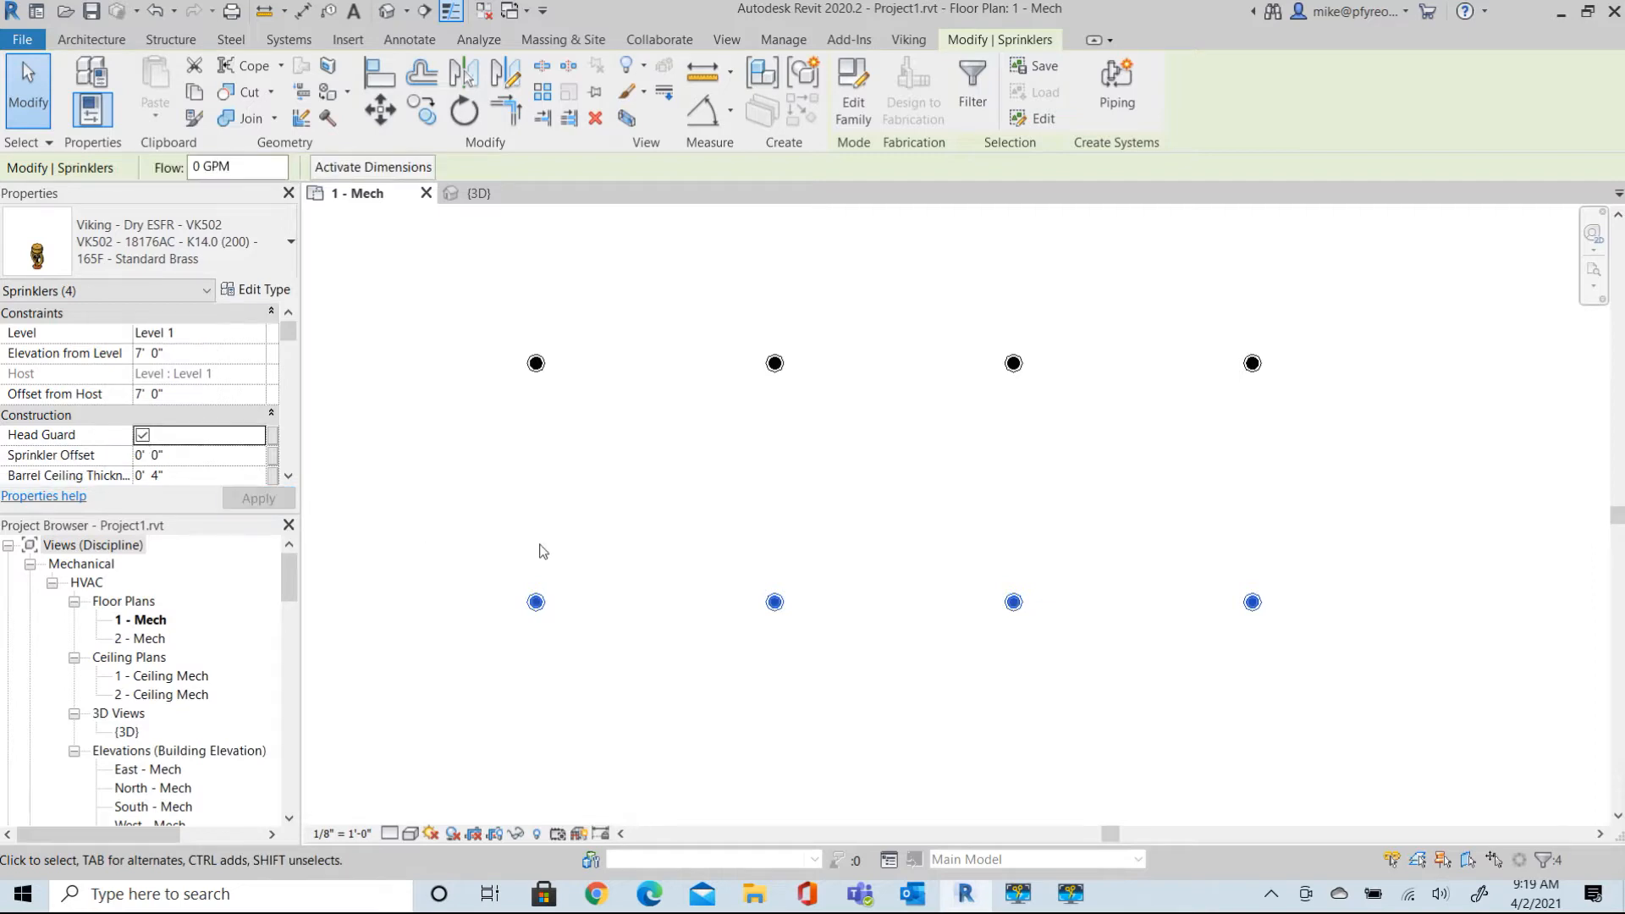
mouse_move(693, 384)
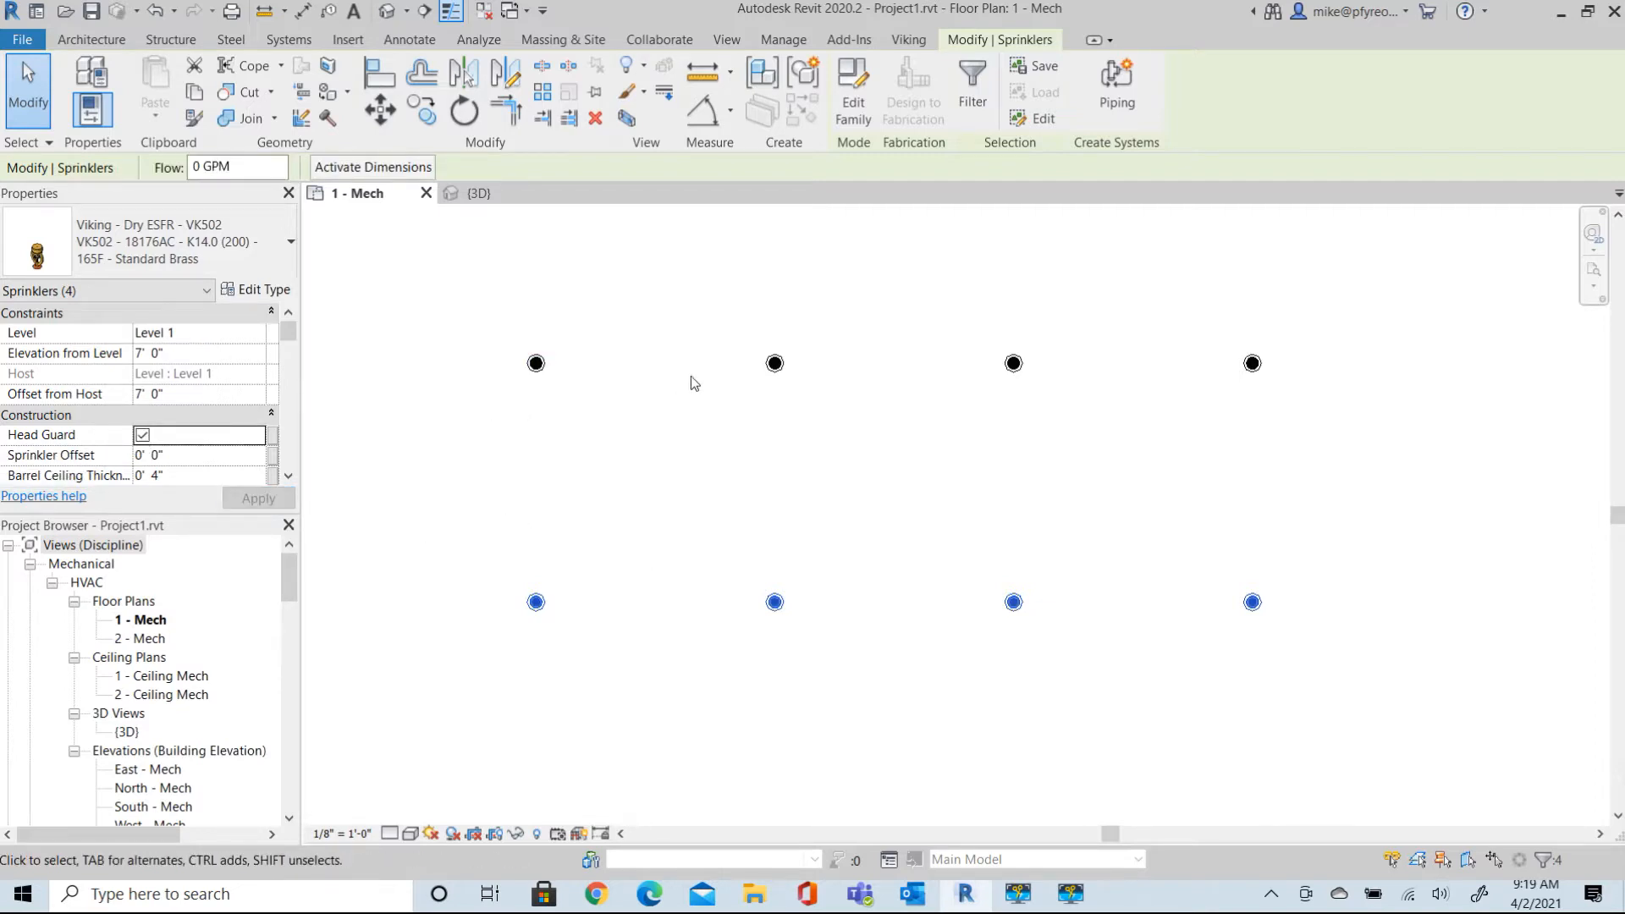
mouse_move(1050, 632)
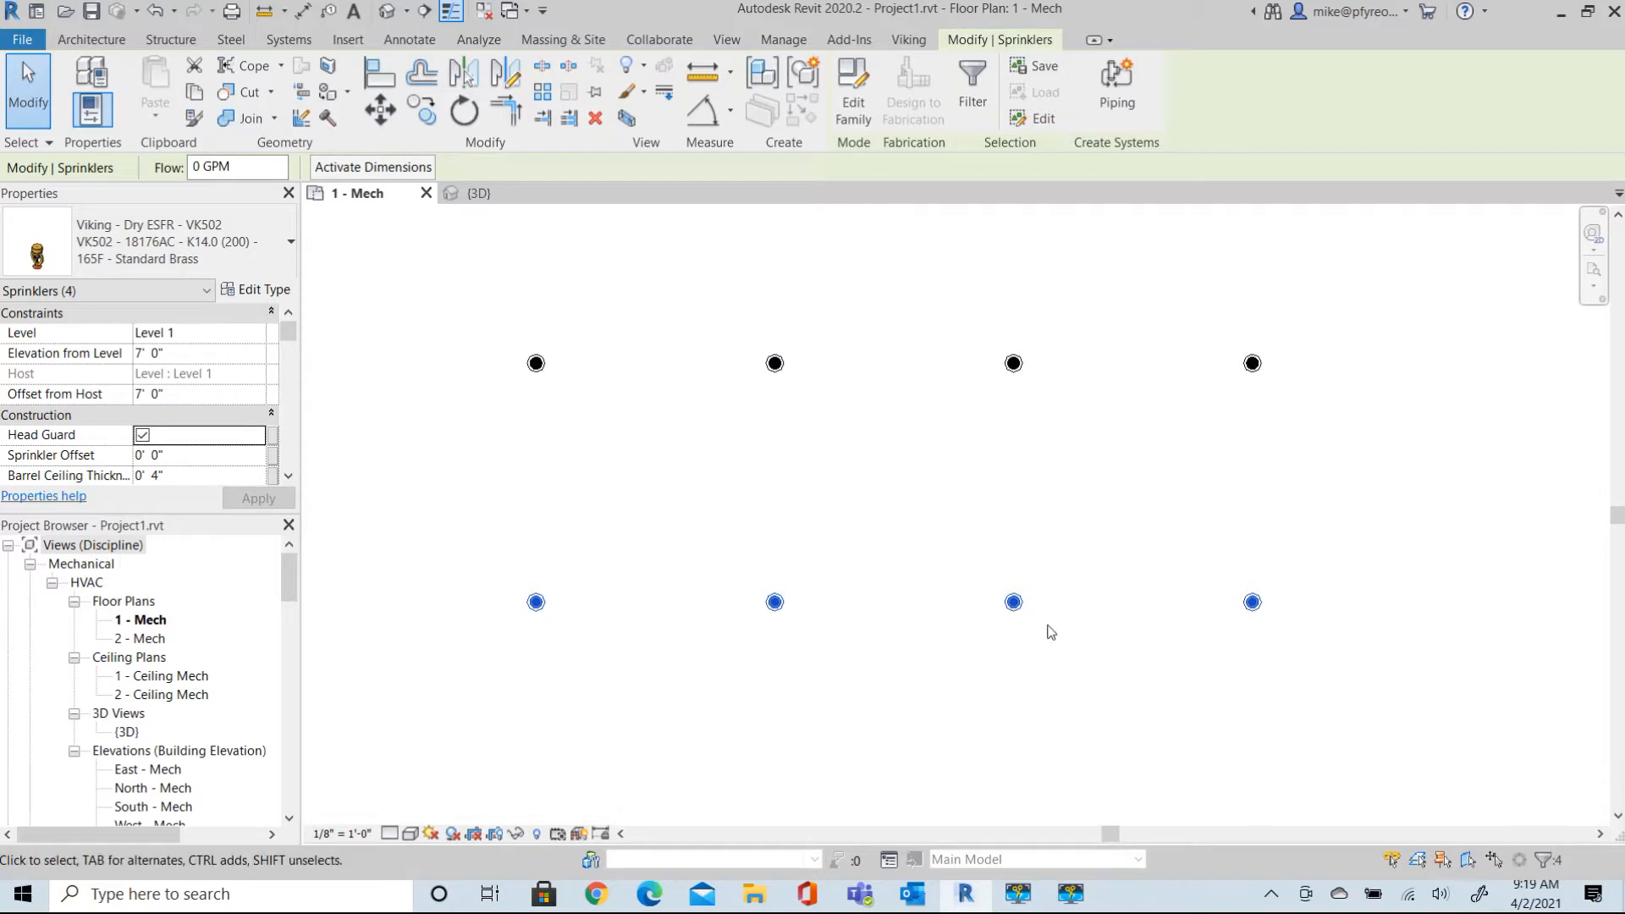
mouse_move(528, 648)
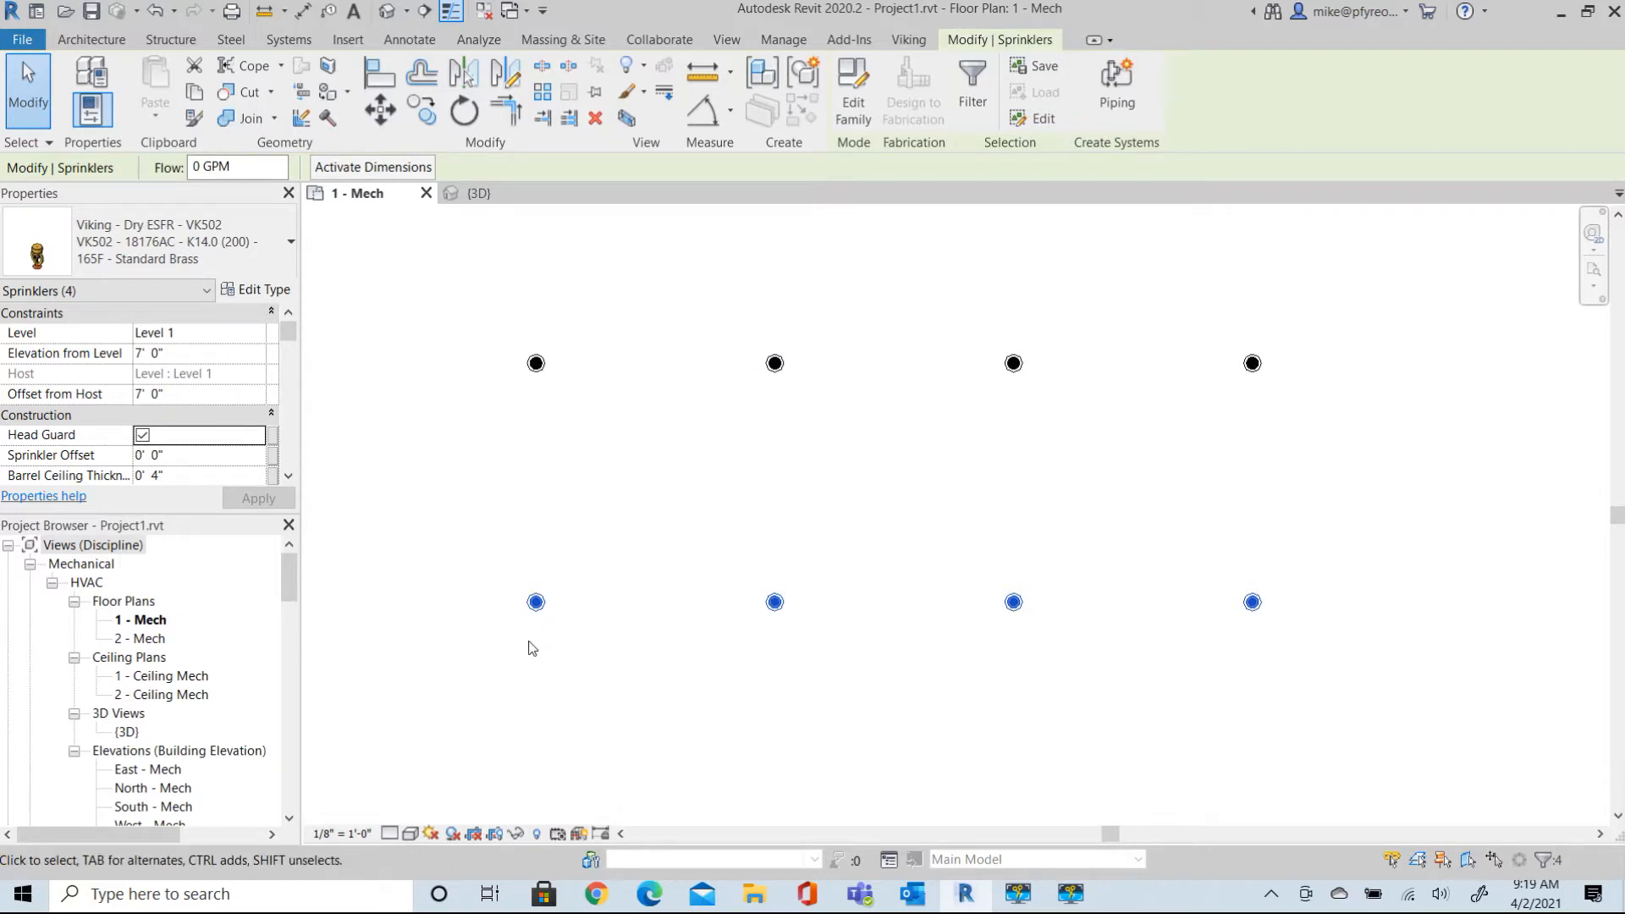
mouse_move(554, 700)
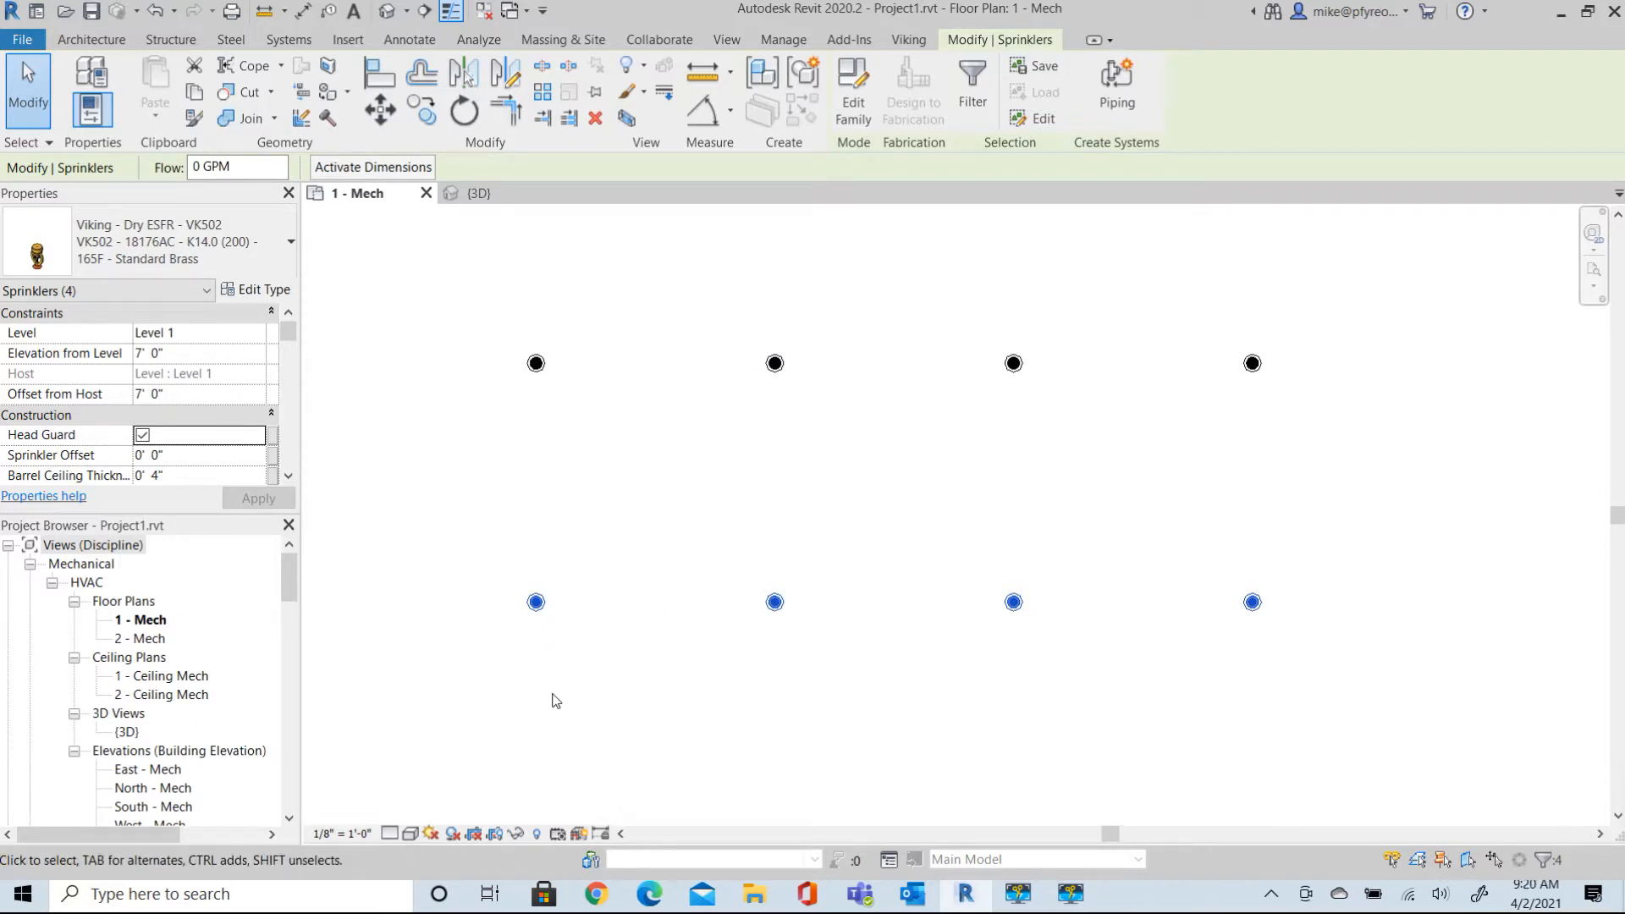
mouse_move(801, 365)
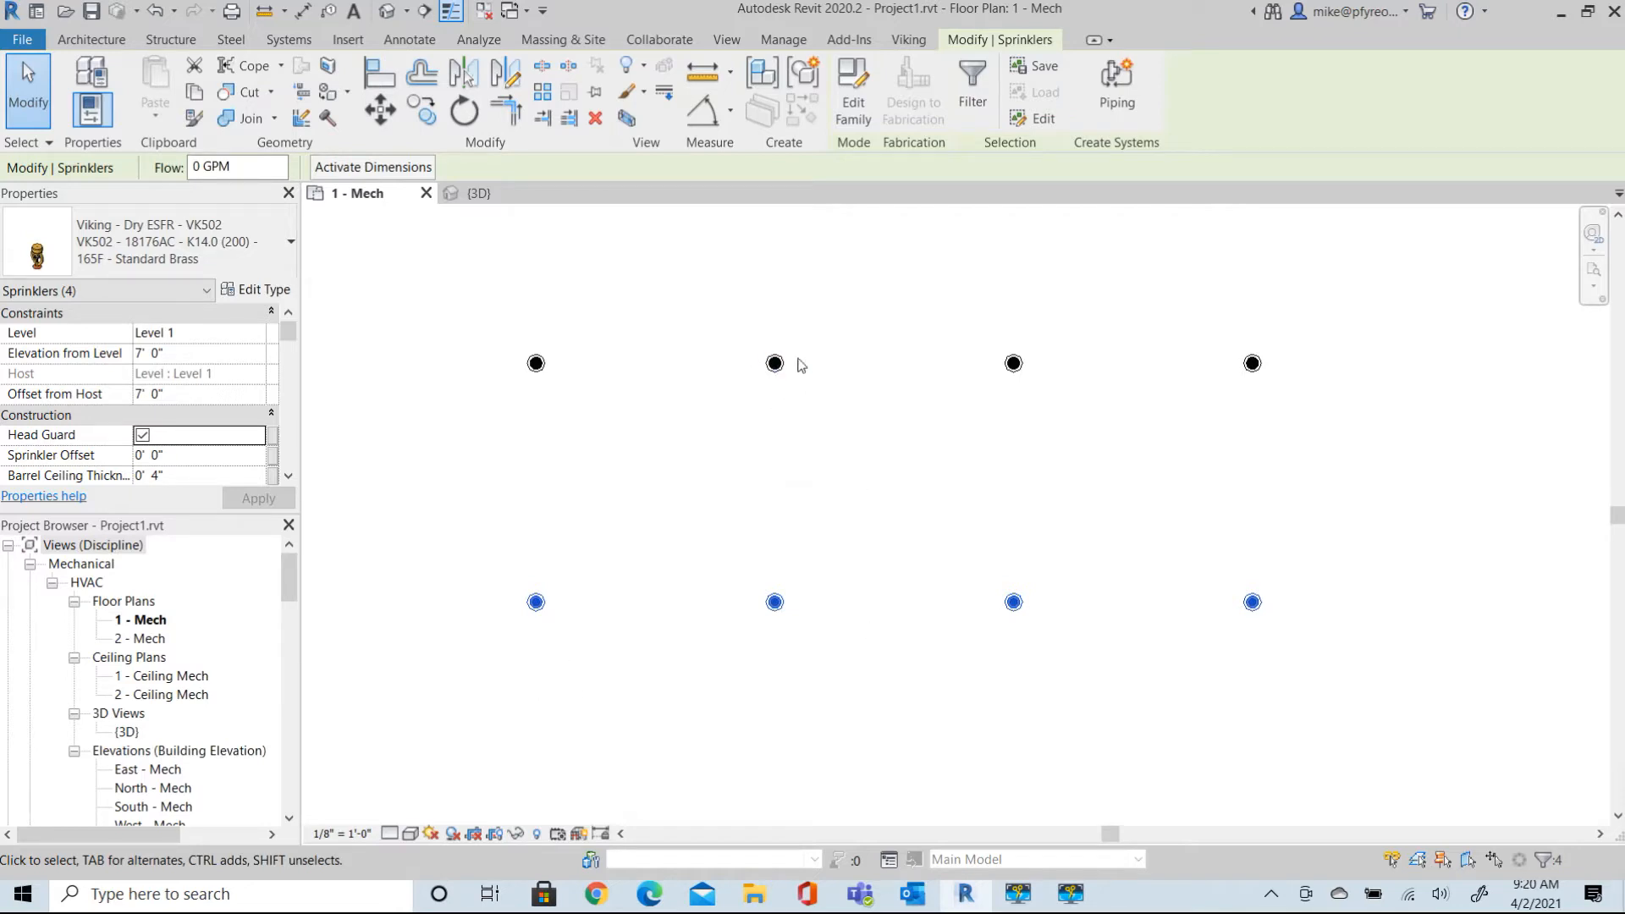
mouse_move(1058, 359)
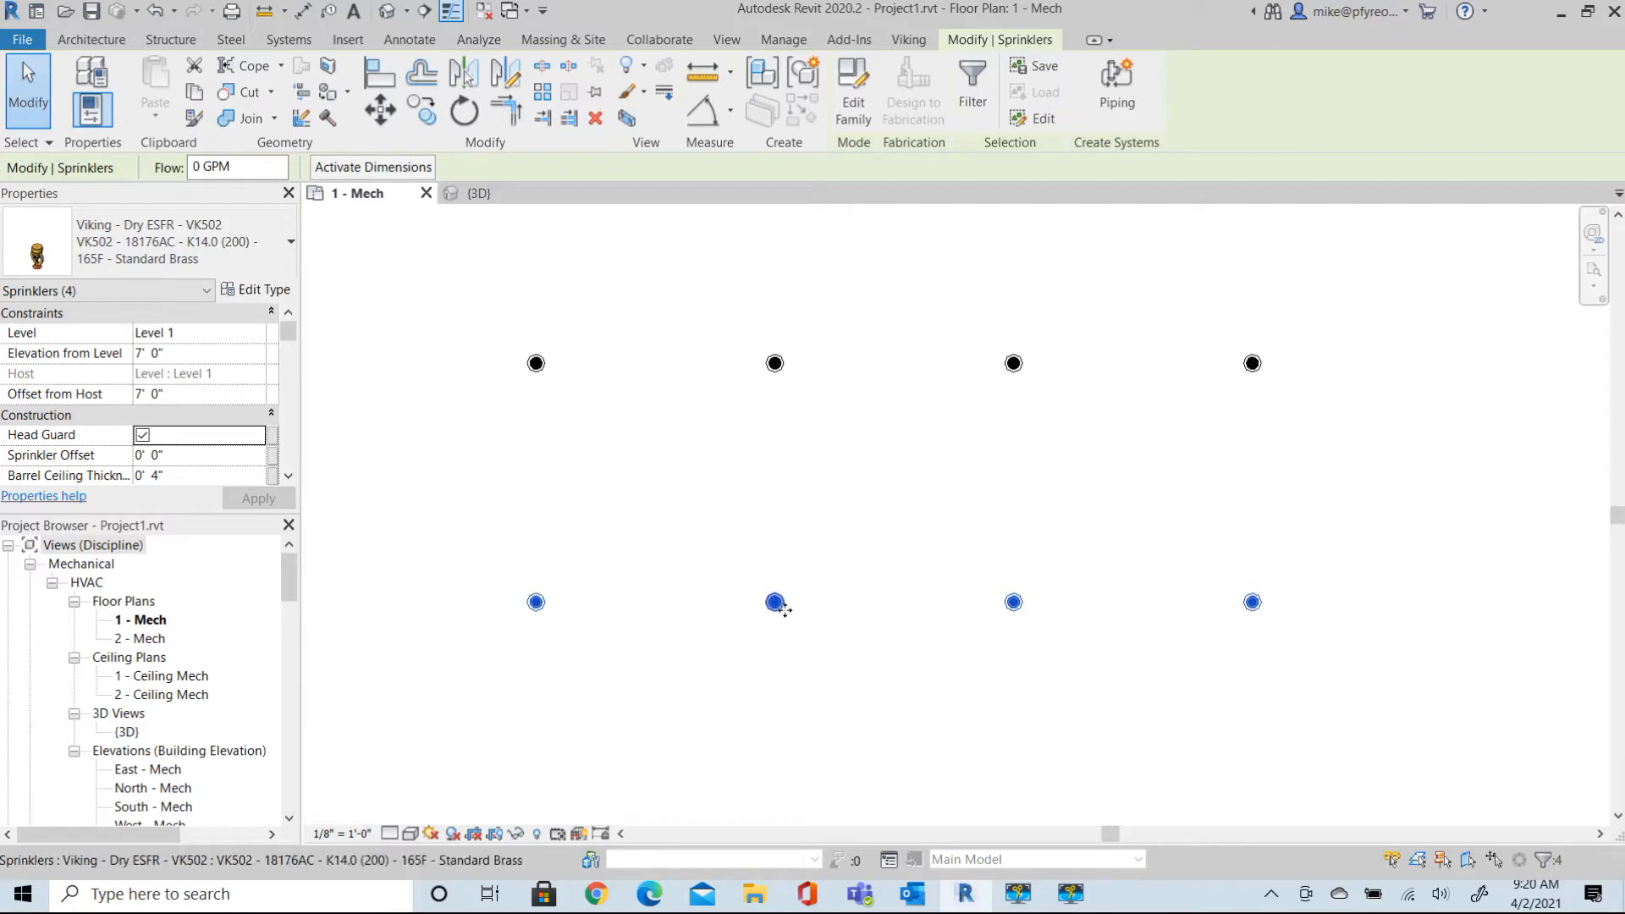
mouse_move(648, 475)
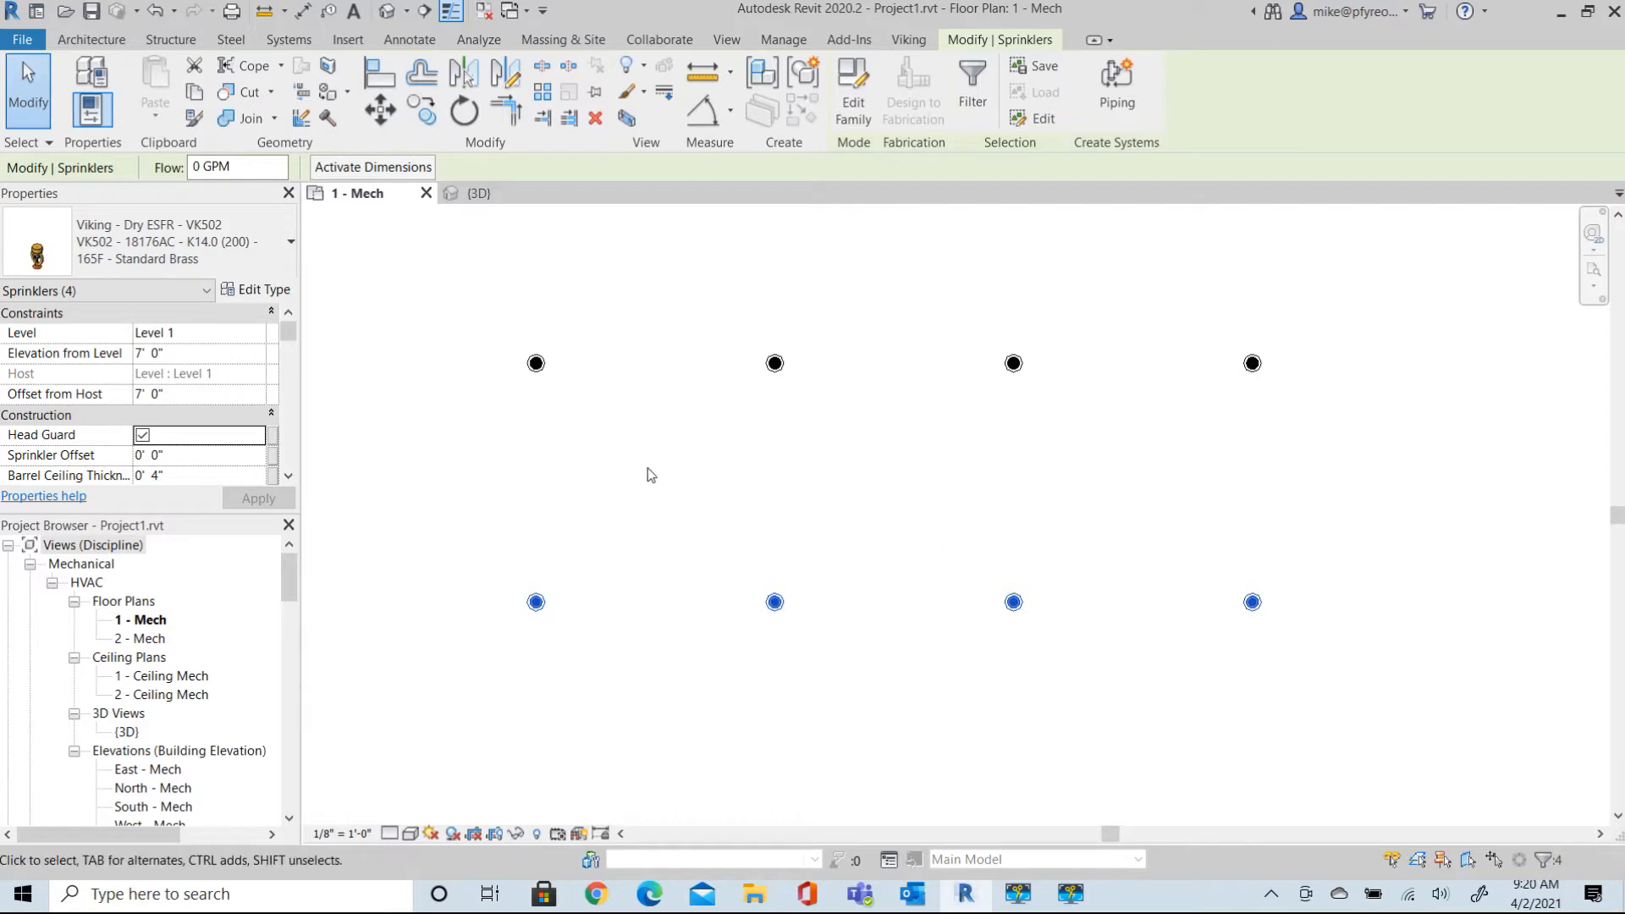
mouse_move(692, 304)
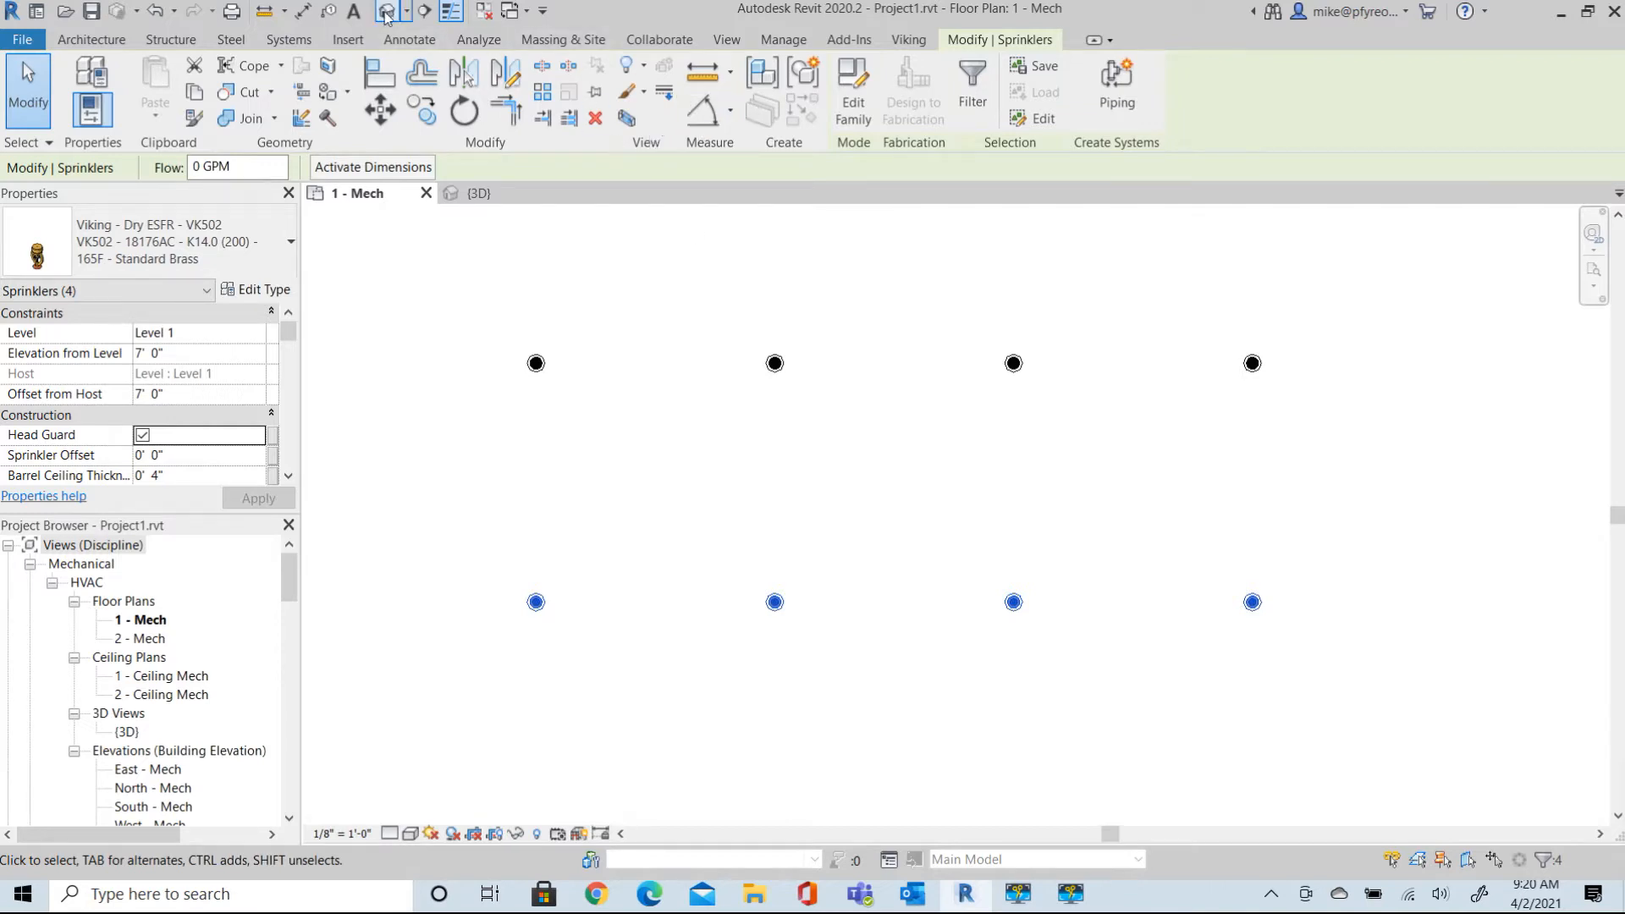
left_click(478, 193)
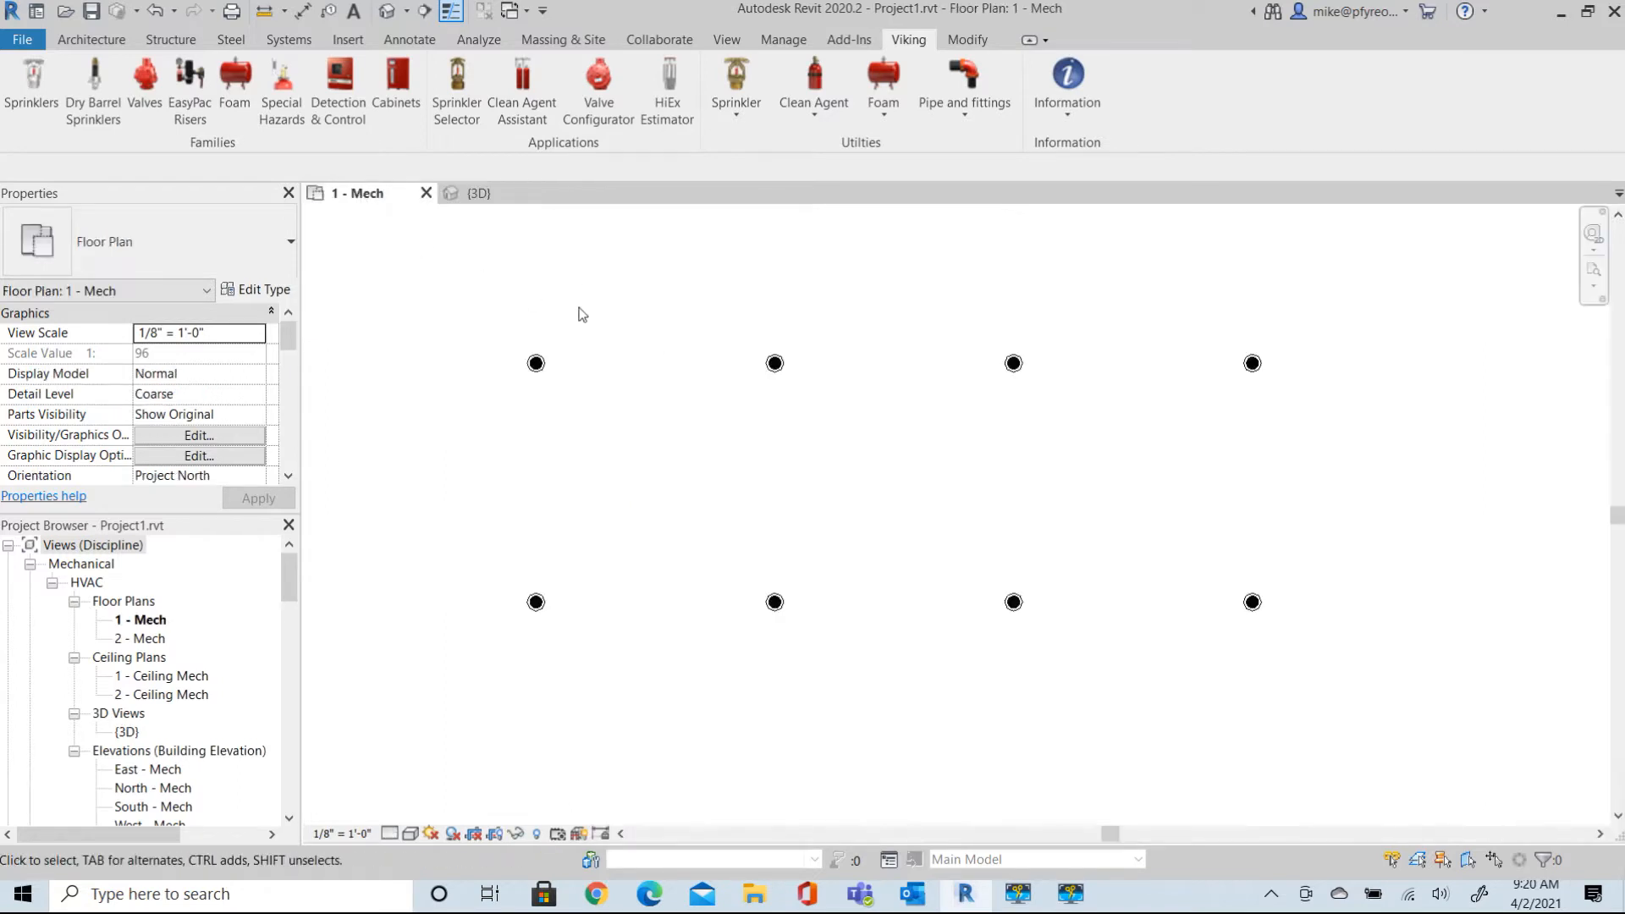
mouse_move(675, 306)
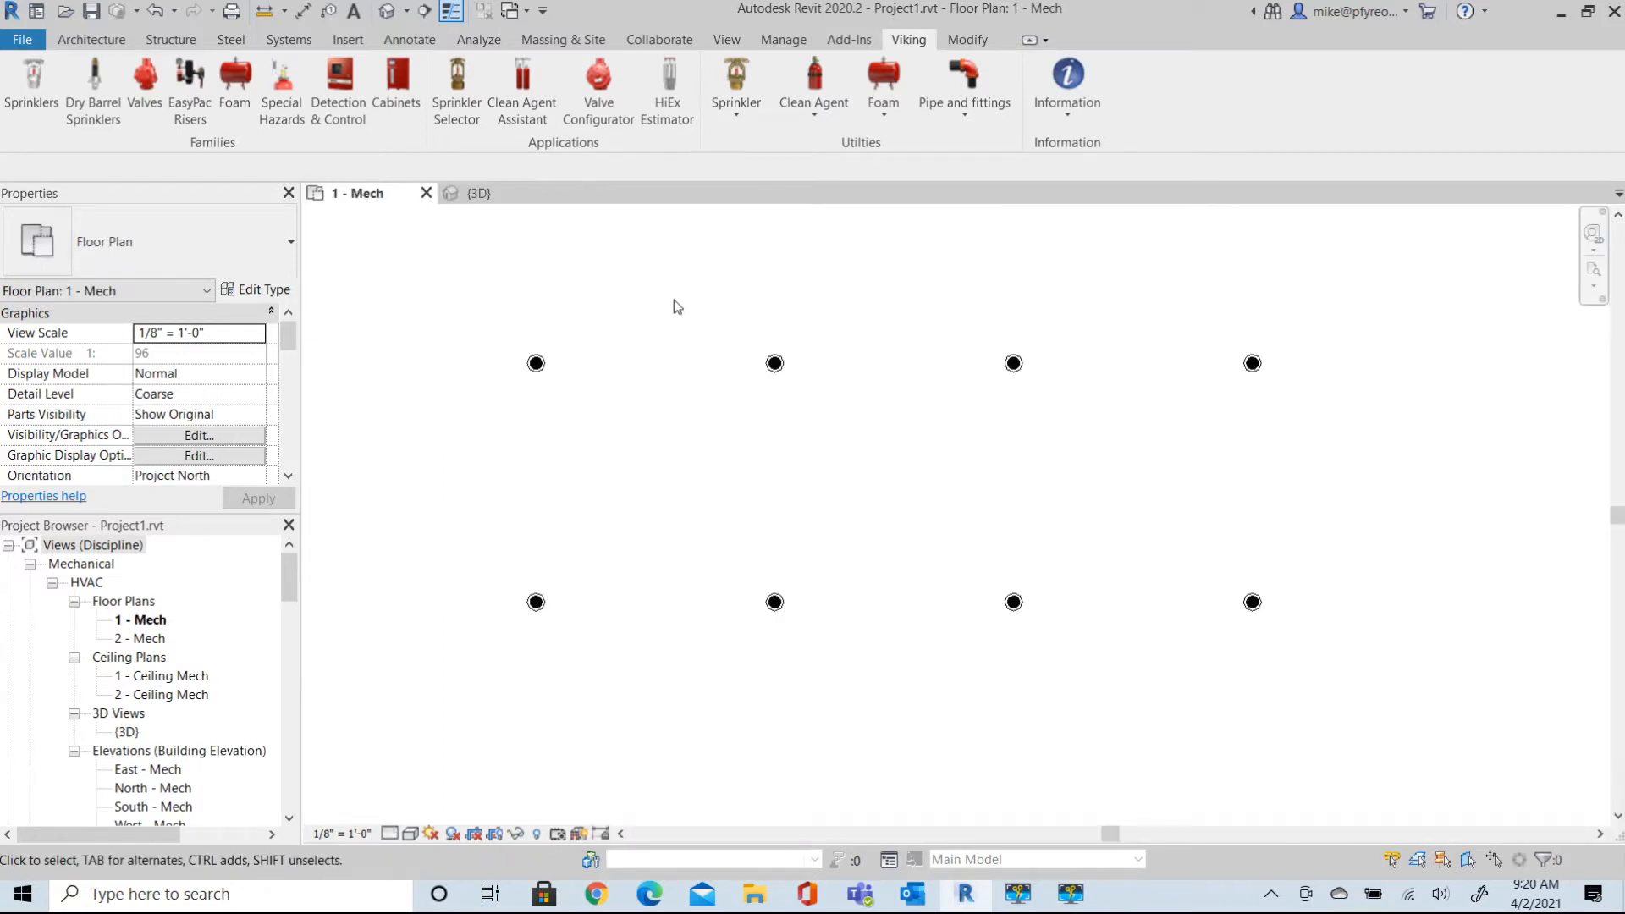
Launch Symbol Manager from the Viking tab's Sprinkler drop-down.
left_click(735, 84)
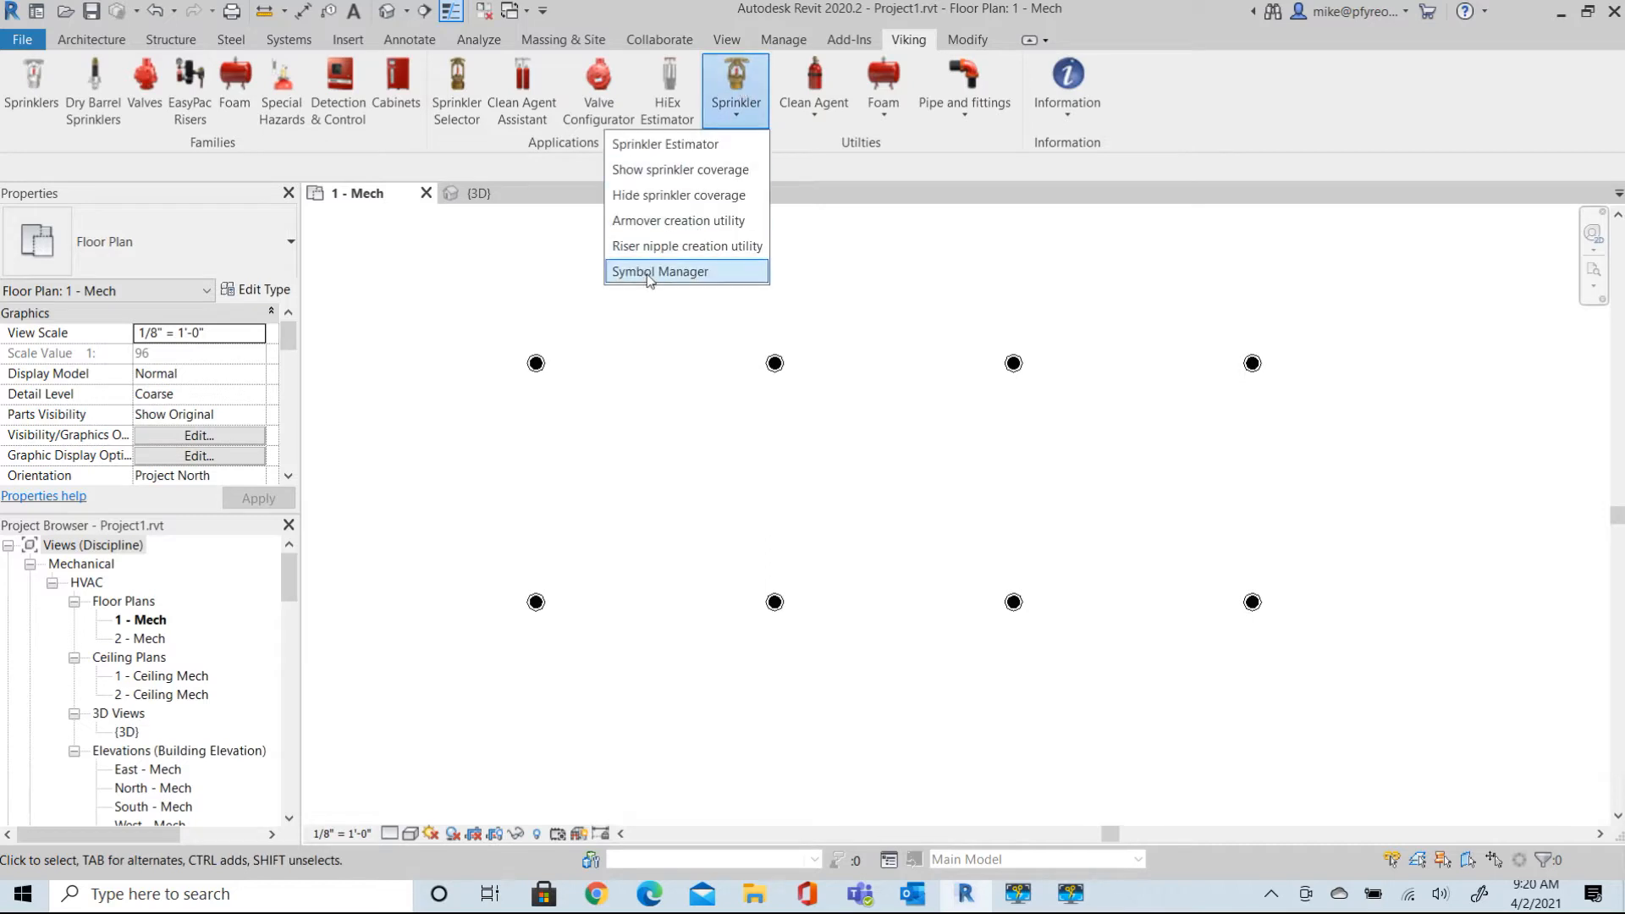
left_click(659, 271)
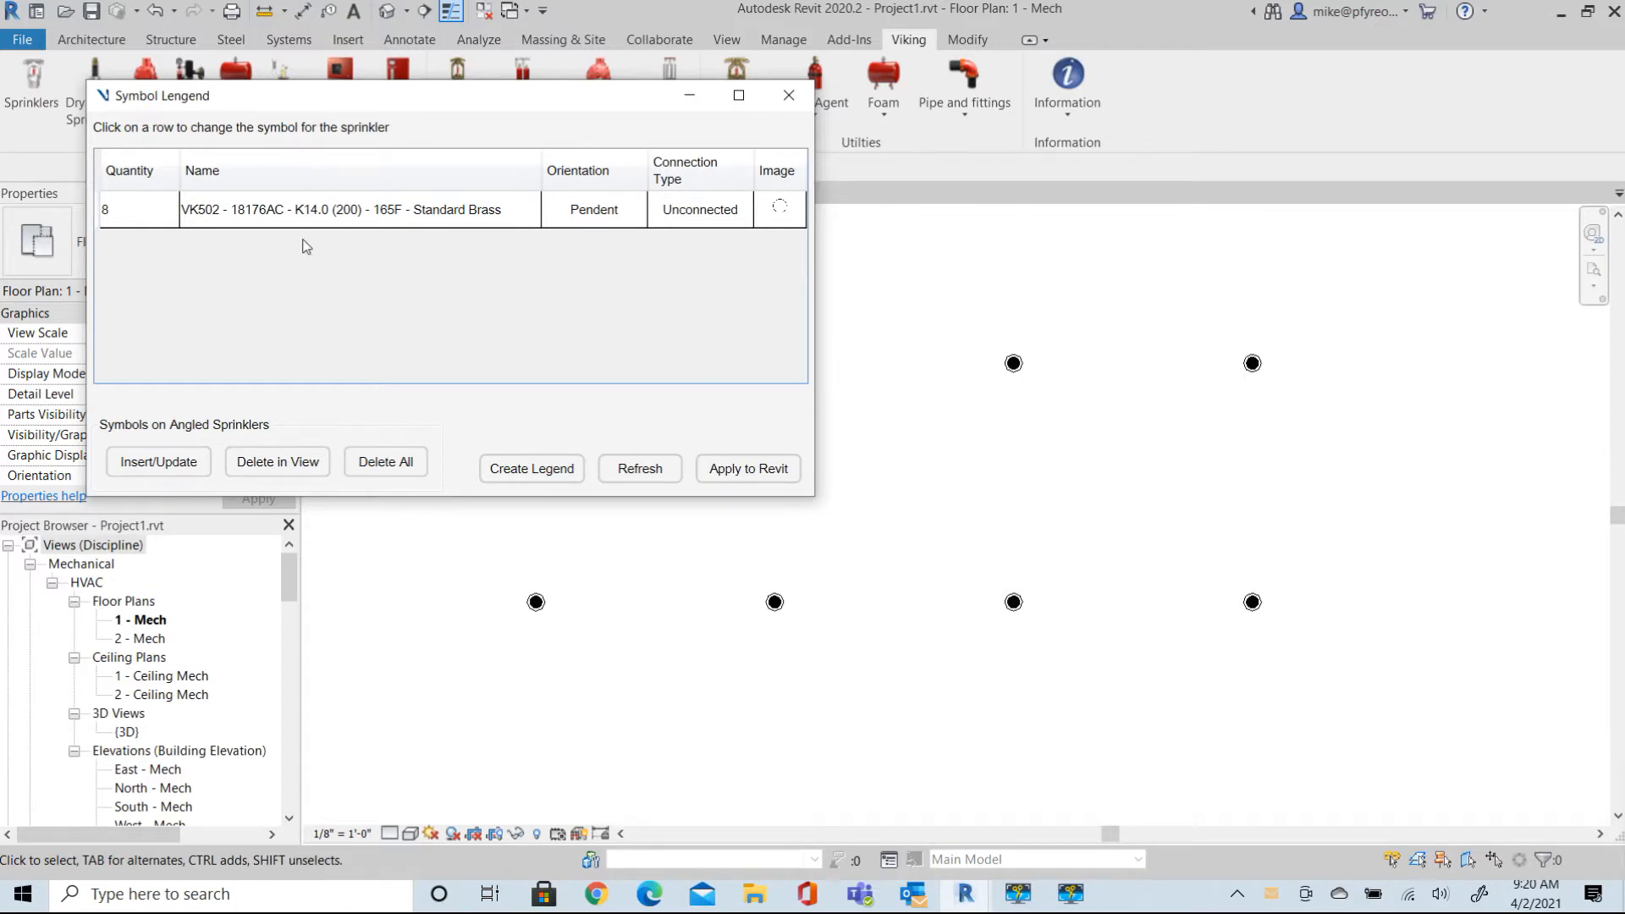
mouse_move(454, 235)
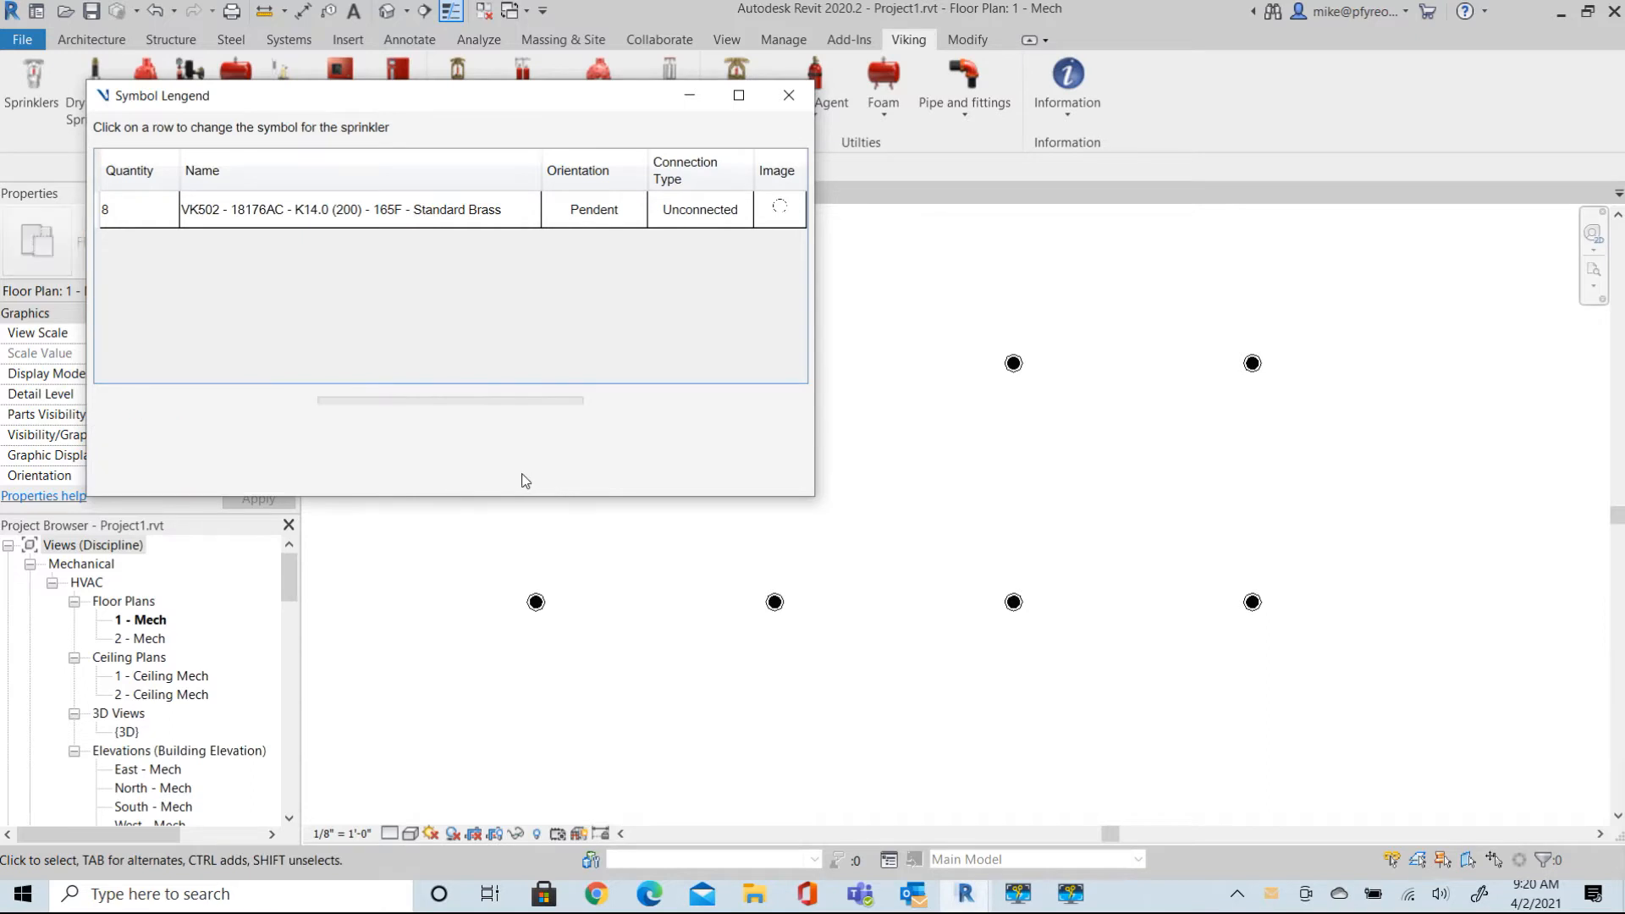
Create the Viking Sprinkler Legend, acknowledge the confirmation, and close the Symbol Legend window.
left_click(531, 468)
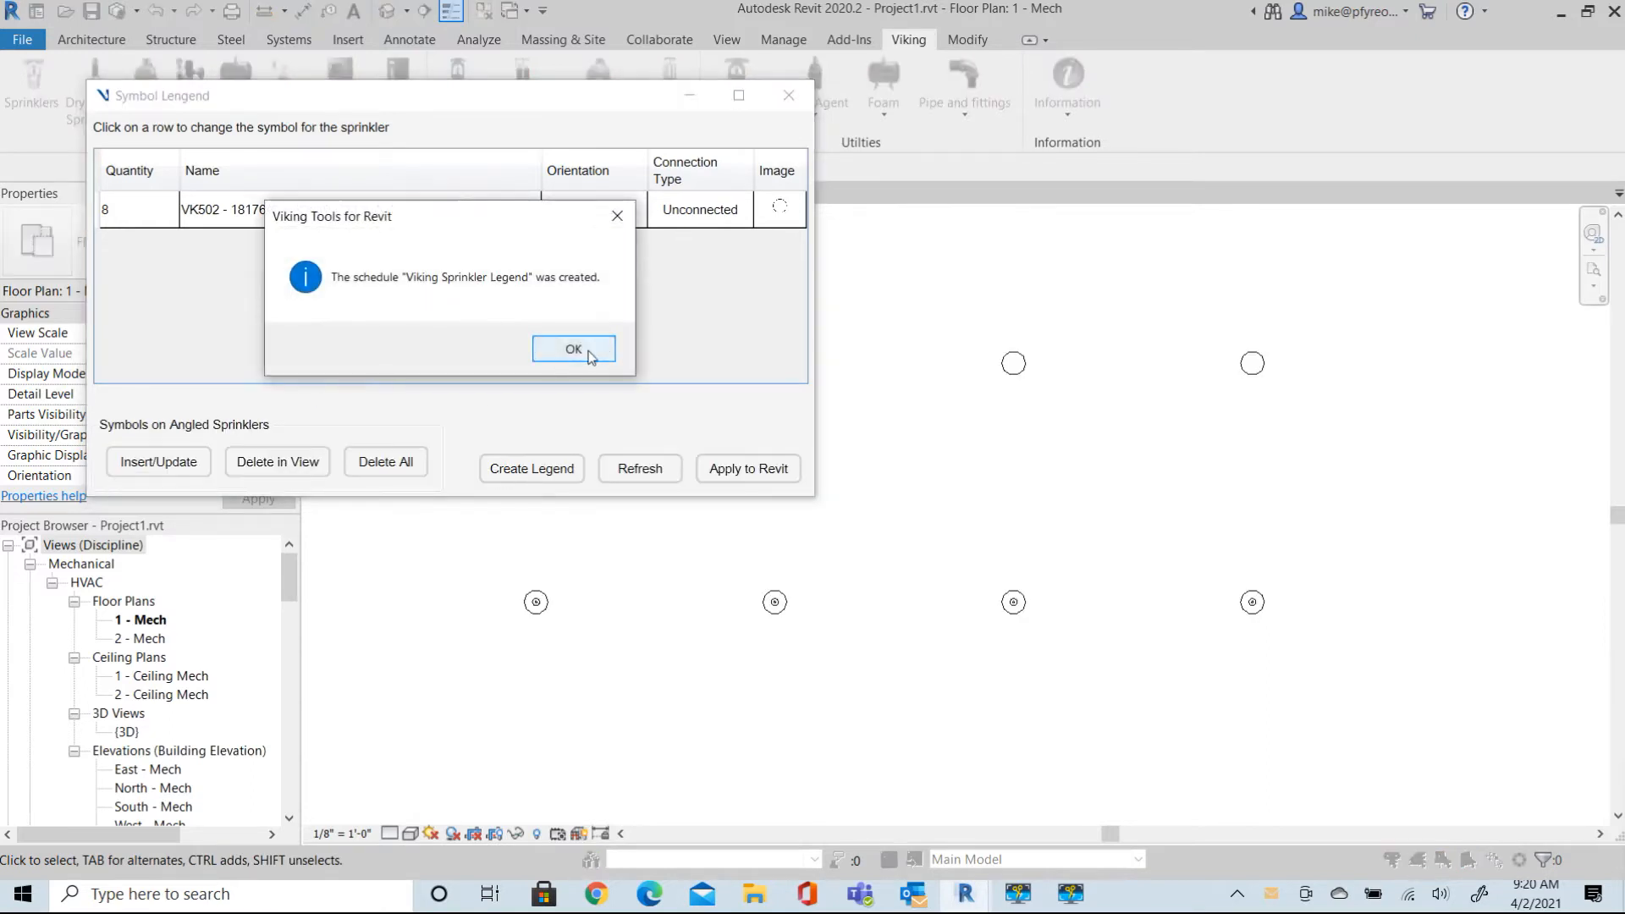
left_click(573, 349)
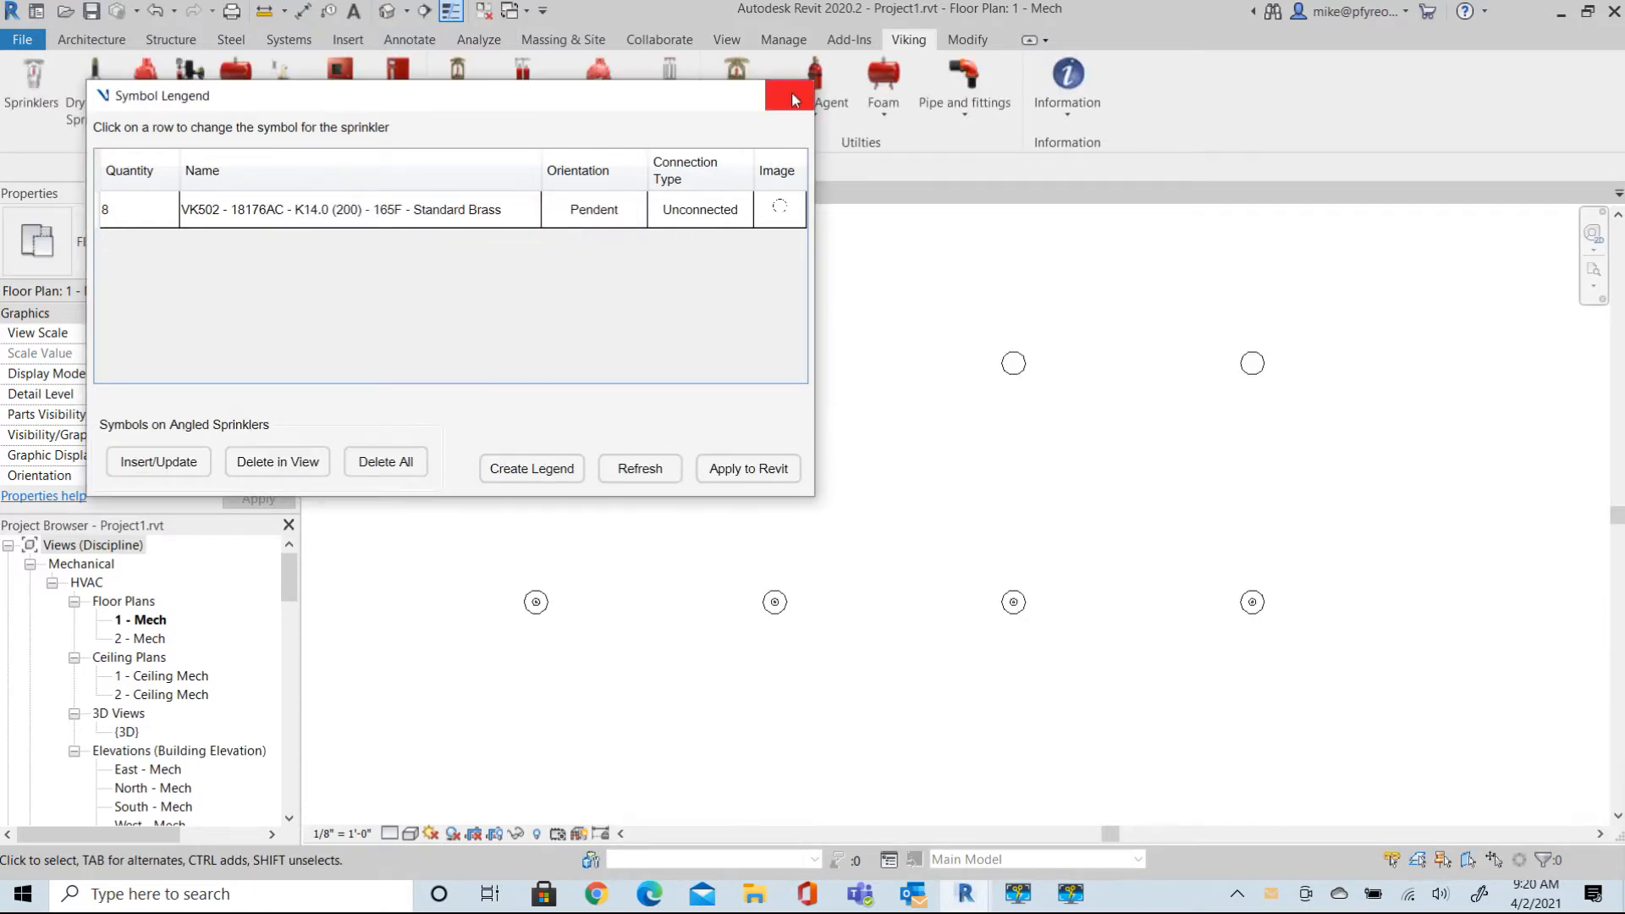
left_click(794, 96)
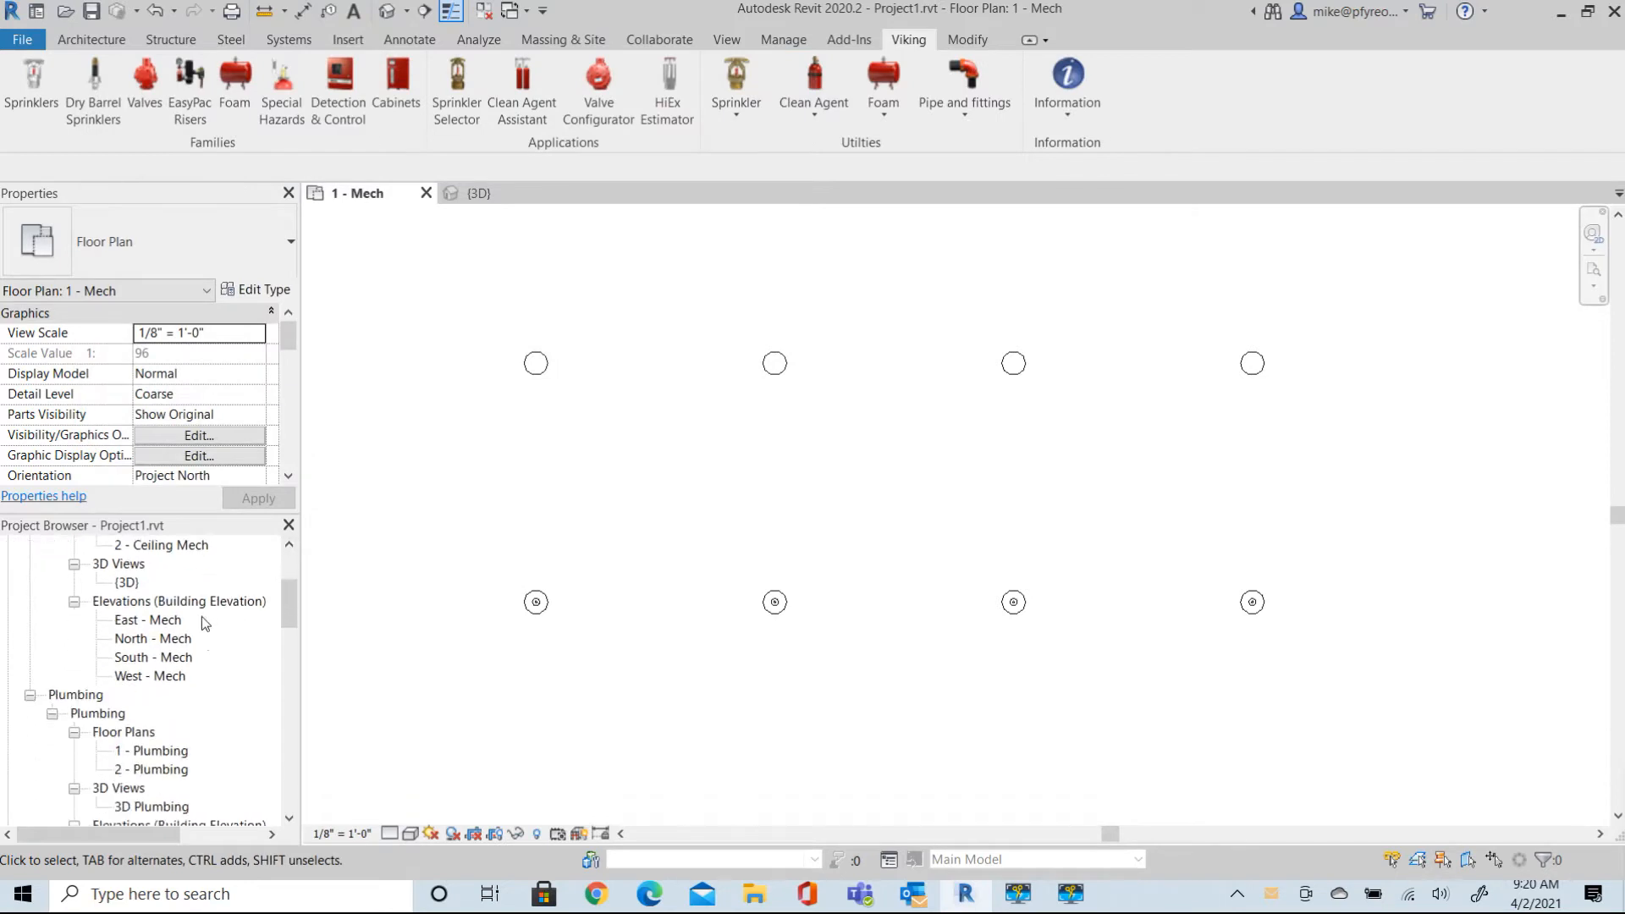
scroll("down", 3)
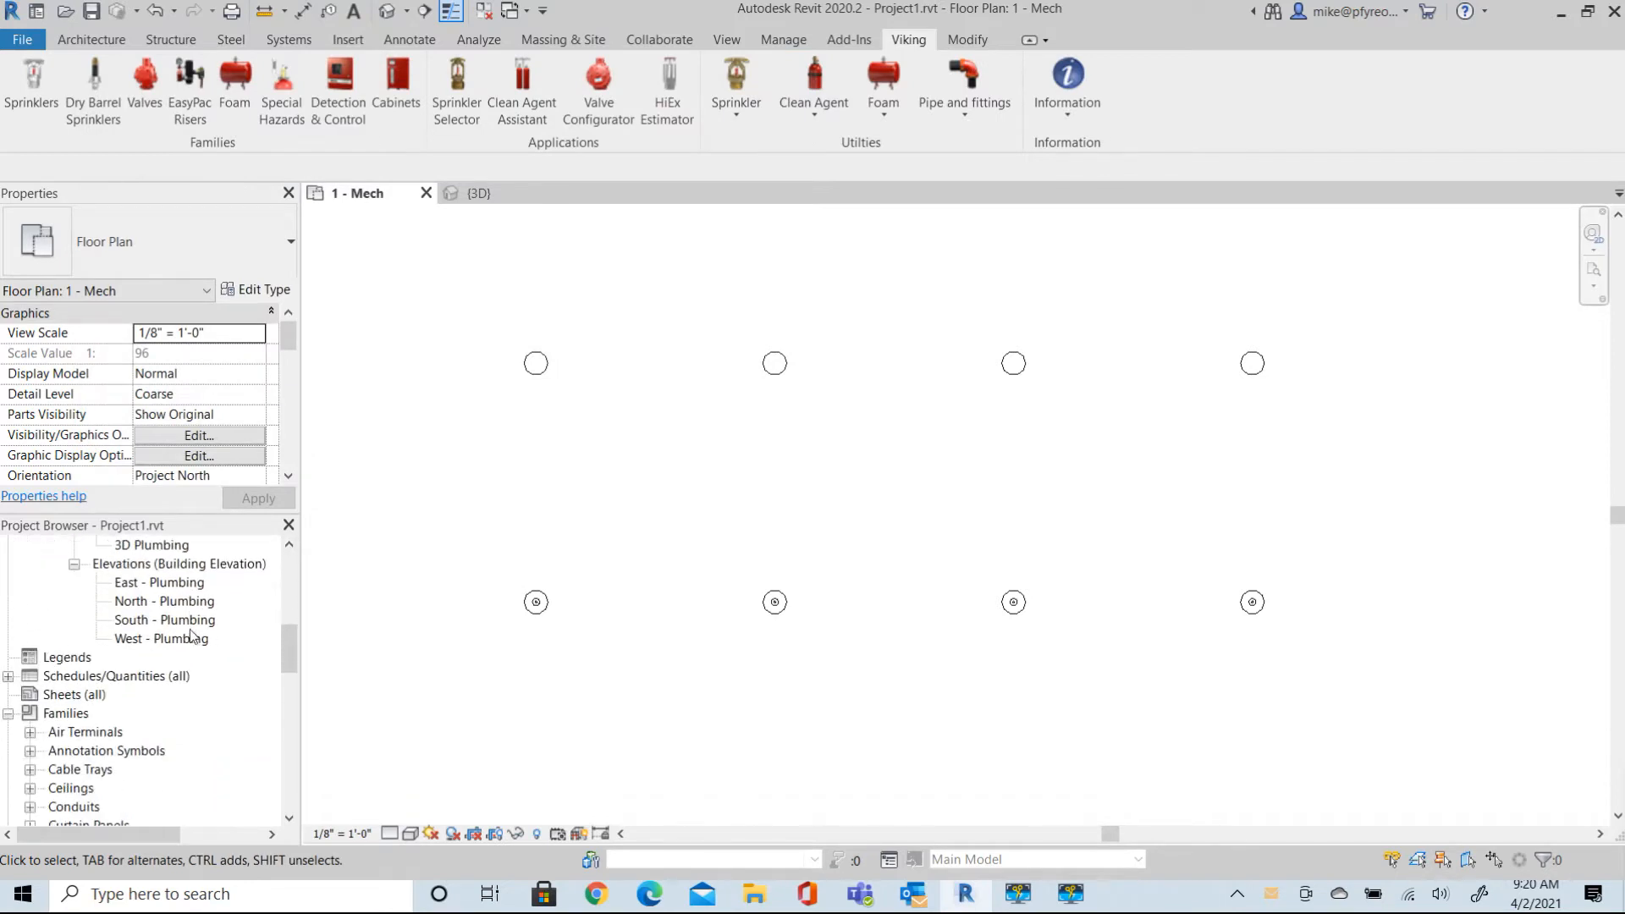
double_click(119, 694)
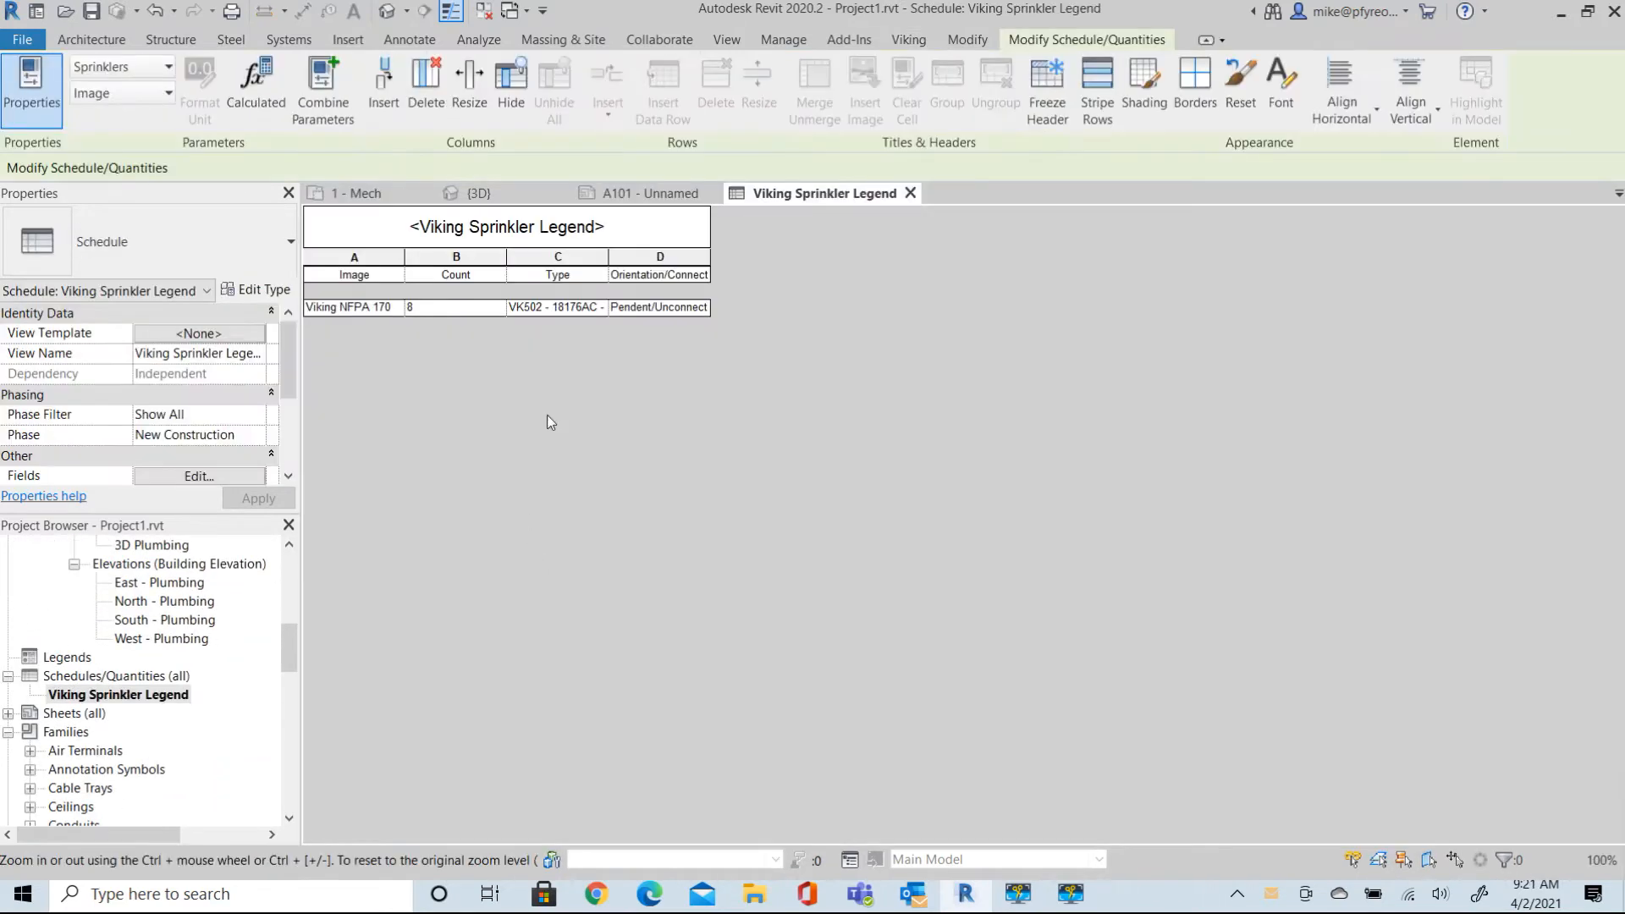
mouse_move(664, 287)
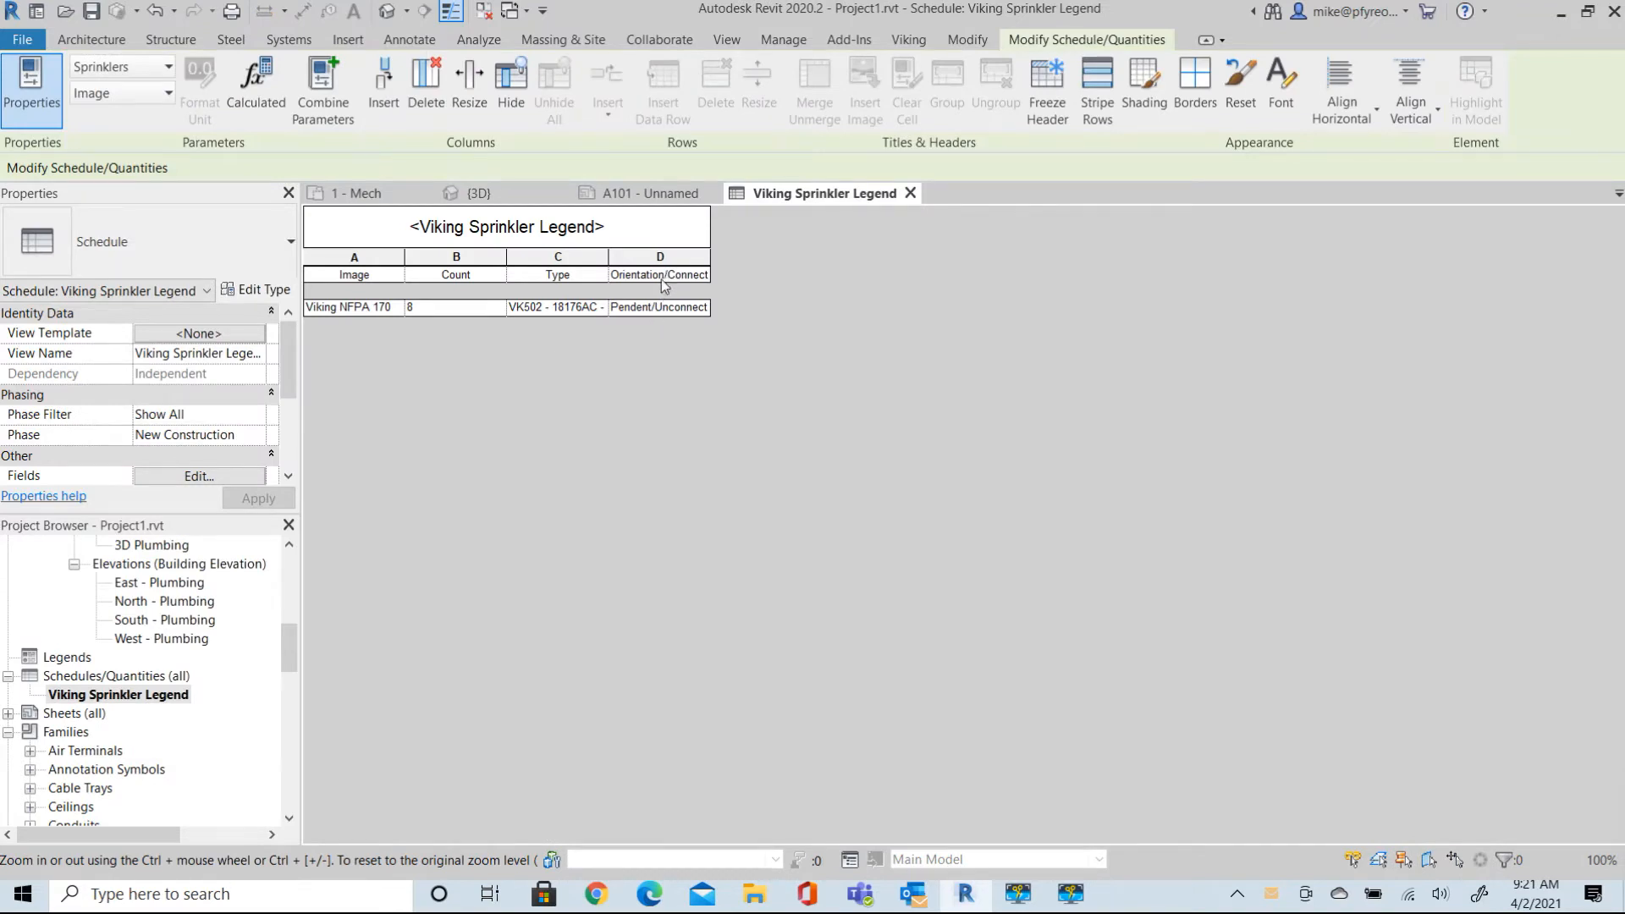
mouse_move(669, 259)
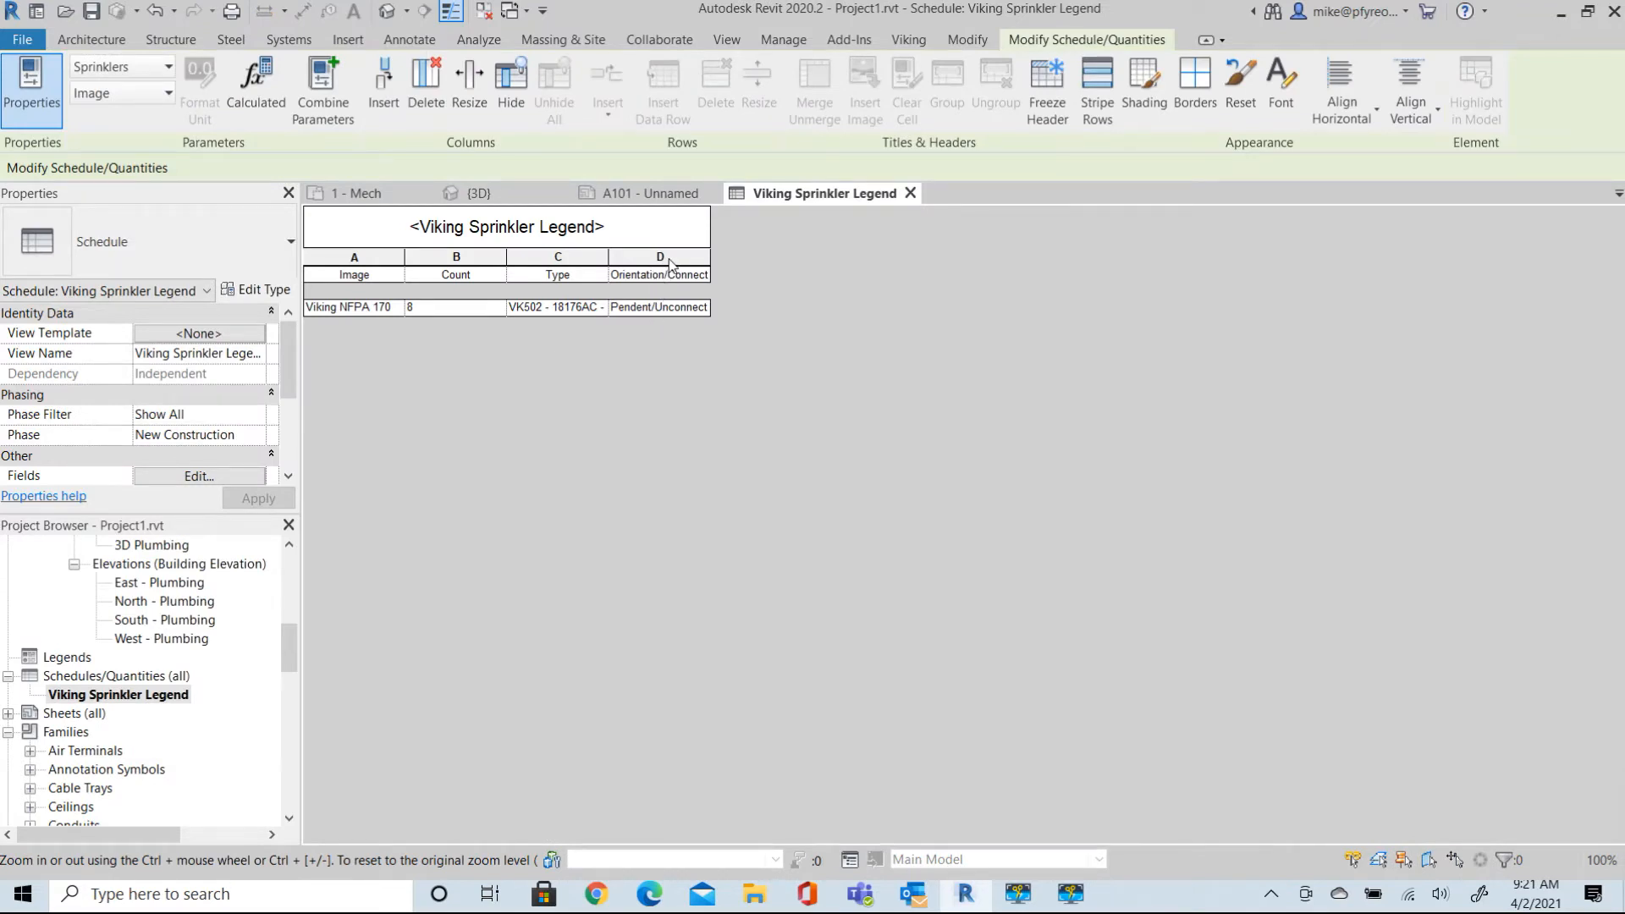
right_click(659, 258)
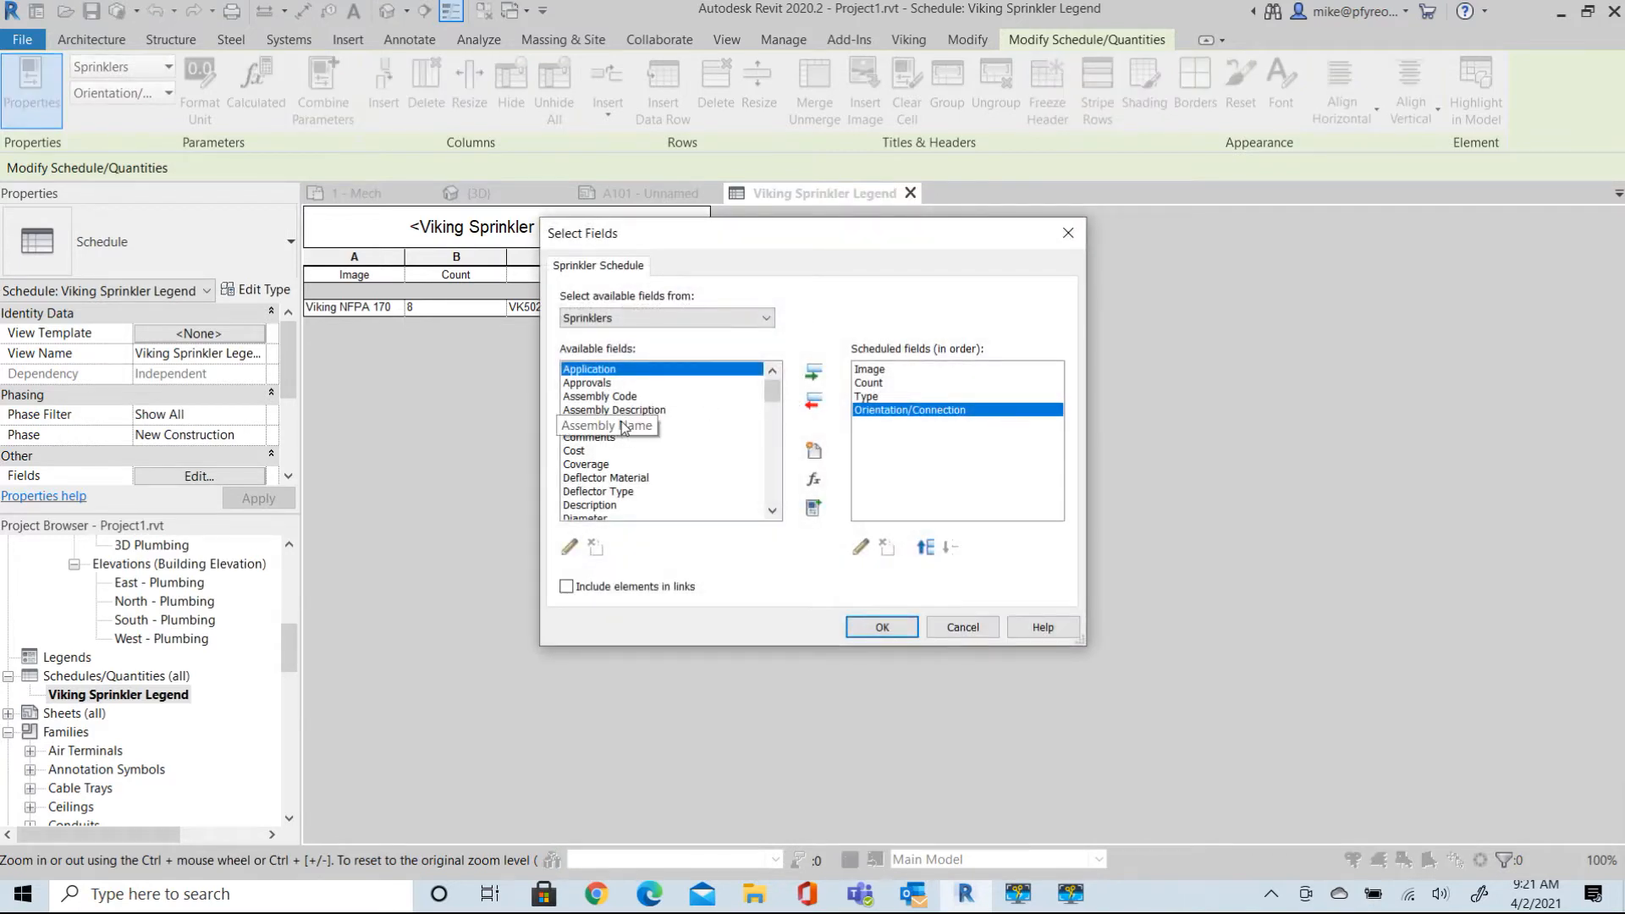
Add the Head Guard field to the legend schedule's fields and confirm.
scroll("down", 3)
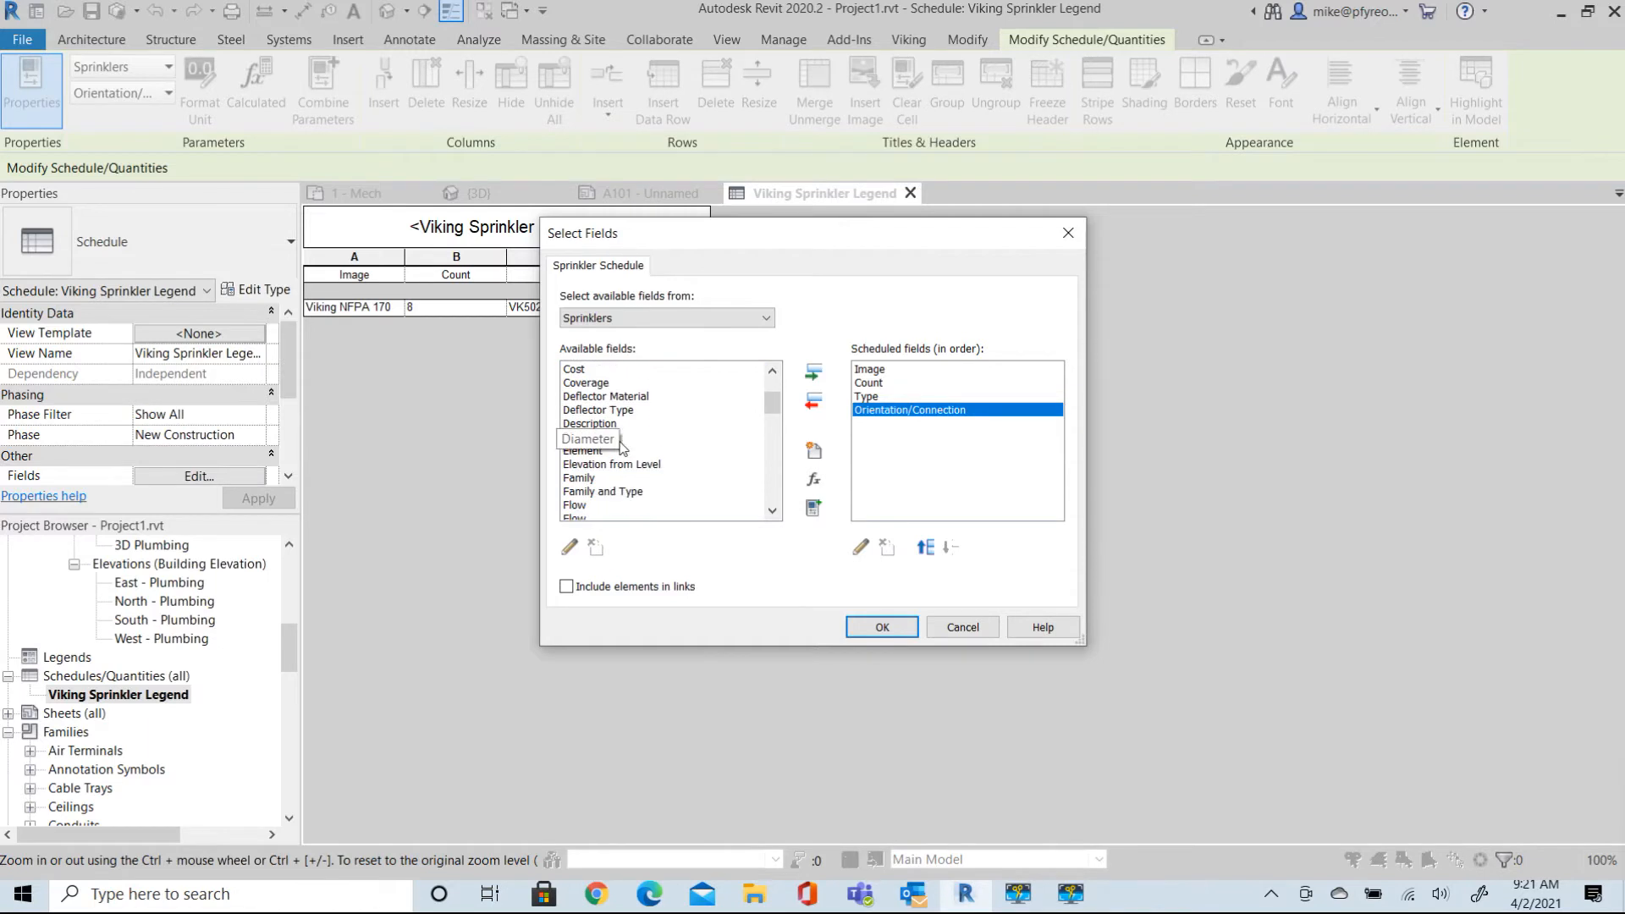
scroll("down", 3)
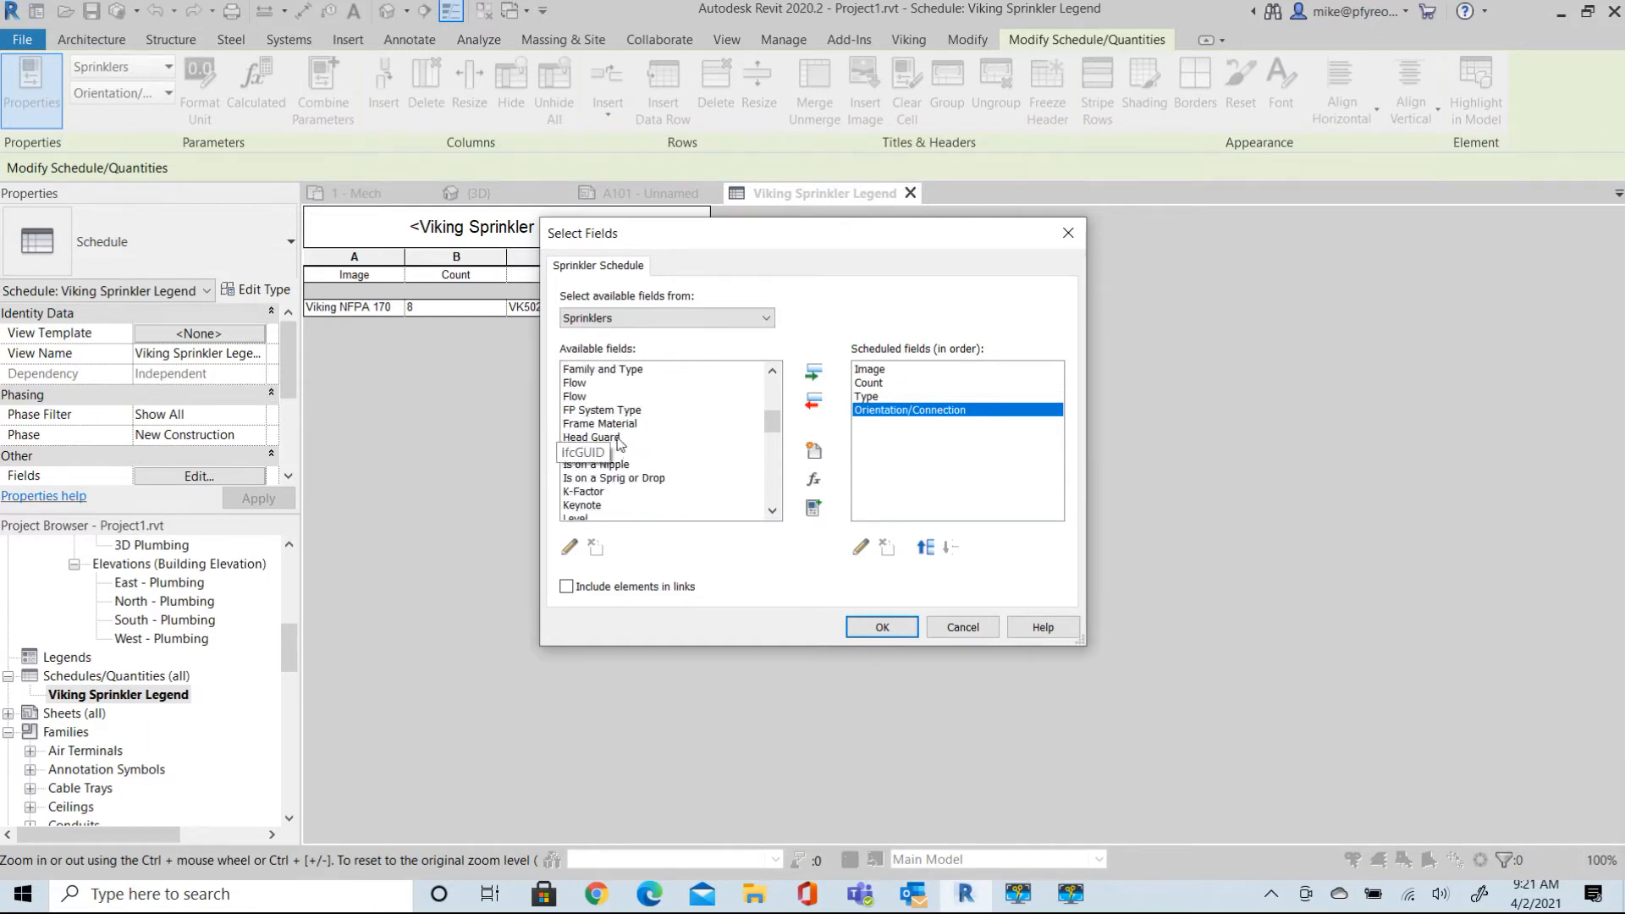
left_click(591, 396)
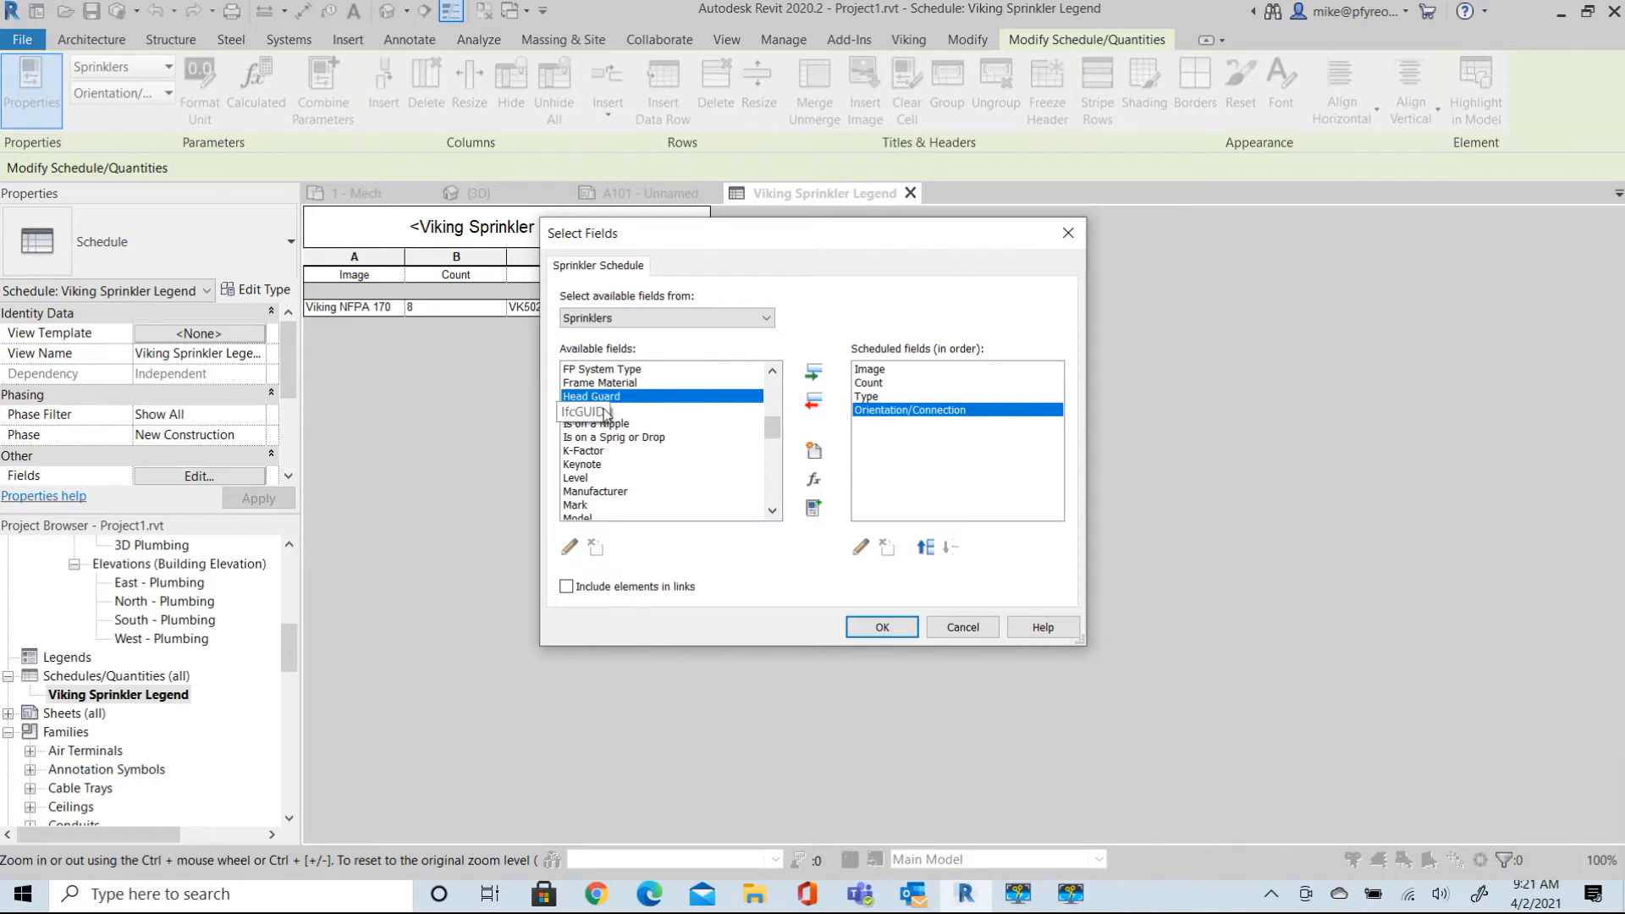
mouse_move(838, 395)
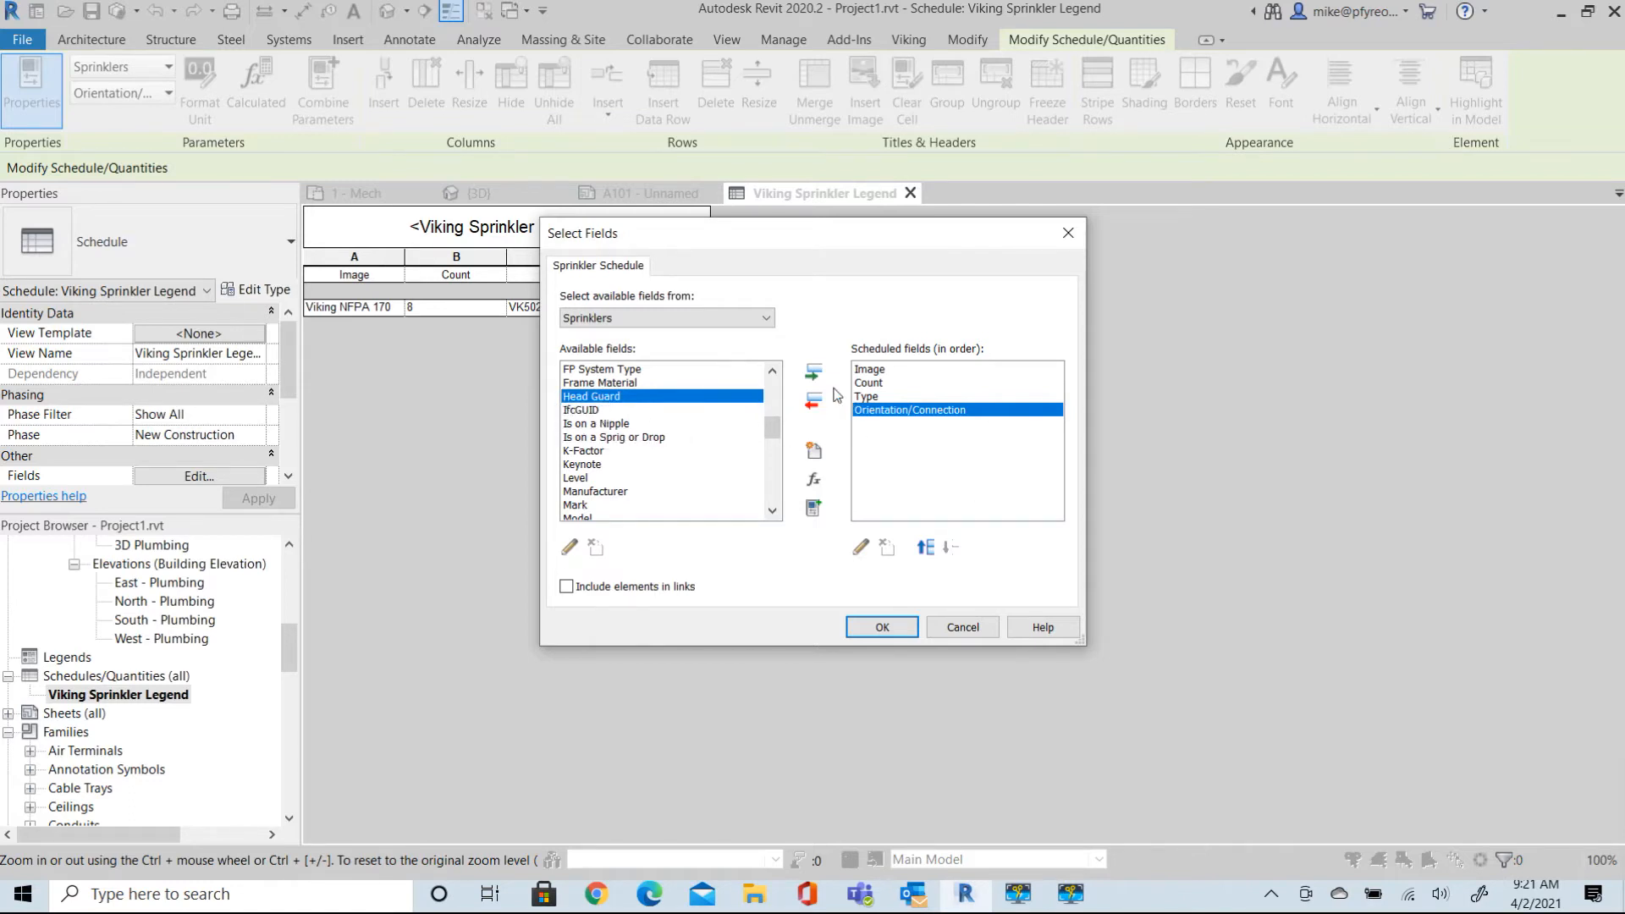
left_click(813, 370)
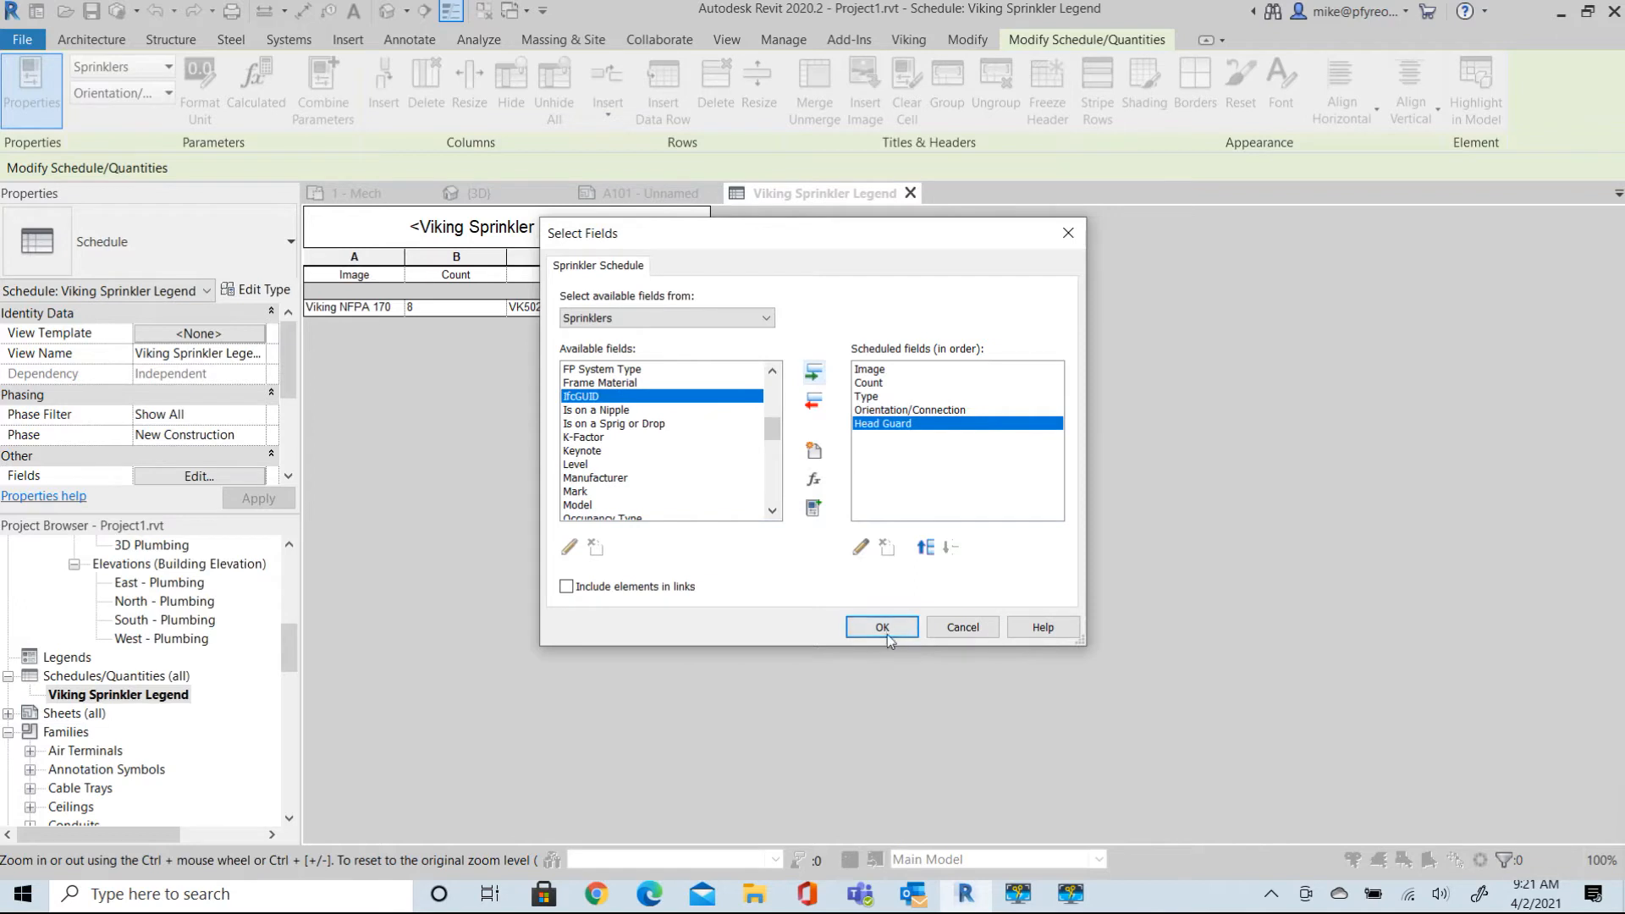
left_click(881, 627)
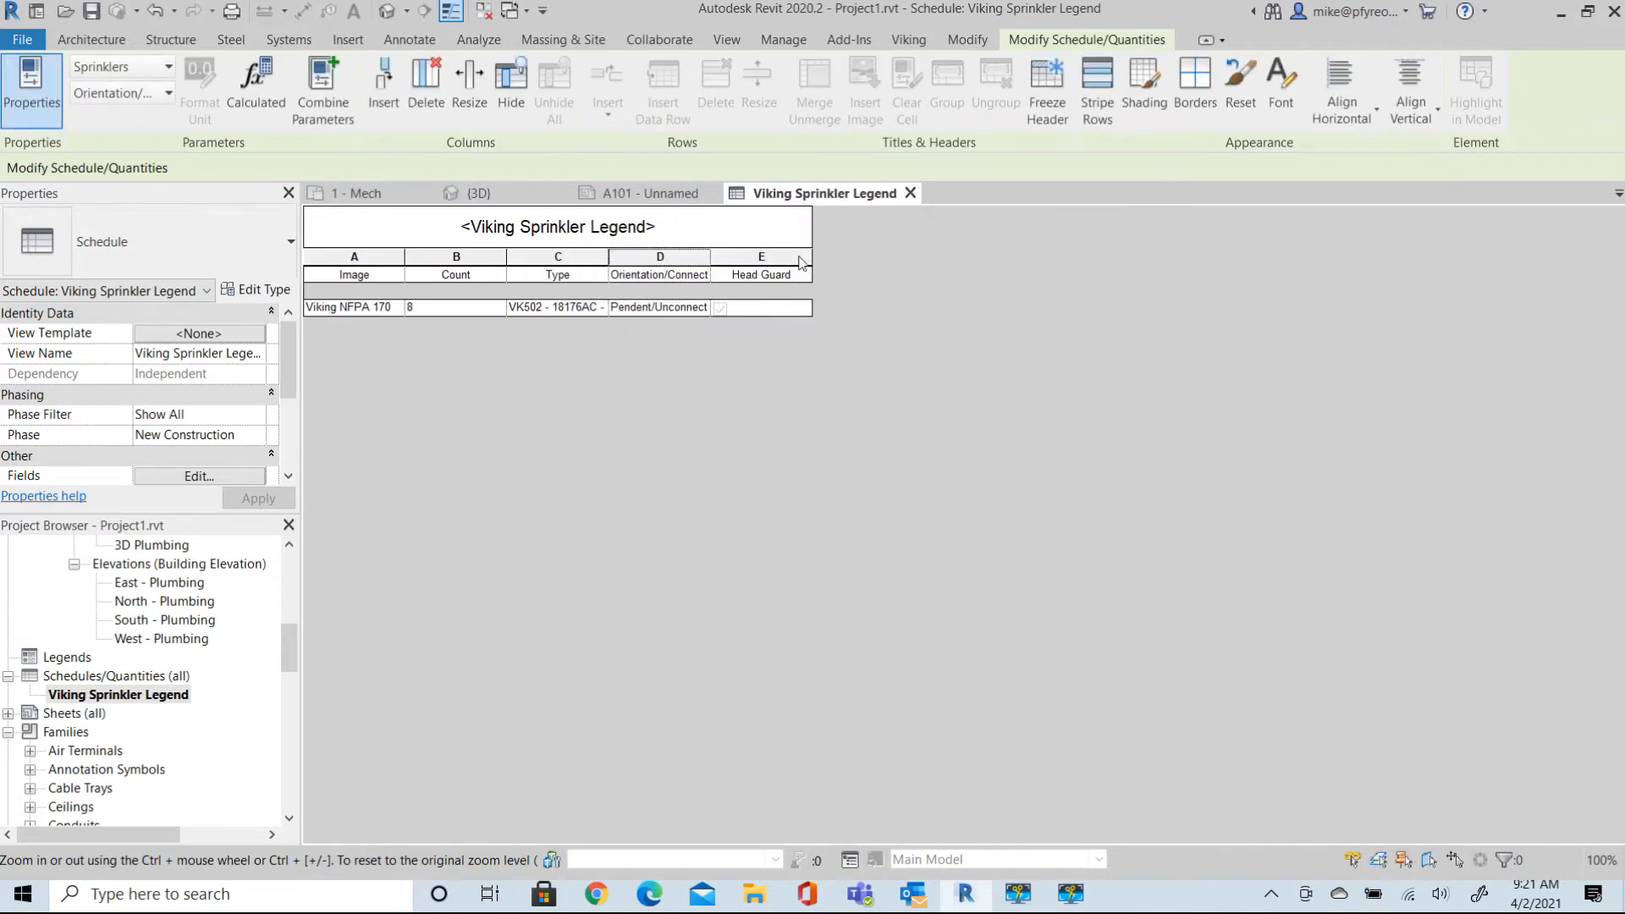
mouse_move(381, 516)
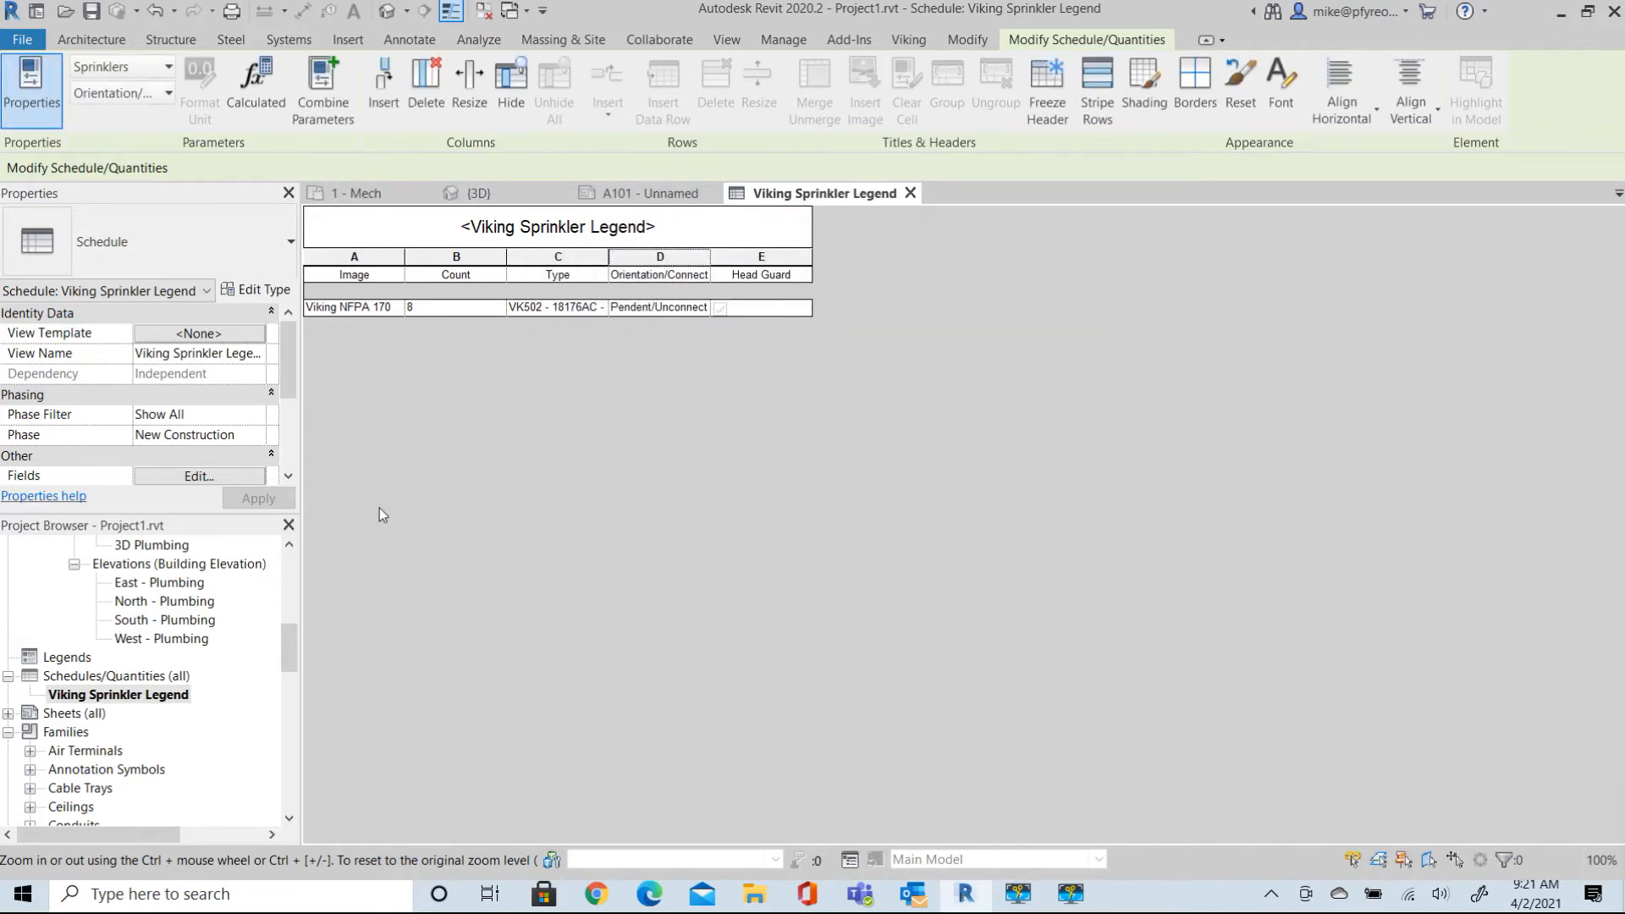
mouse_move(138, 409)
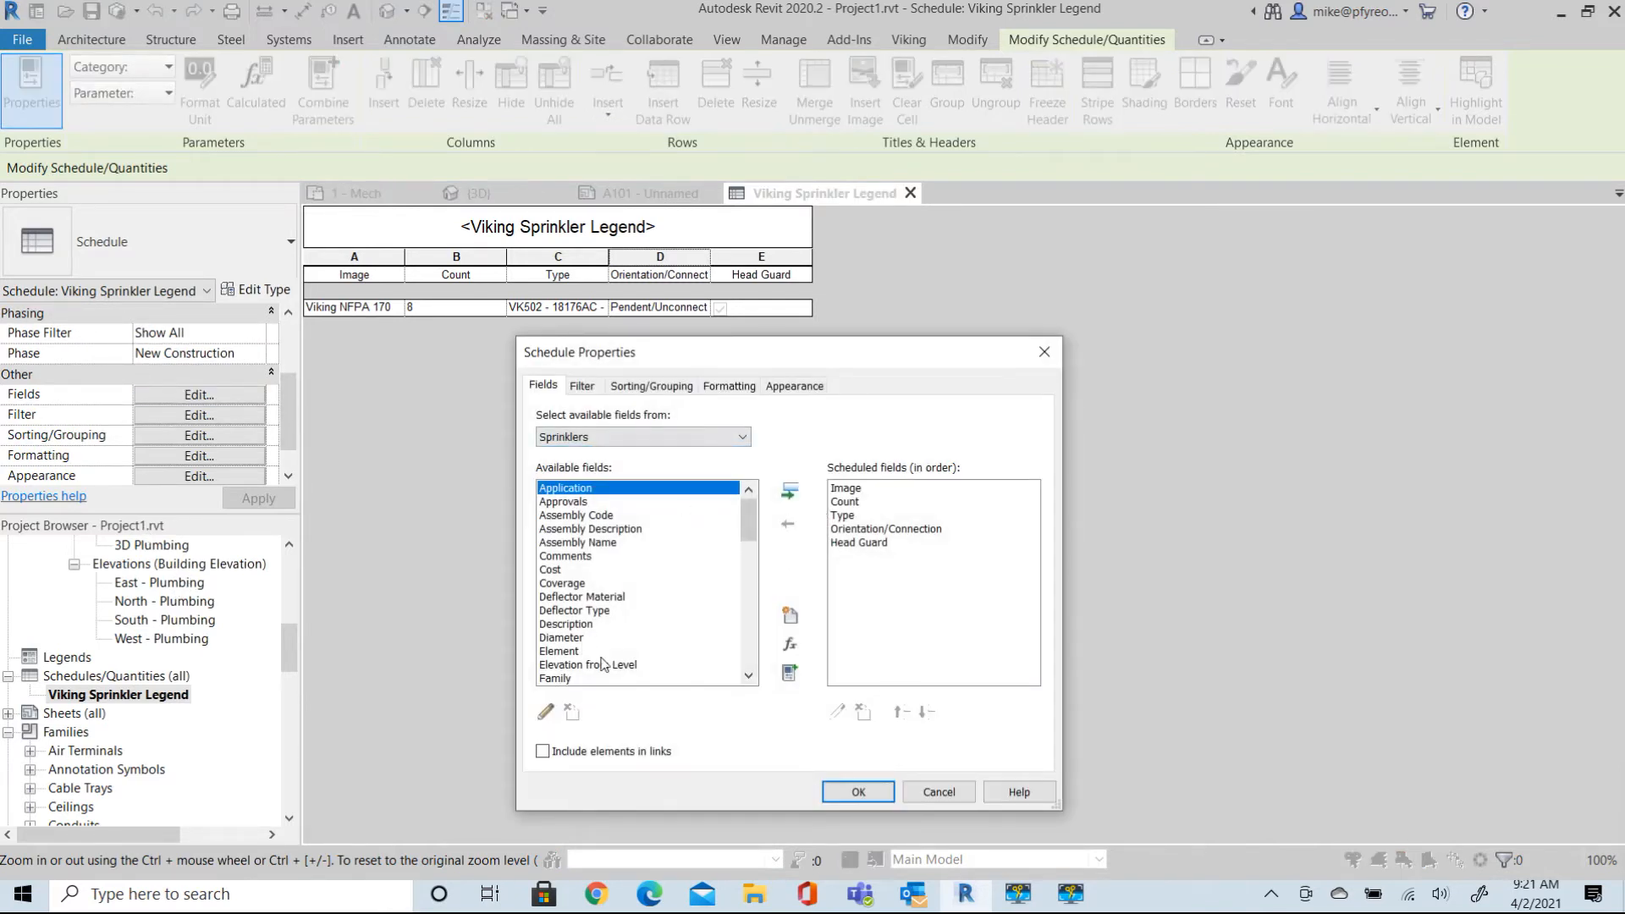
Filter the legend schedule on the Head Guard parameter existing.
left_click(856, 791)
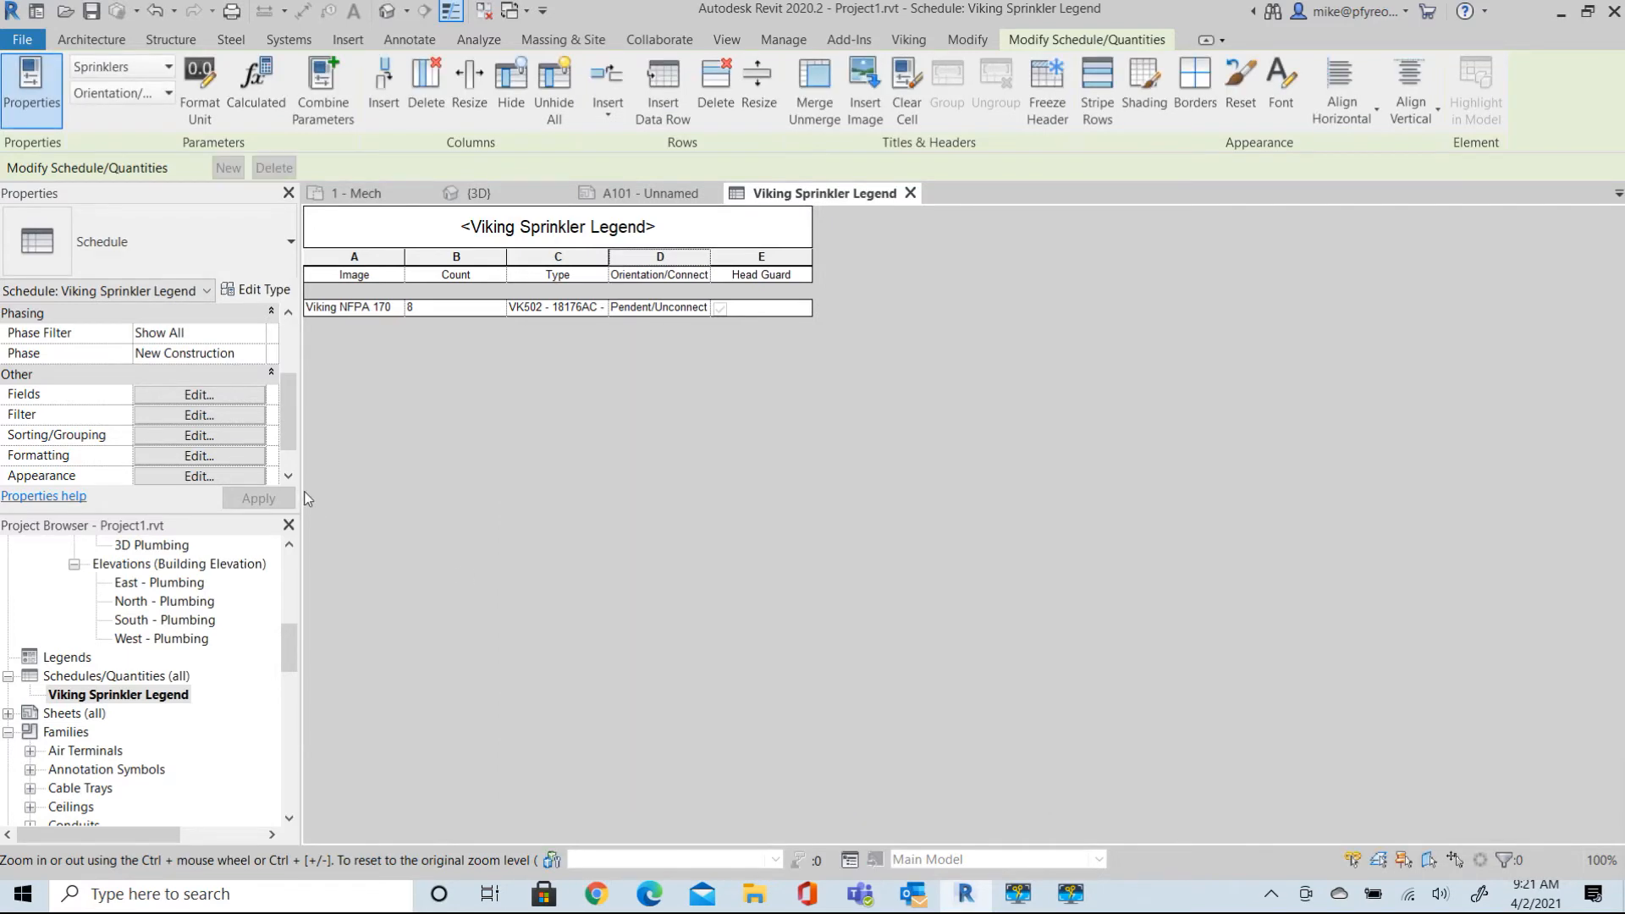
left_click(198, 415)
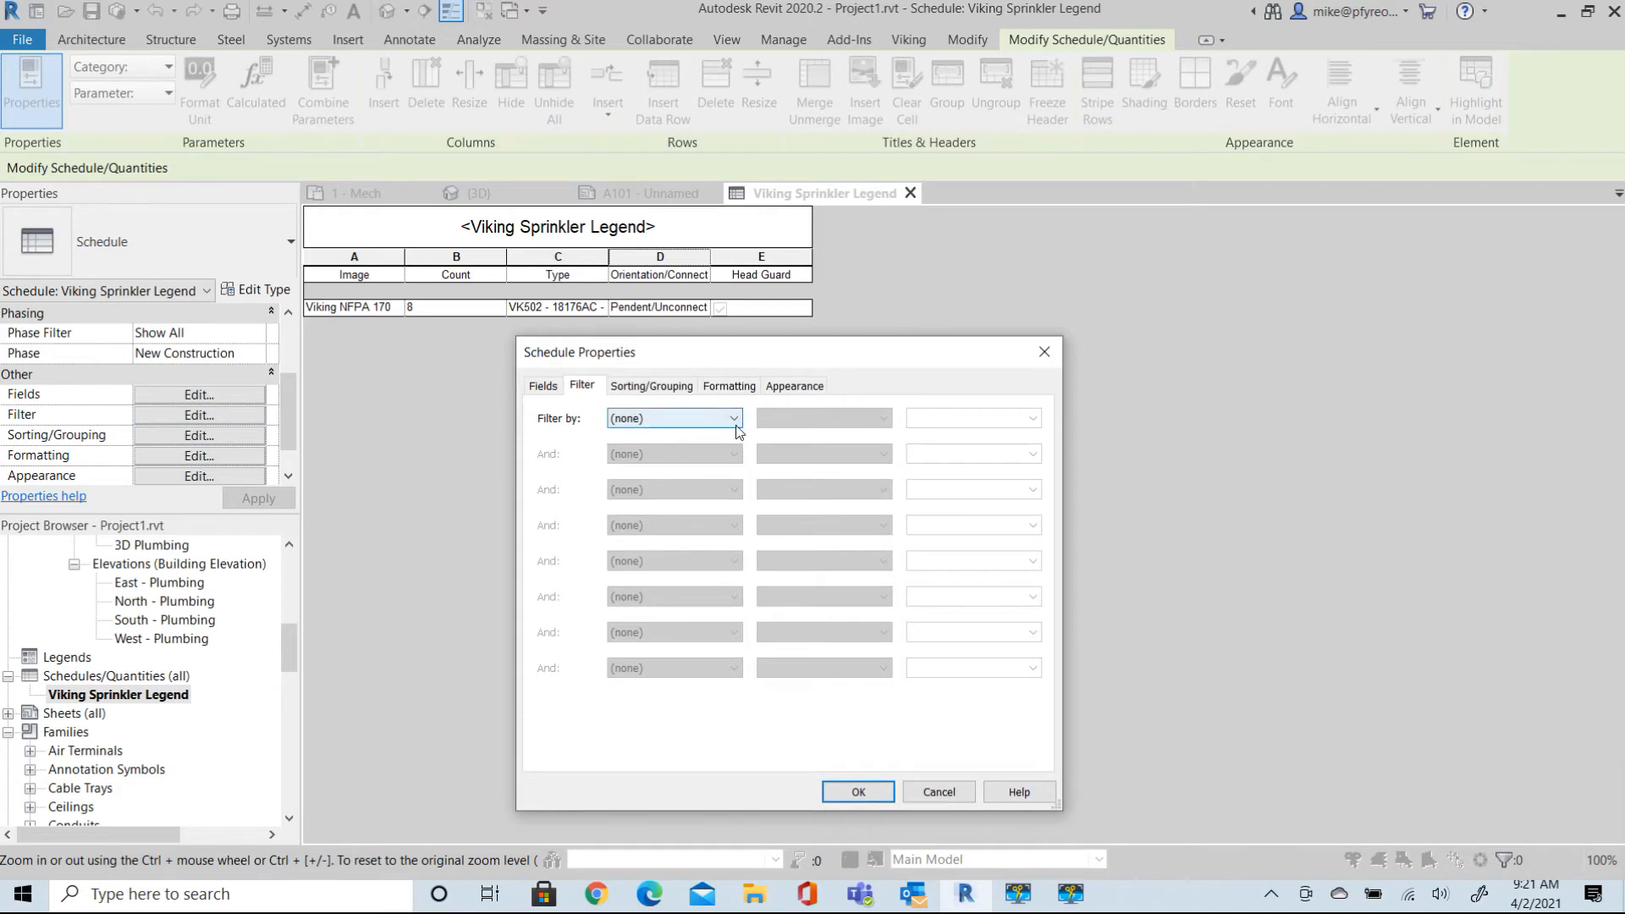
left_click(733, 417)
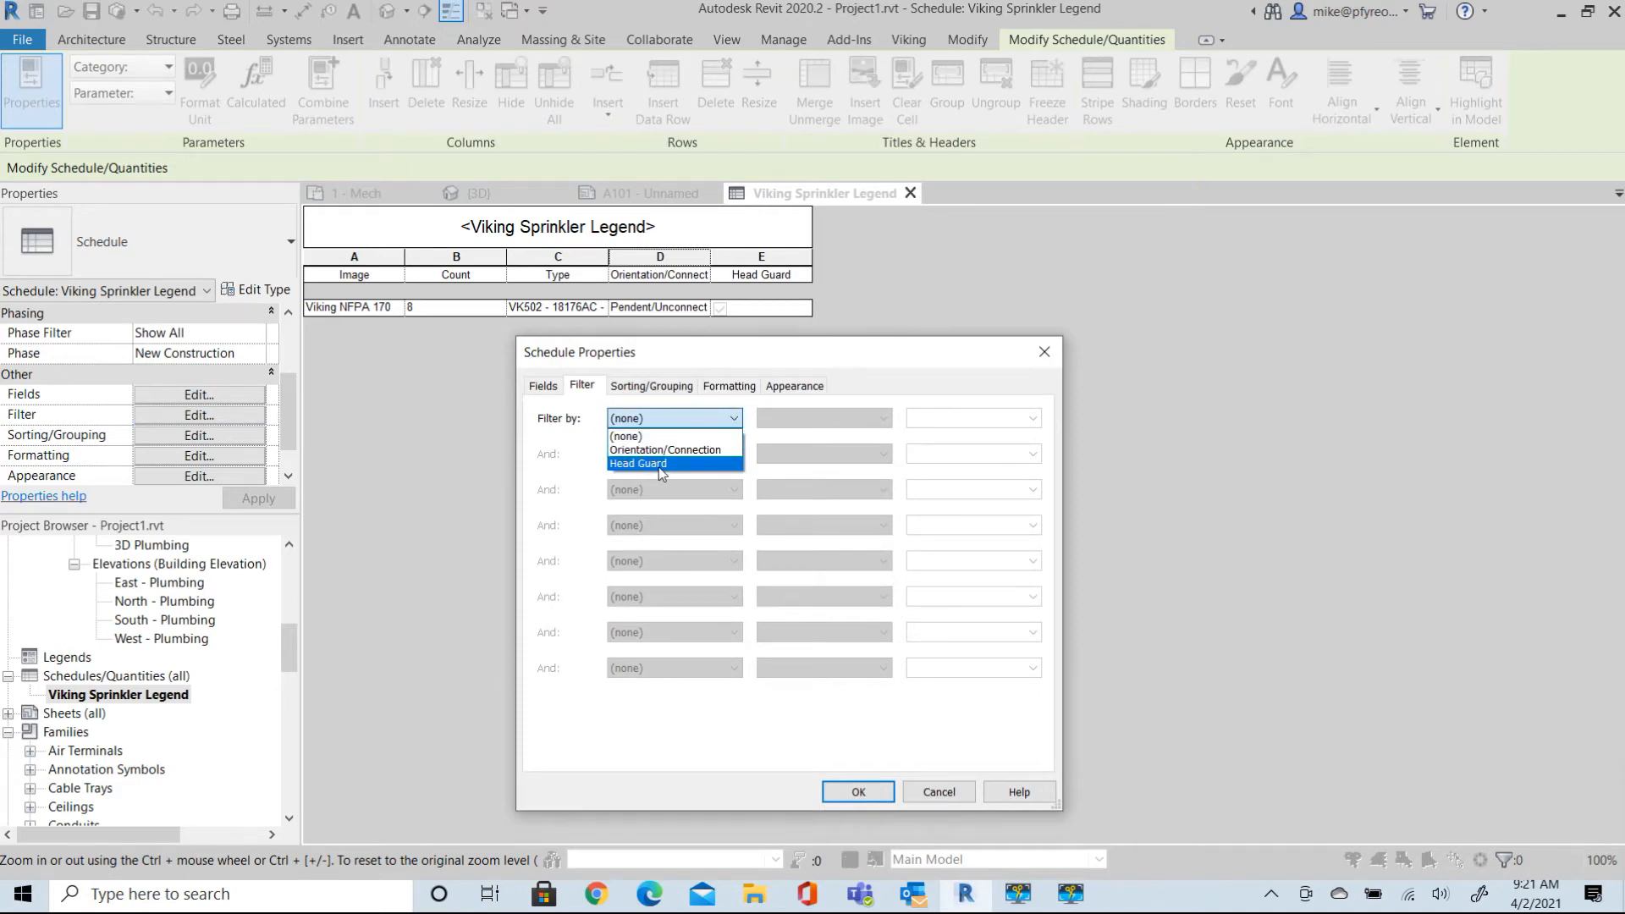
left_click(638, 464)
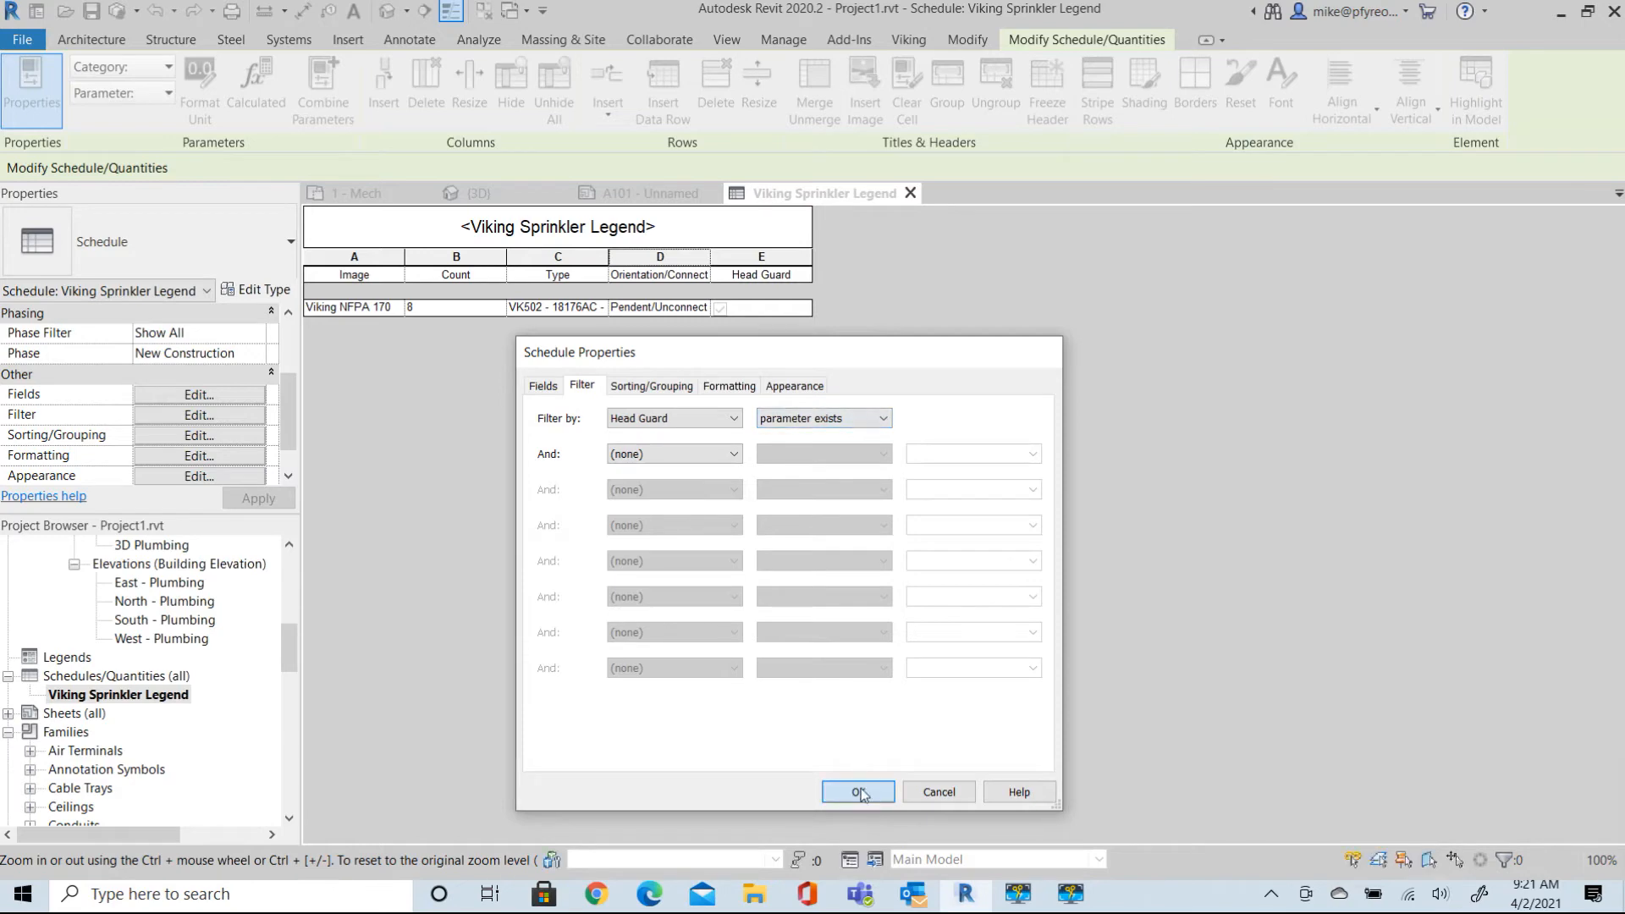
left_click(858, 790)
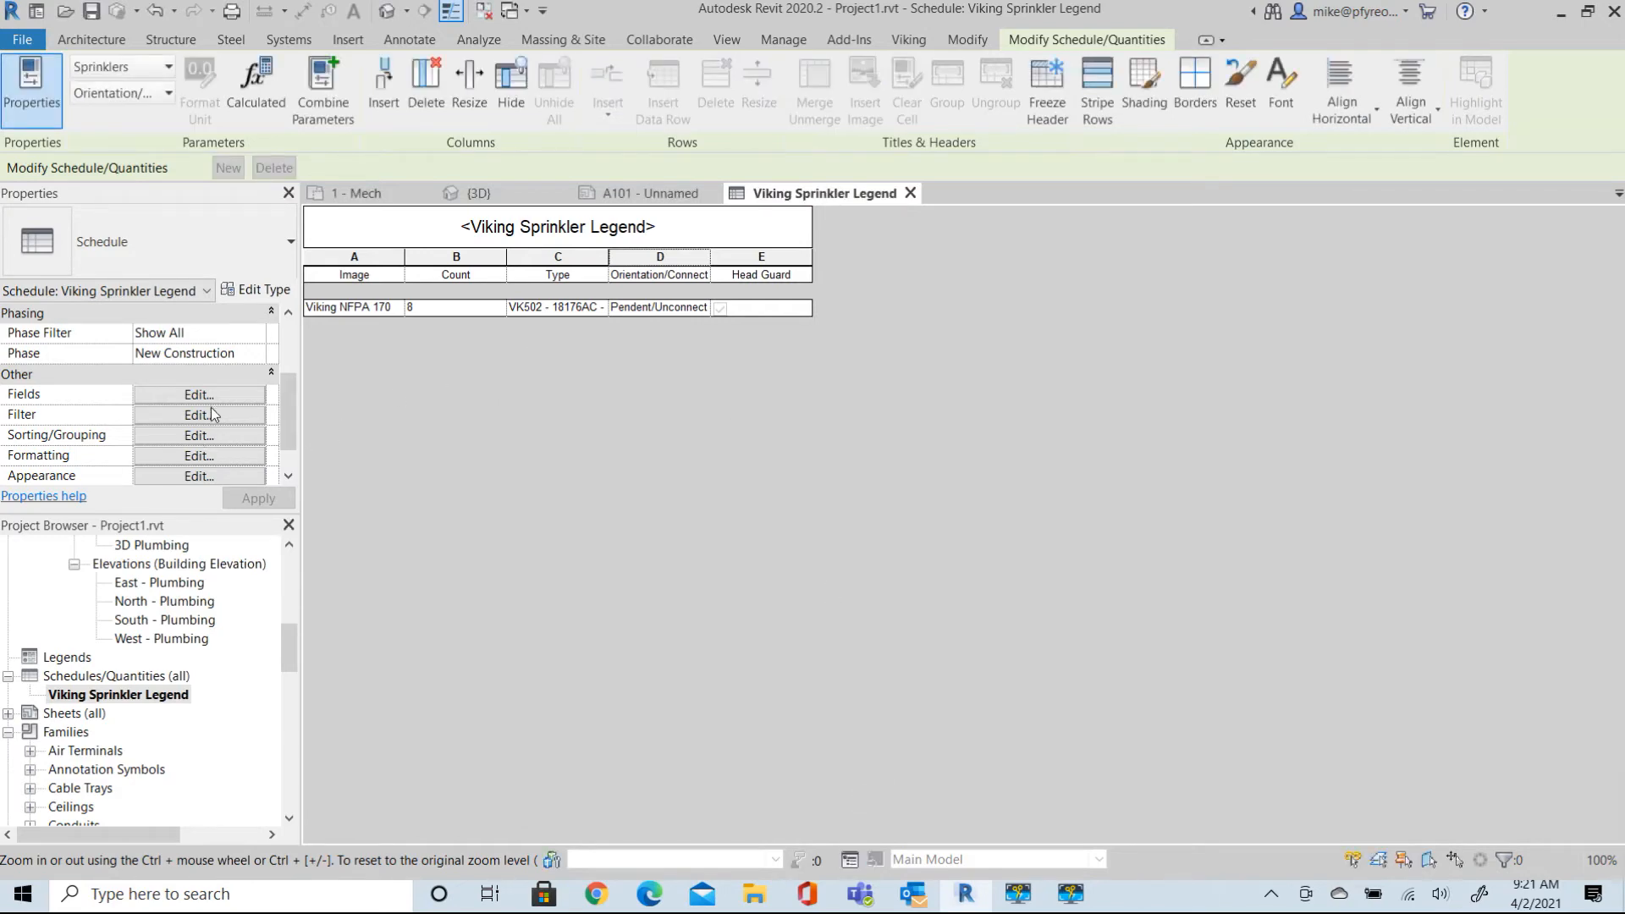
mouse_move(200, 434)
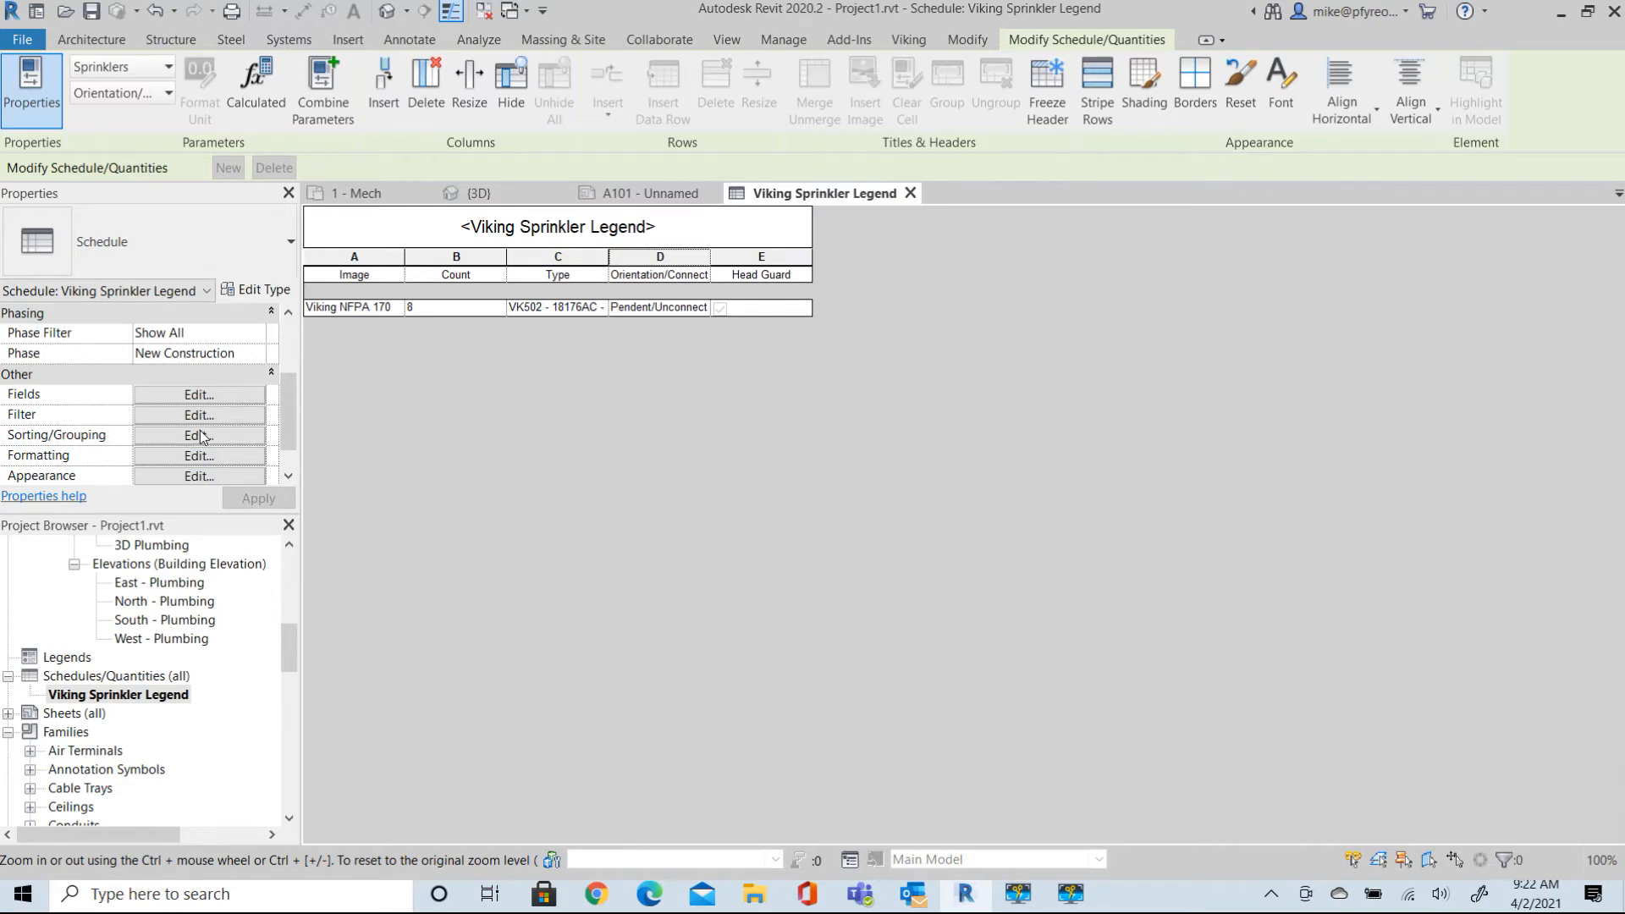
Sort the legend by Type, then Head Guard, giving two four-count rows.
left_click(198, 434)
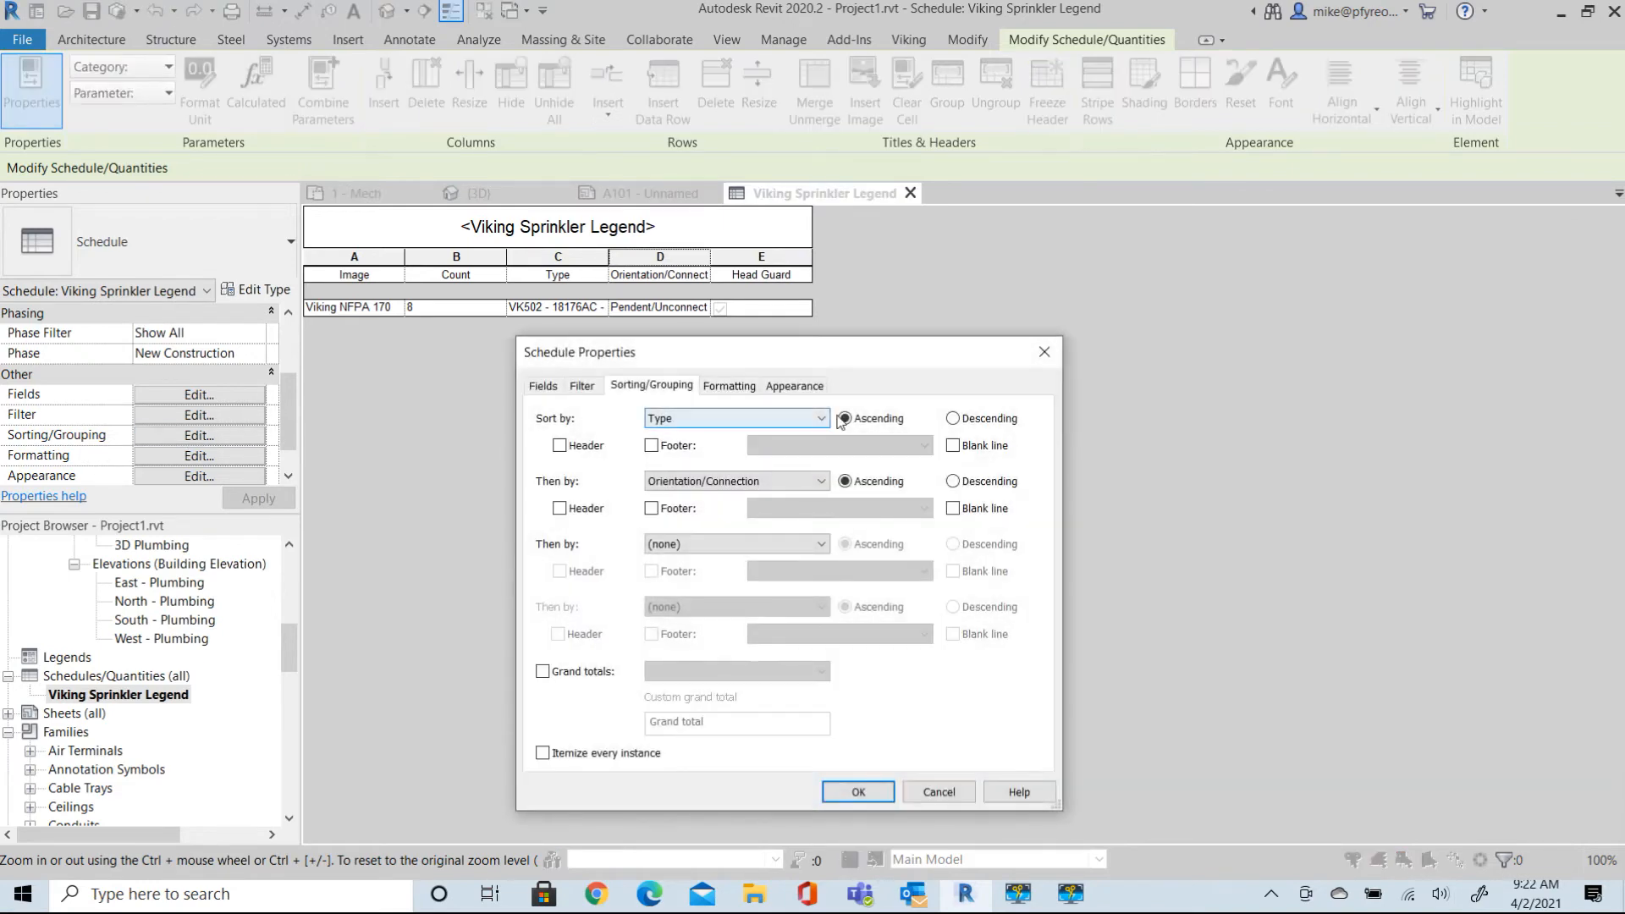
left_click(825, 418)
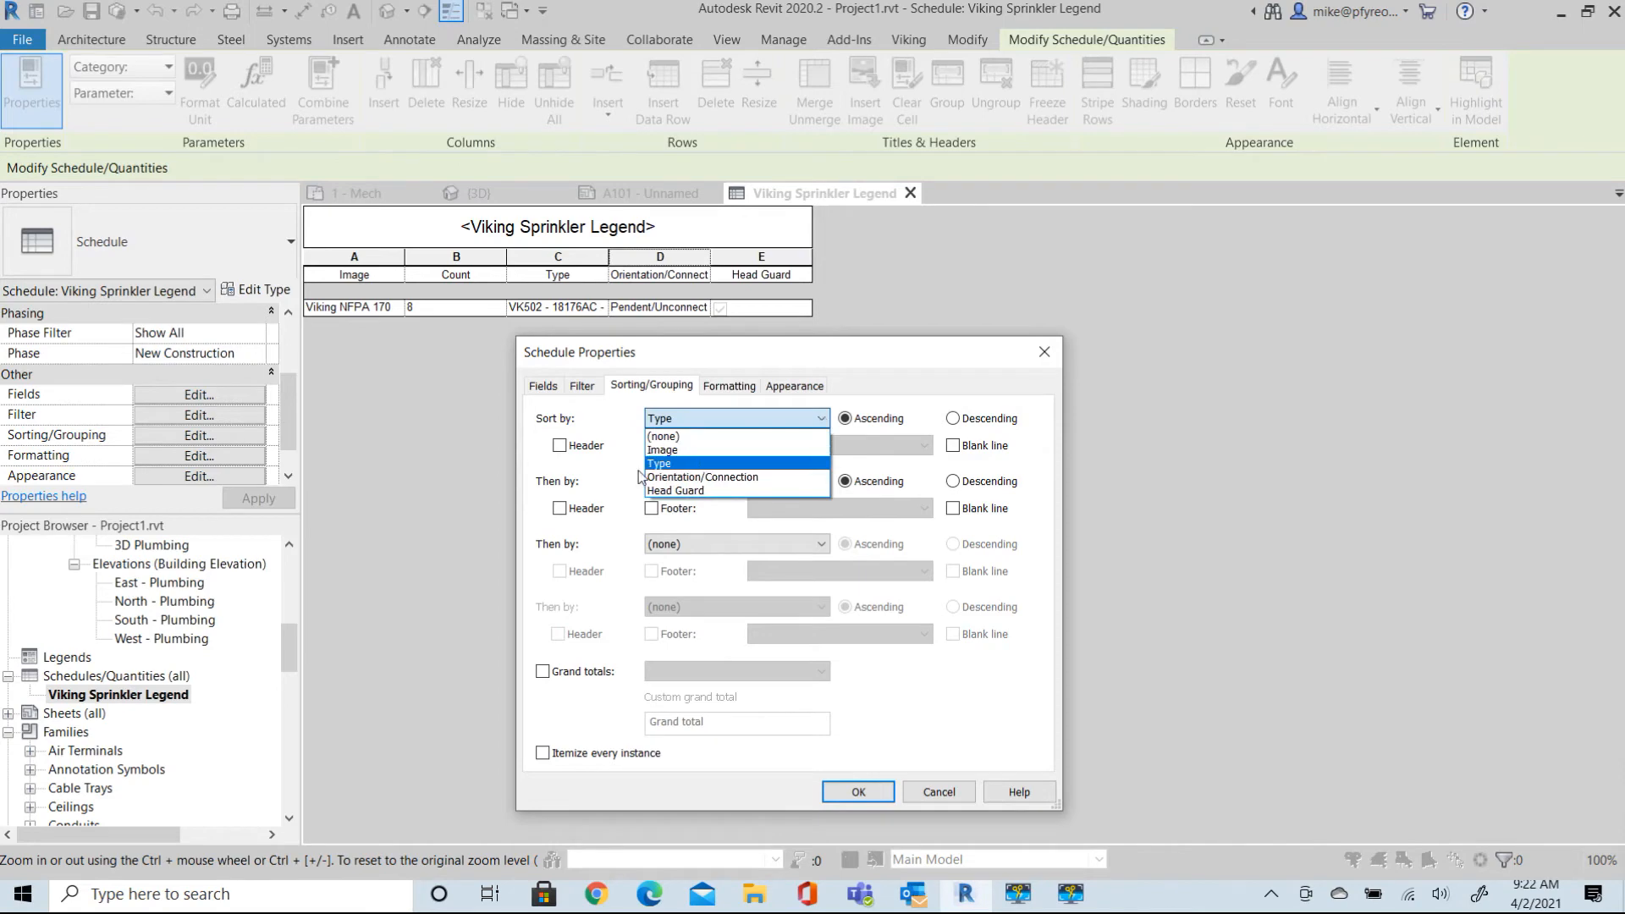
left_click(702, 476)
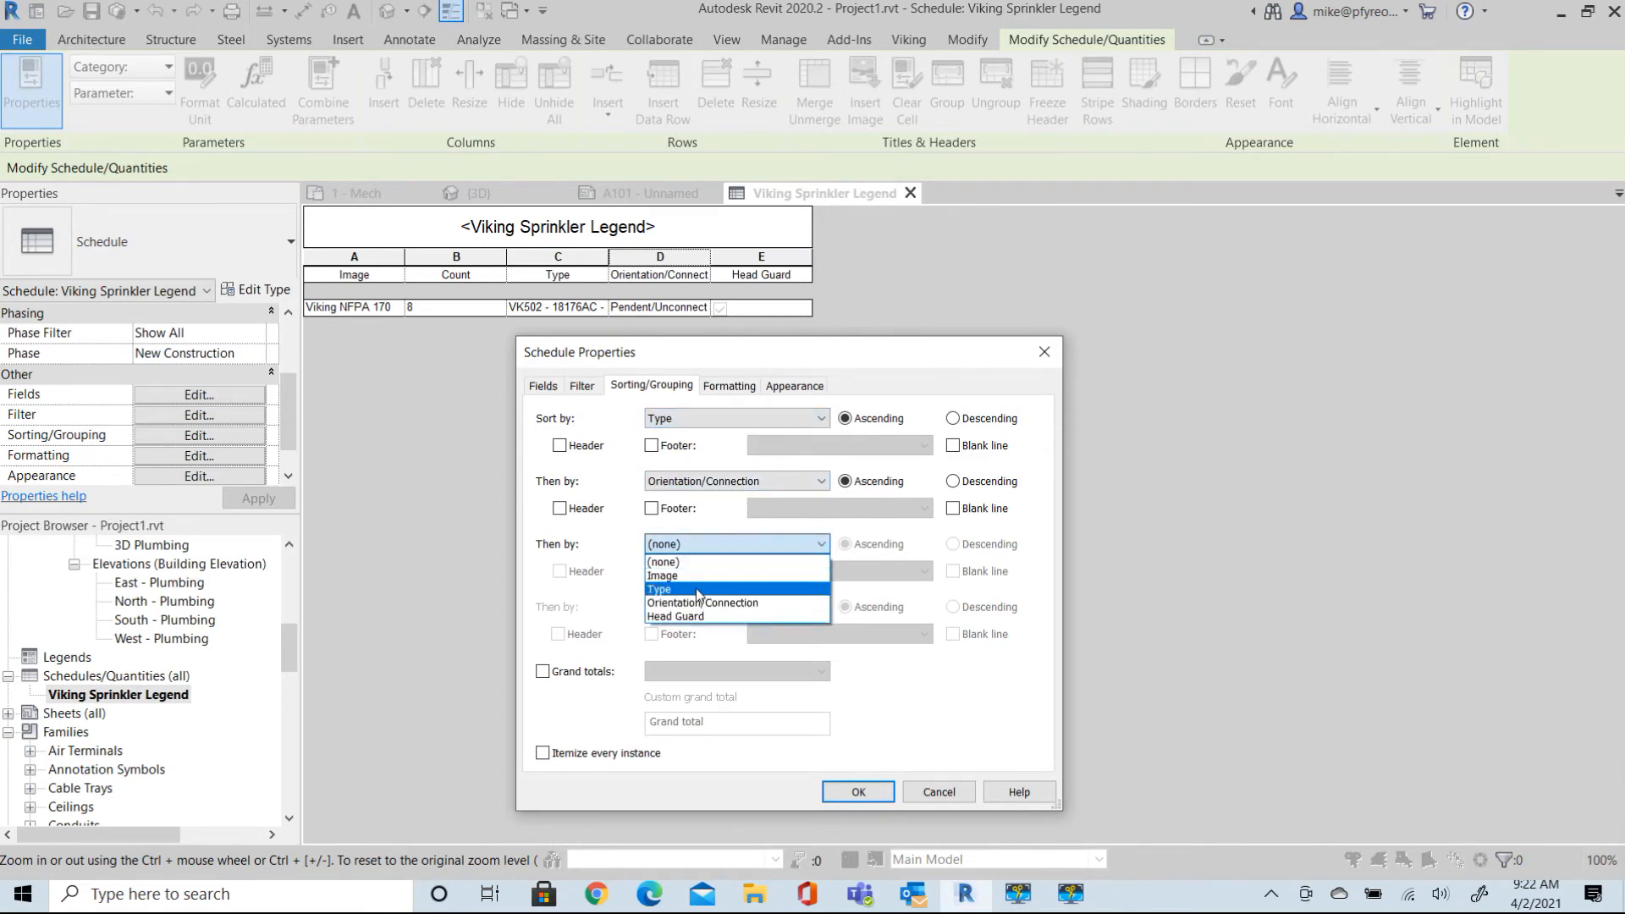
left_click(675, 615)
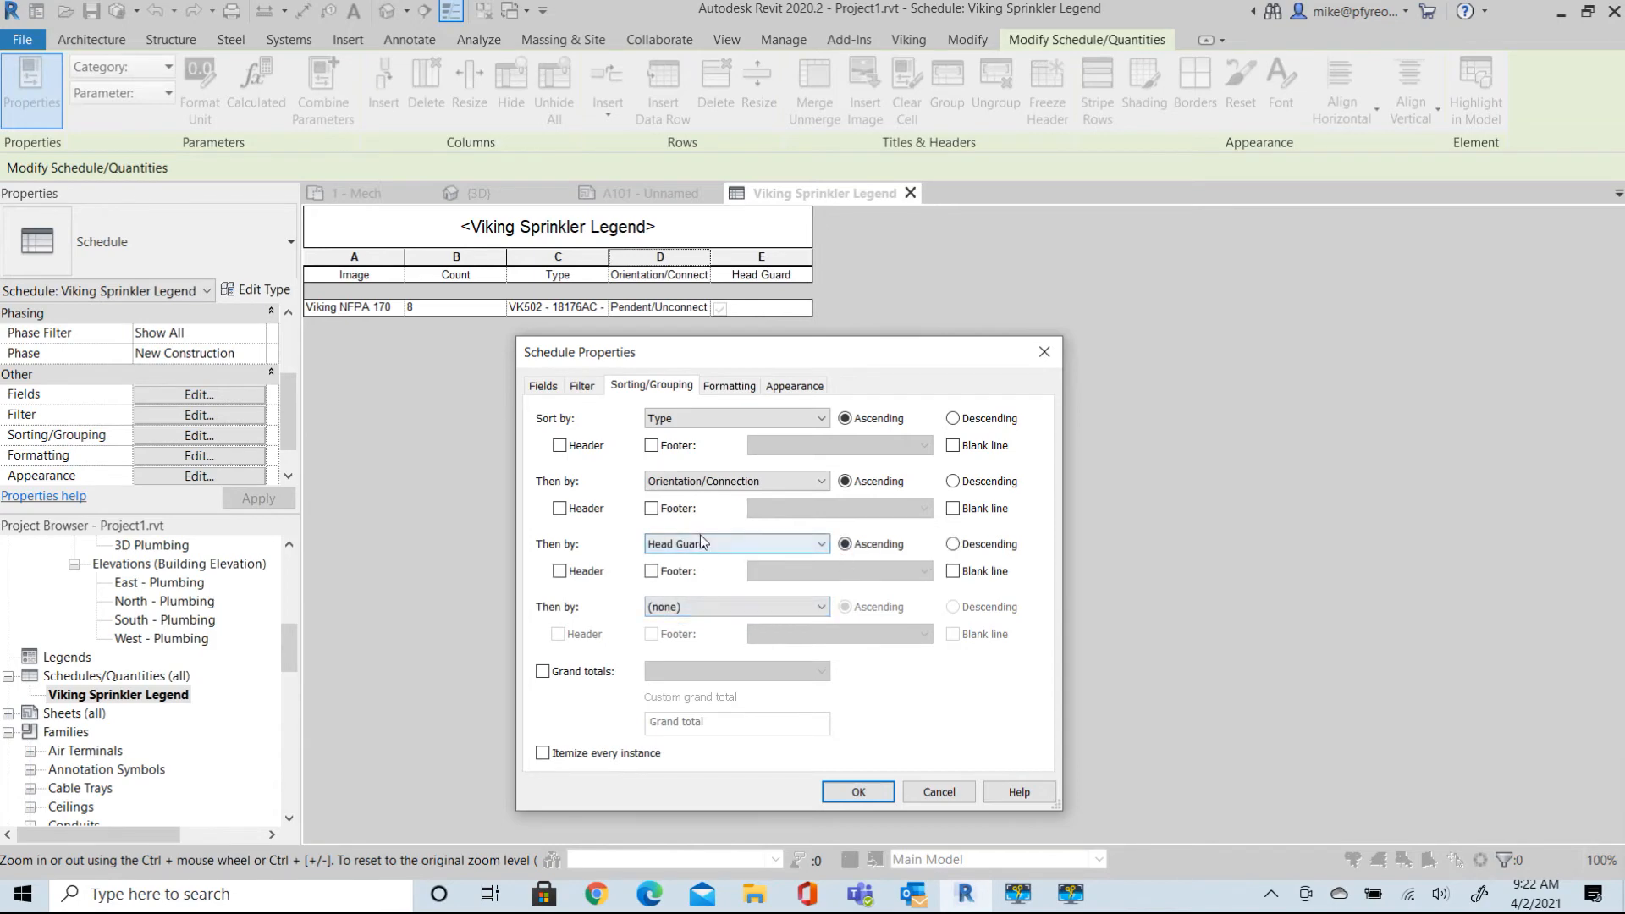
left_click(856, 790)
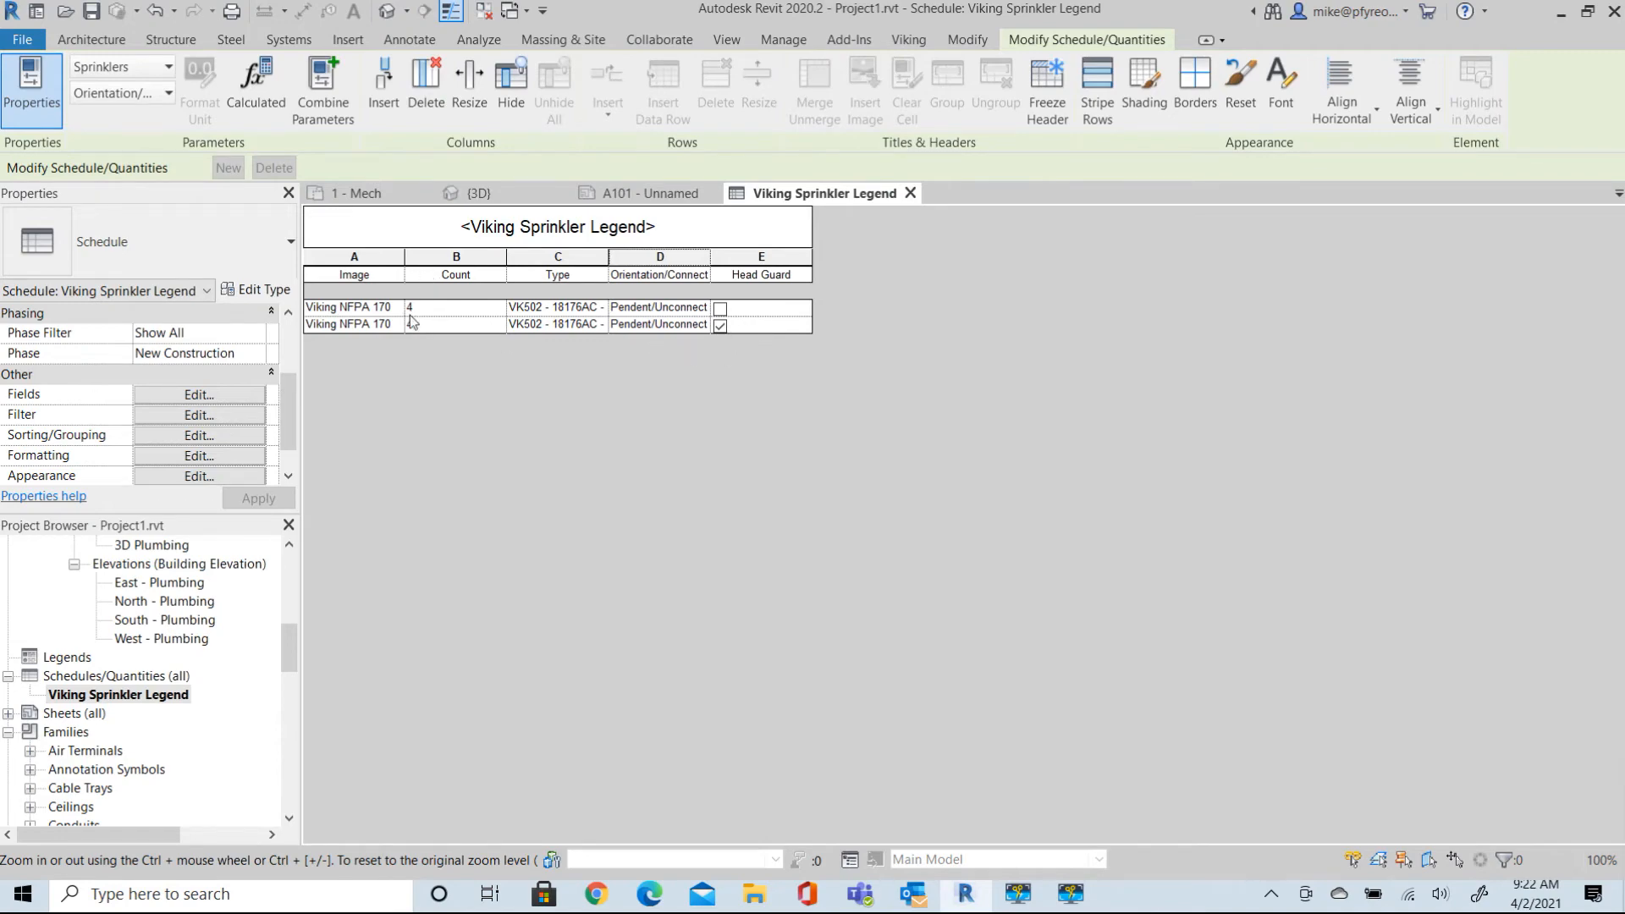
left_click(454, 324)
type("4")
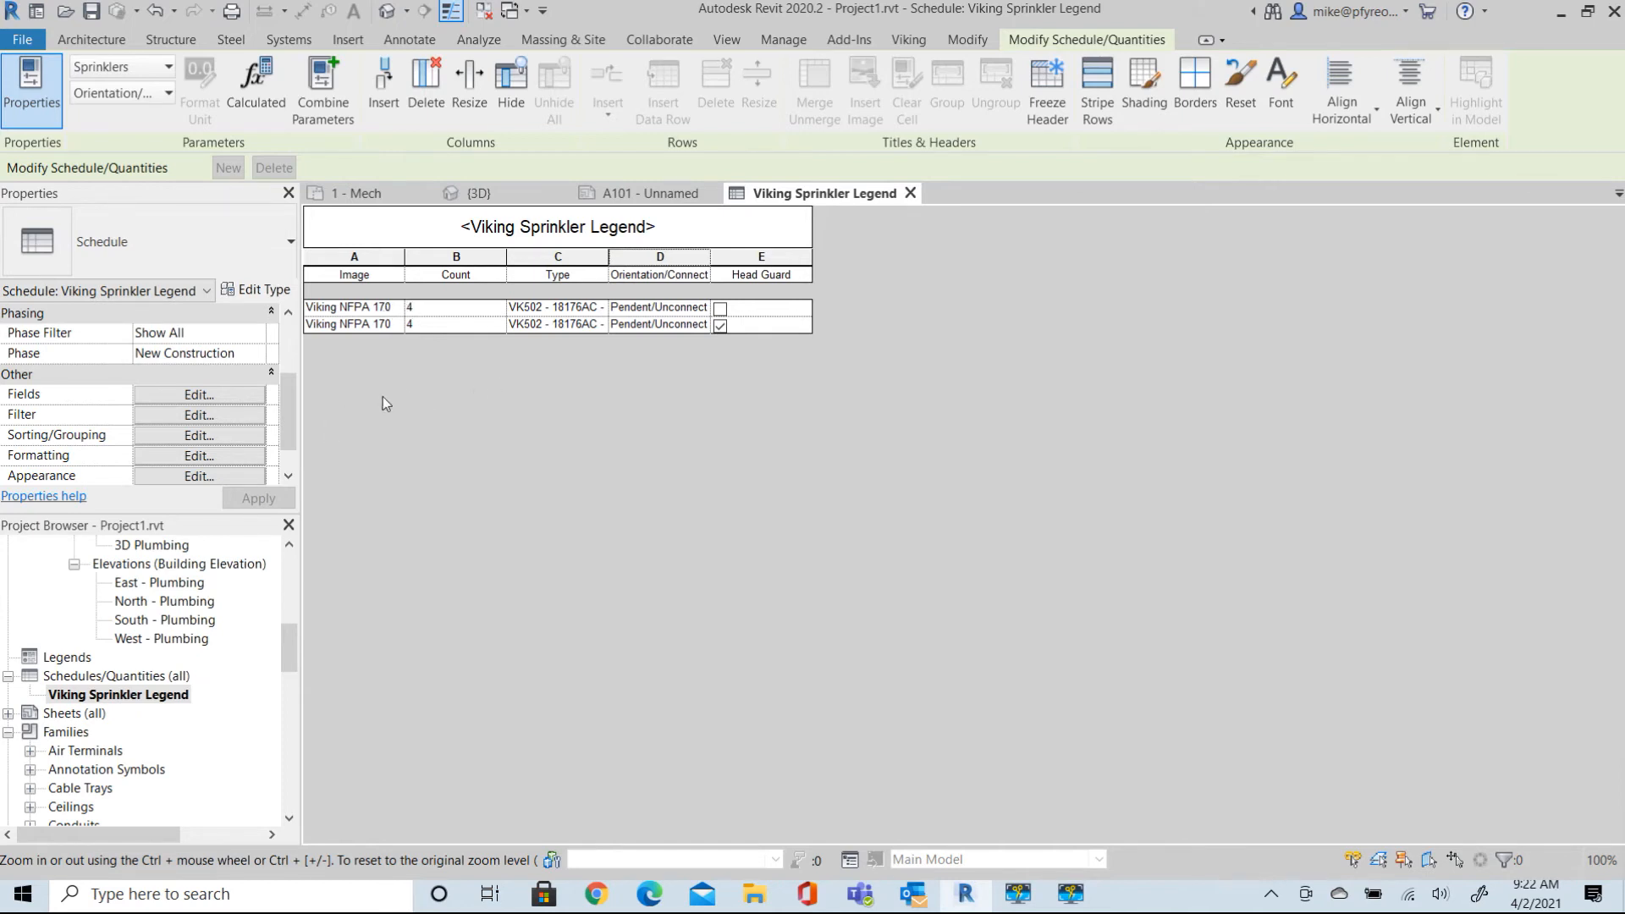
mouse_move(651, 193)
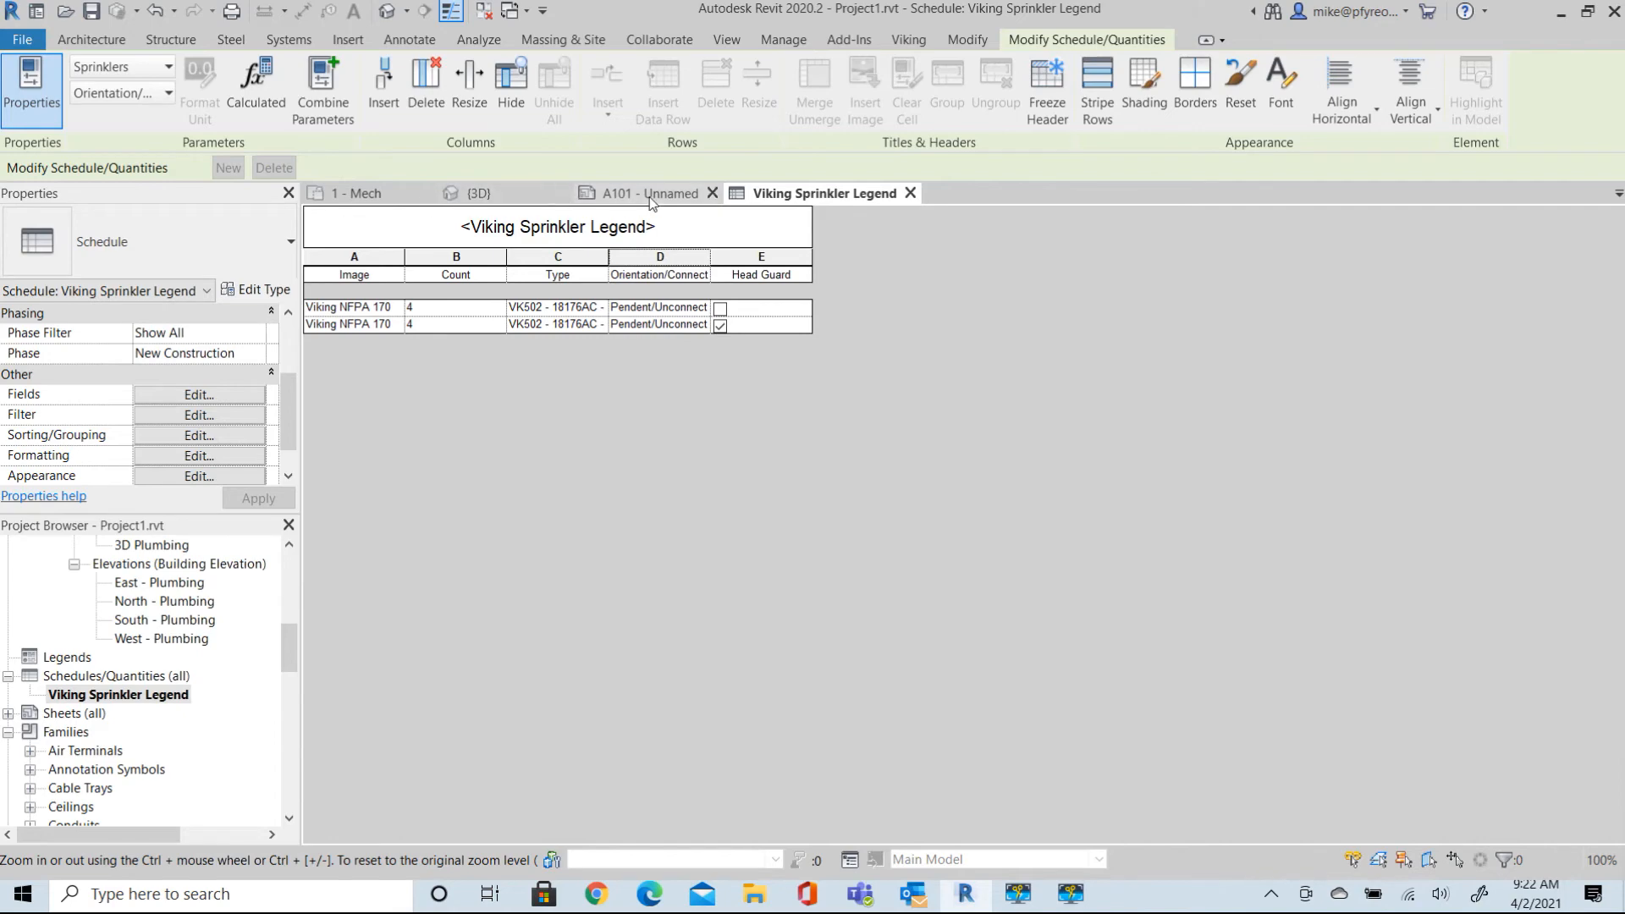
Place Viking Sprinkler Legend near the top-left of sheet A101 and select it.
left_click(642, 193)
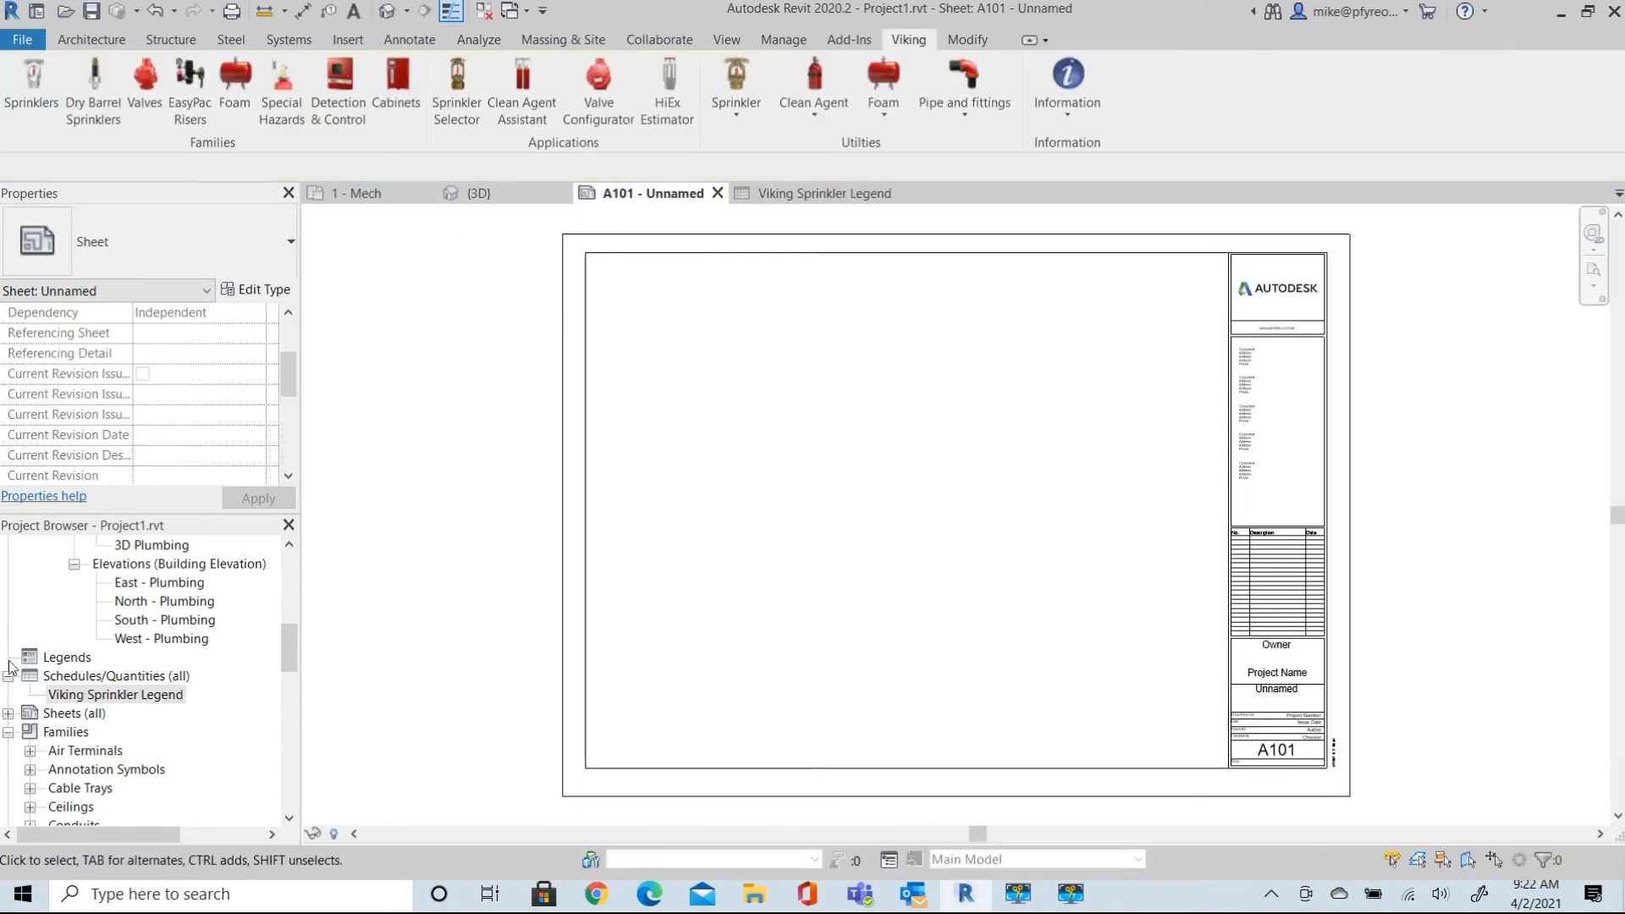
left_click(115, 694)
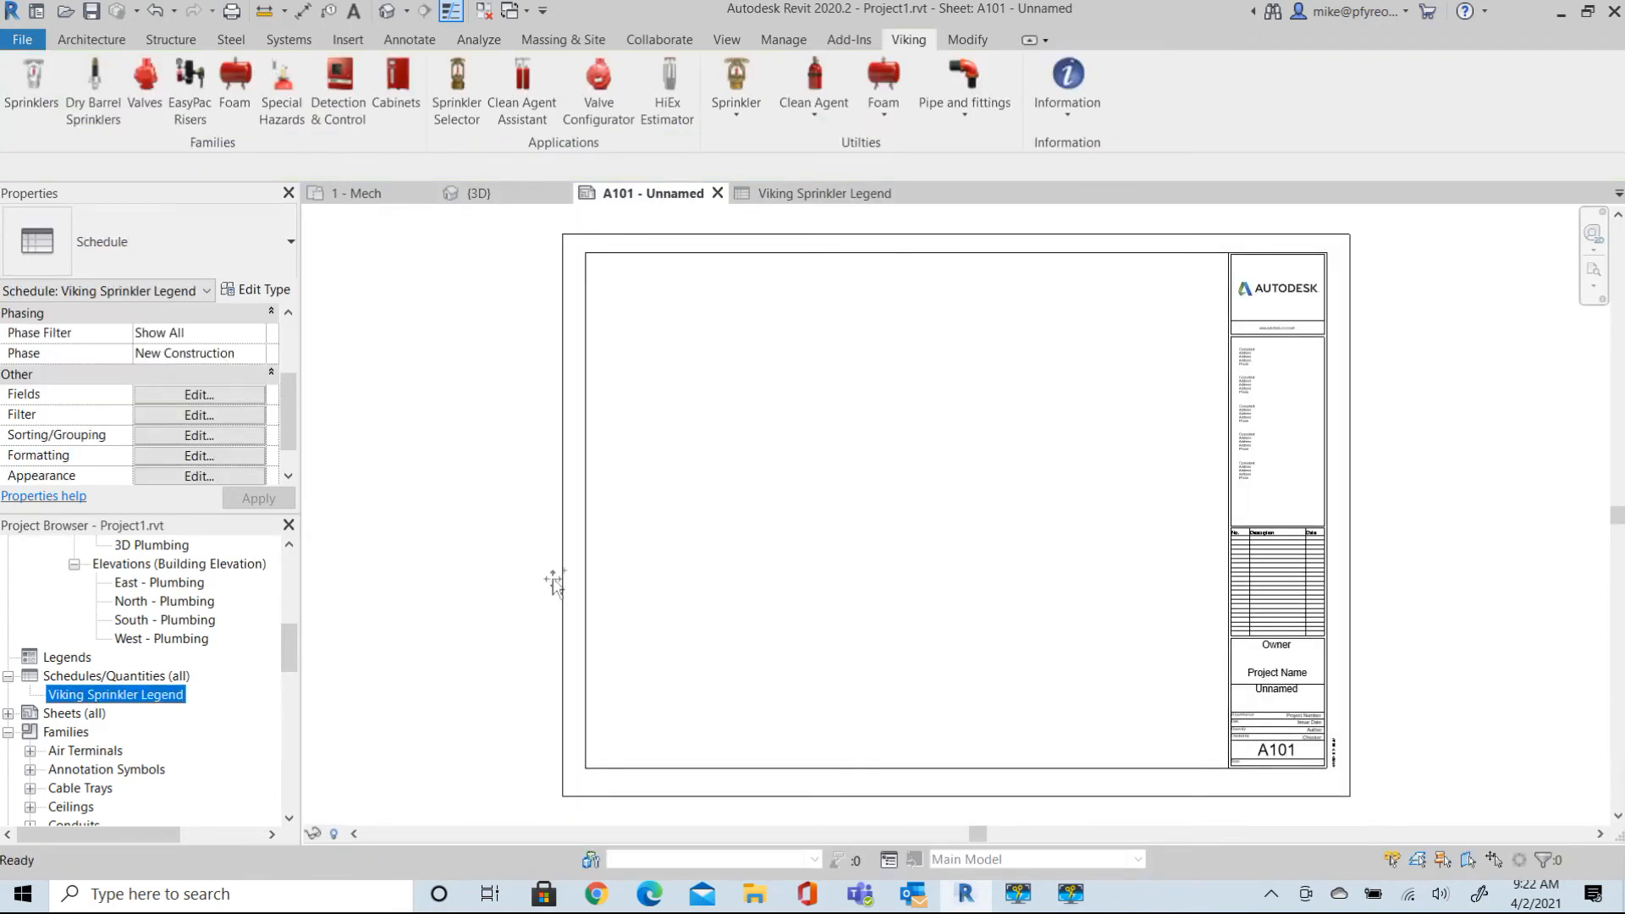
left_click(653, 369)
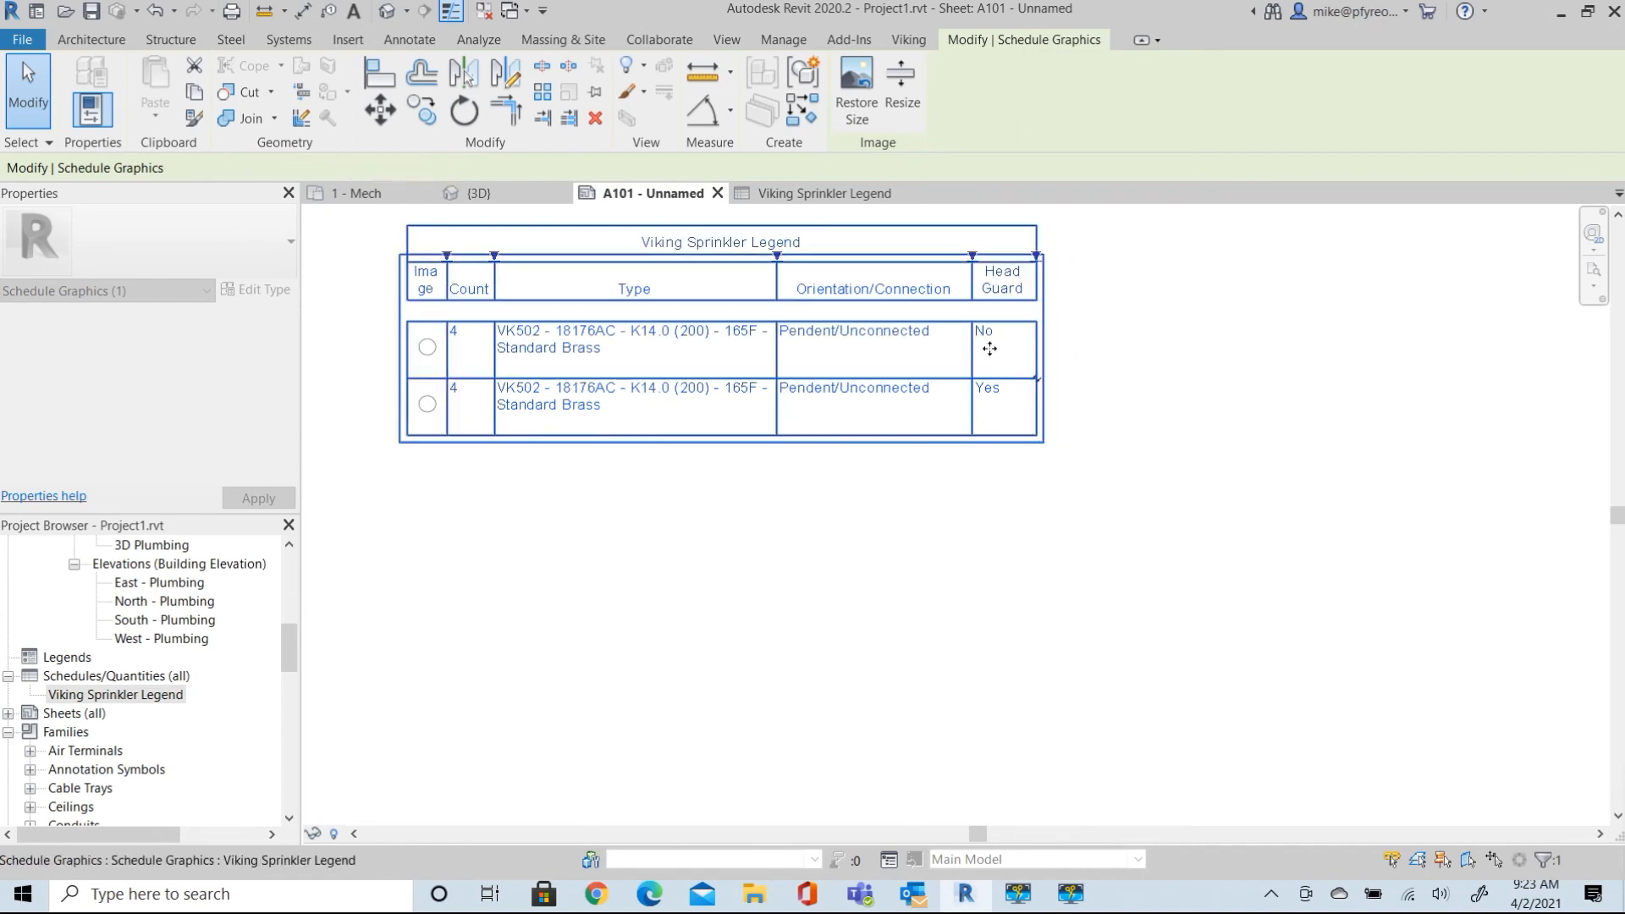
left_click(895, 348)
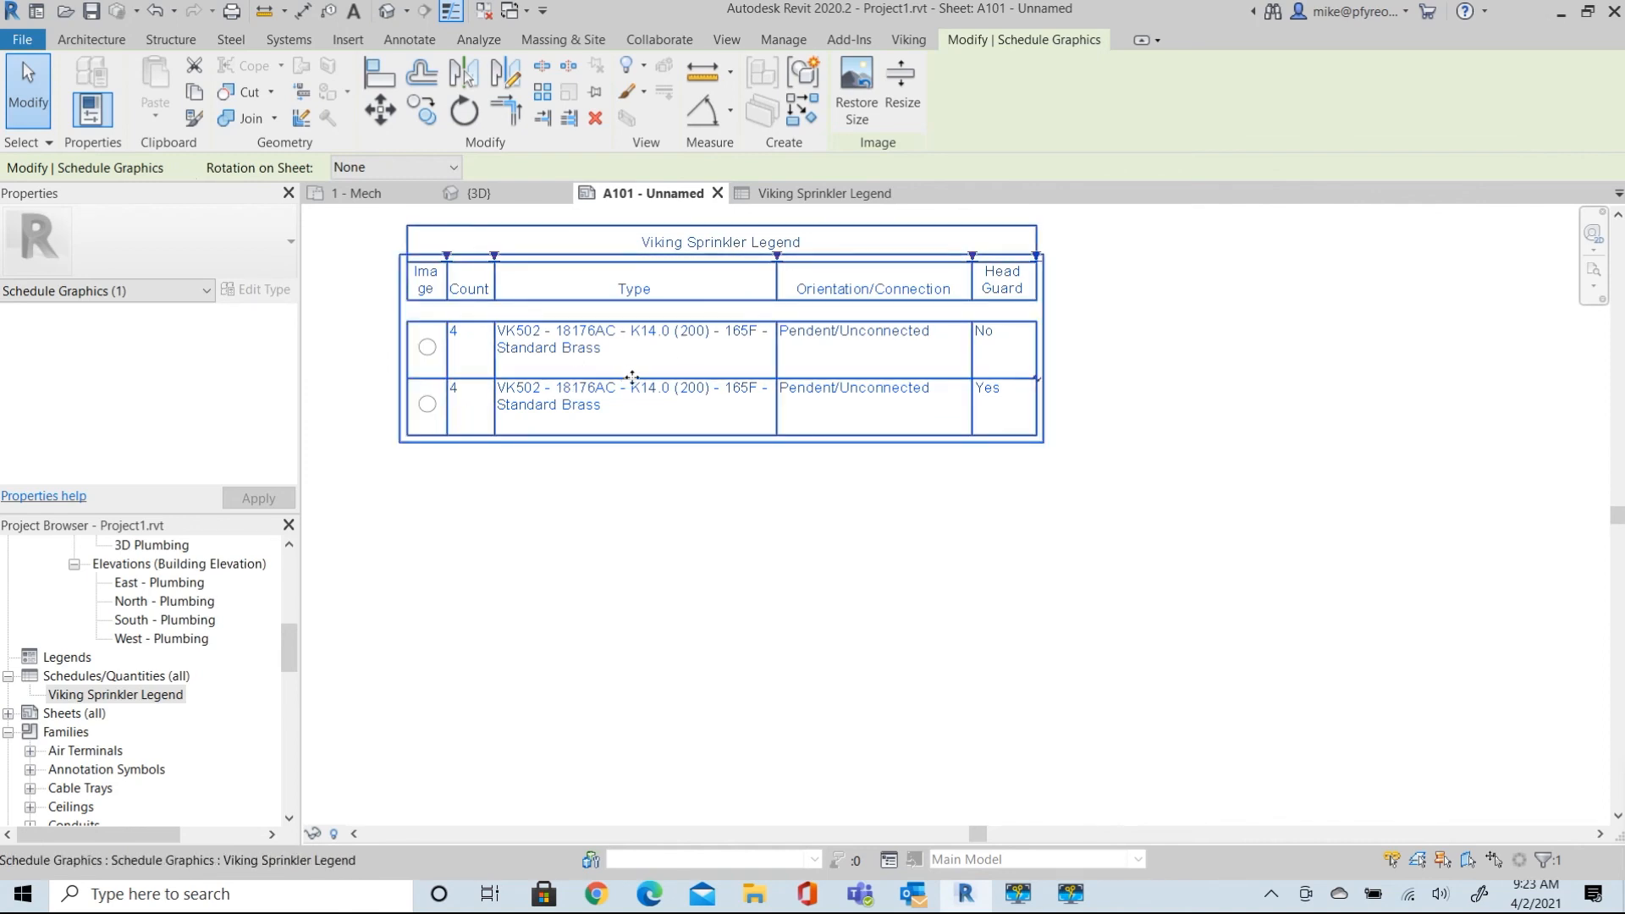
mouse_move(660, 430)
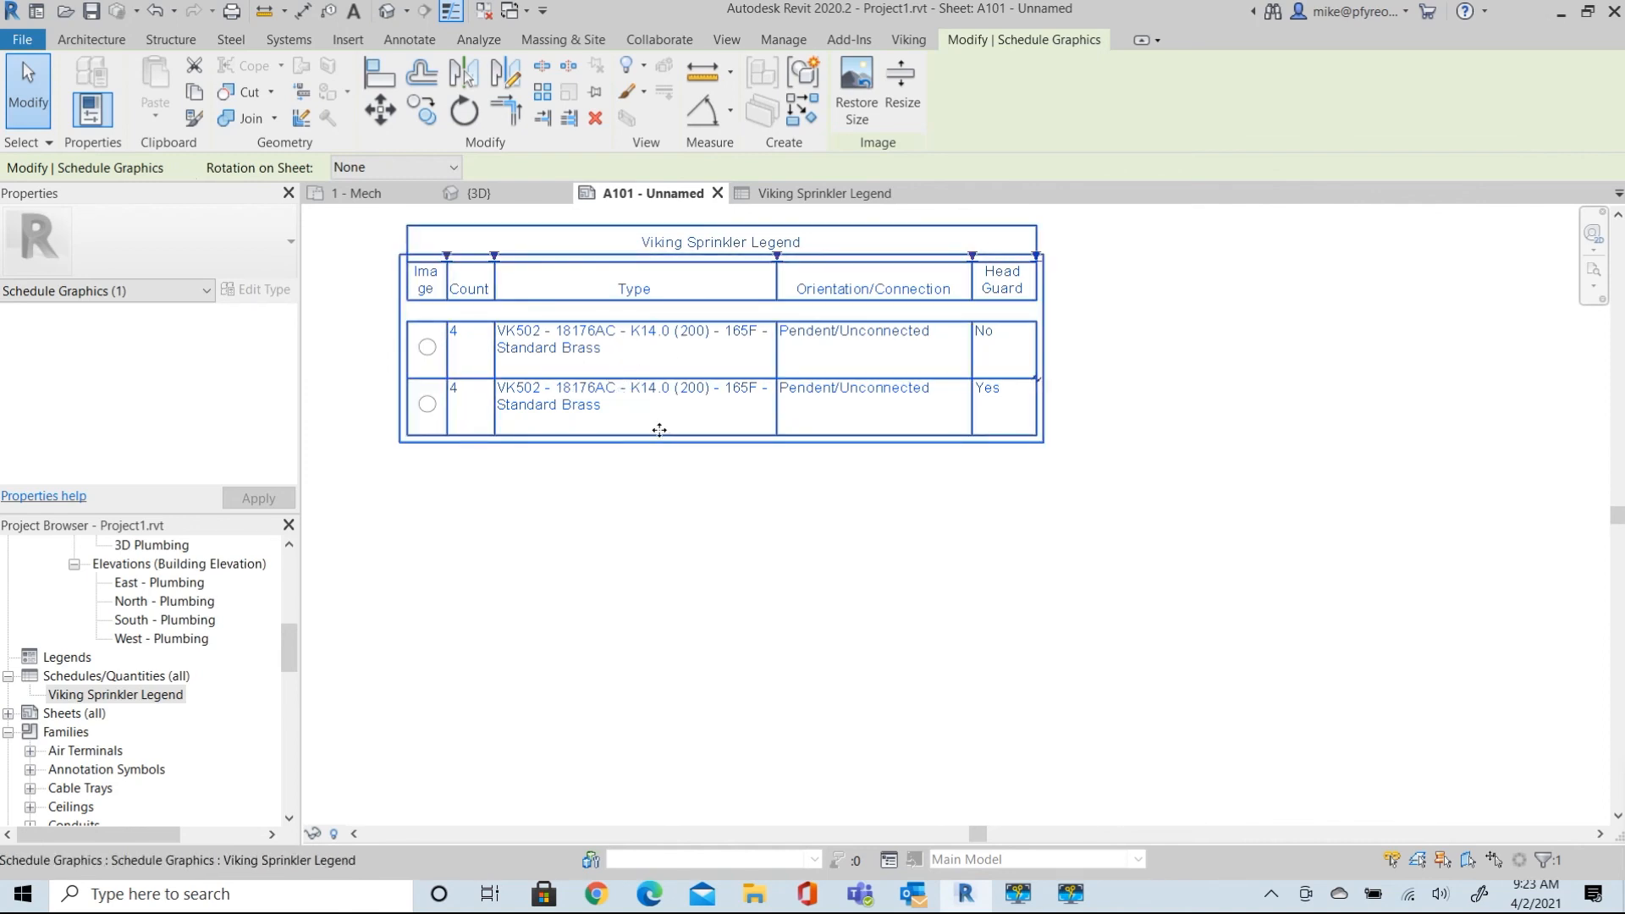